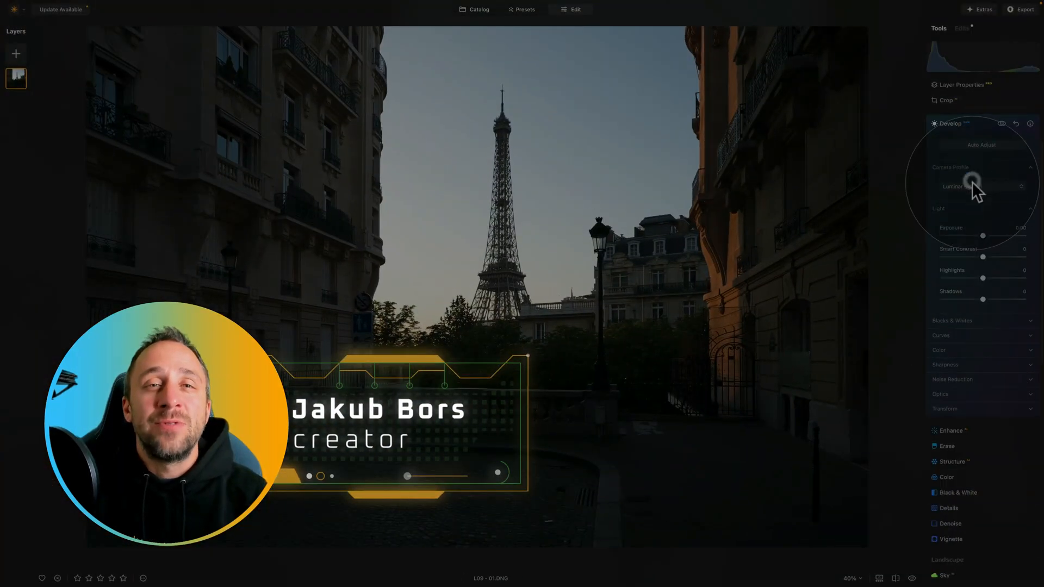
- Open the lone-tree sunset photo from the 13 - Sunrays folder as a large preview
{"action": "left_click_drag", "start_coordinate": [982, 274], "coordinate": [1017, 274]}
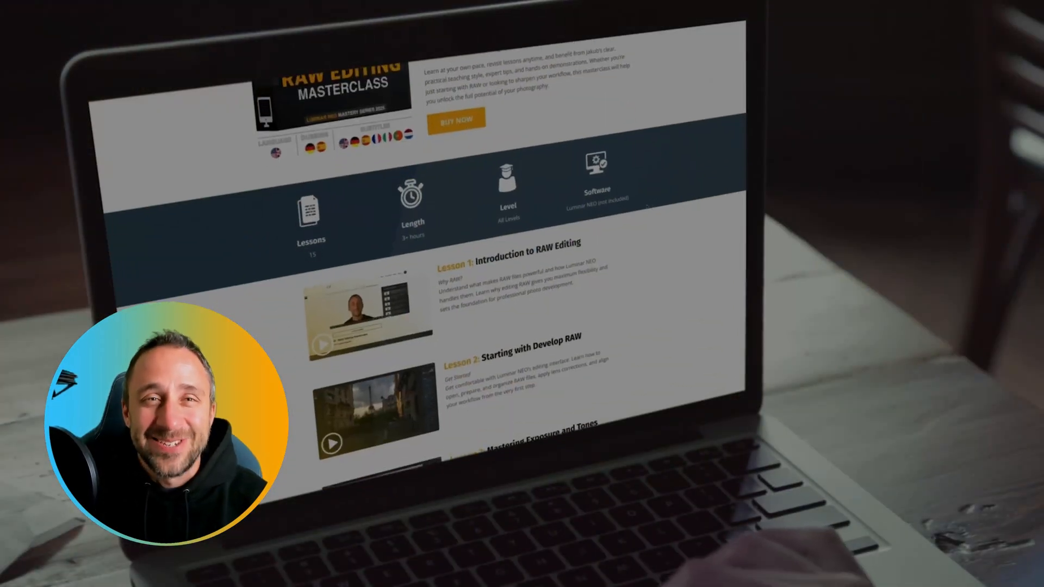
{"action": "scroll", "scroll_direction": "down", "scroll_amount": 3}
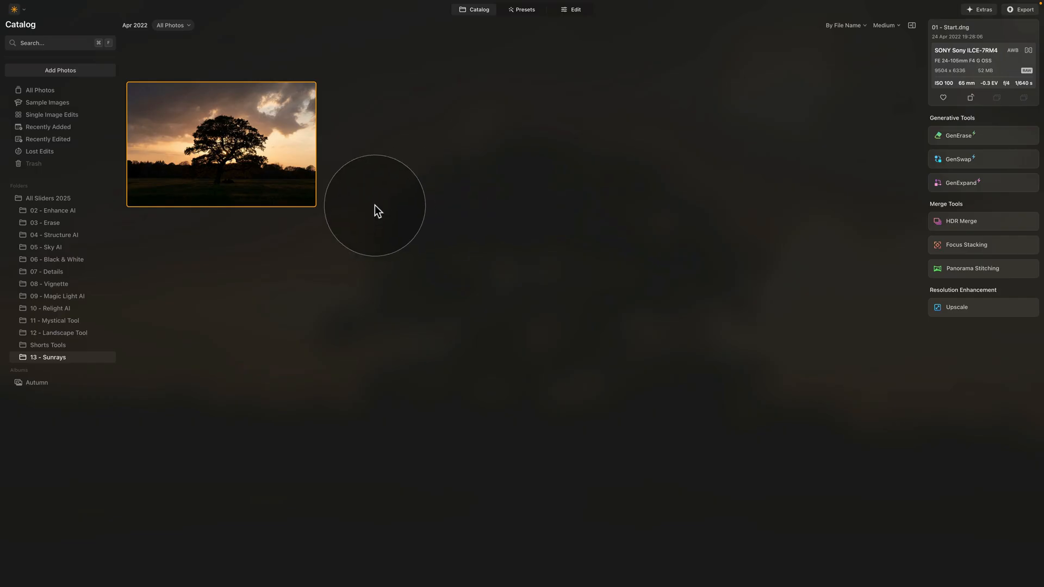
{"action": "double_click", "coordinate": [221, 144]}
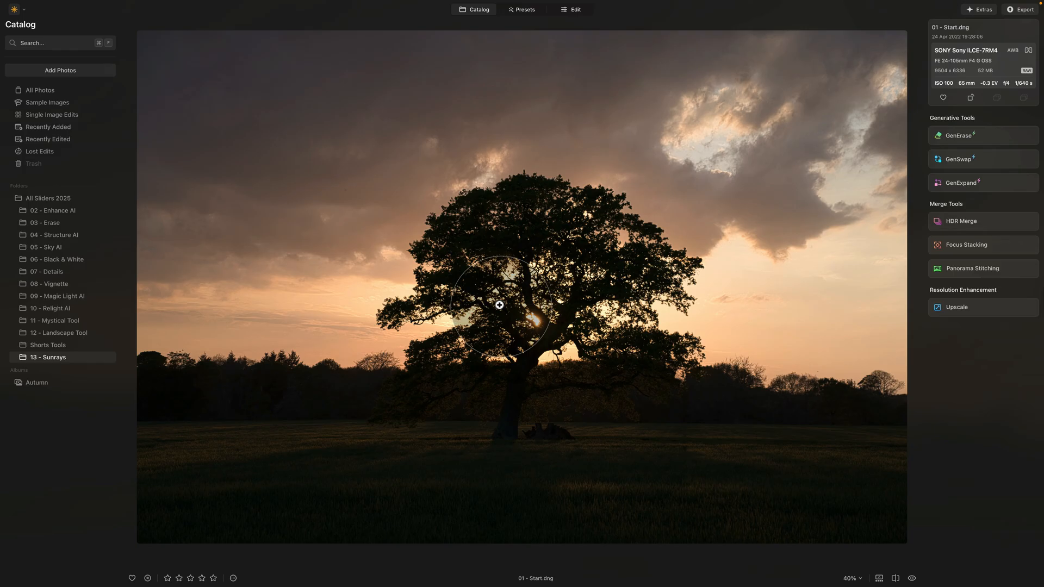
{"action": "mouse_move", "coordinate": [547, 154]}
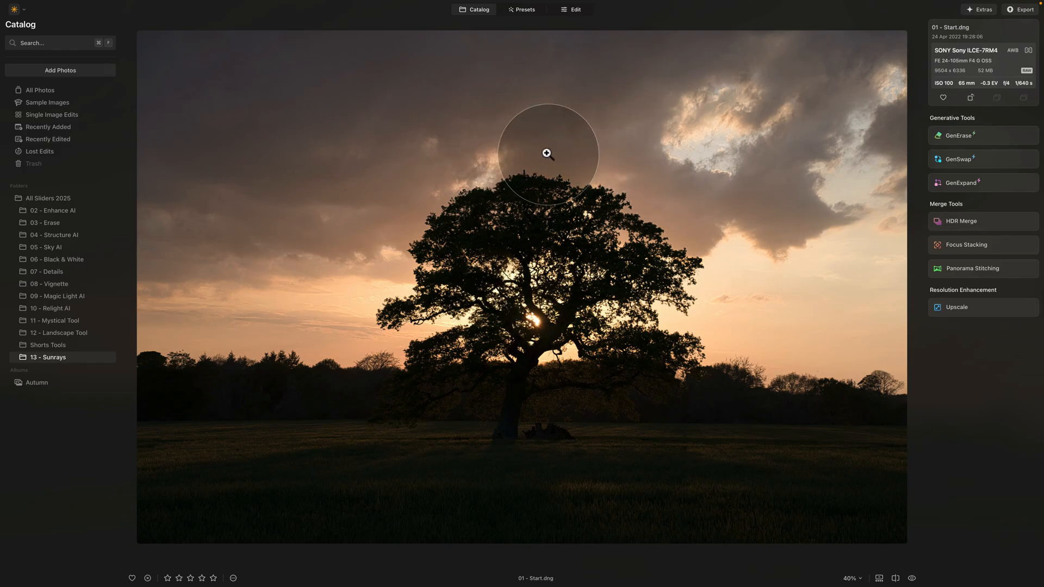
- Switch the tree photo into the editor and raise Enhance Accent to 100
{"action": "left_click", "coordinate": [573, 9]}
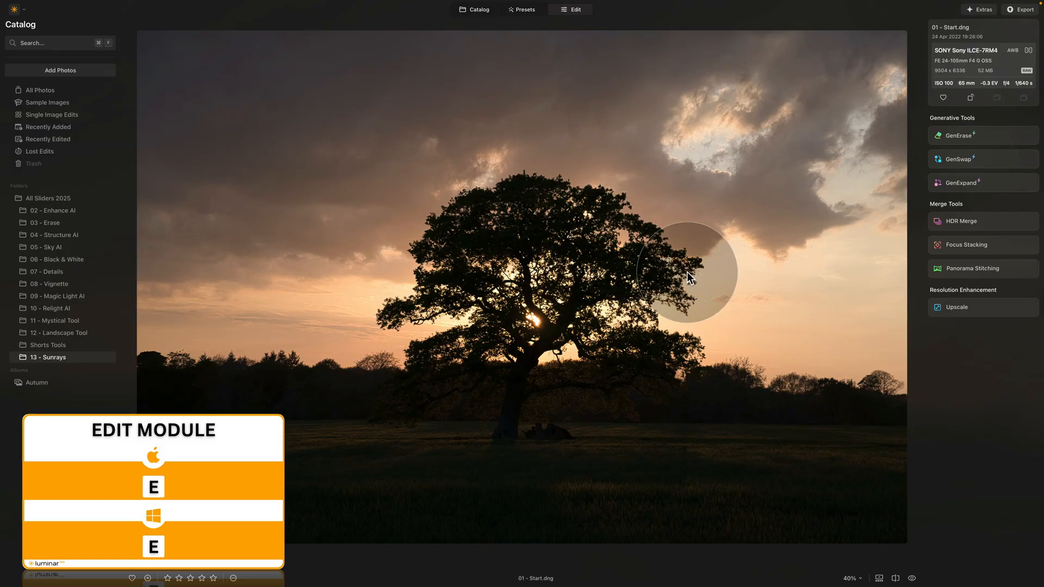
{"action": "left_click", "coordinate": [570, 9]}
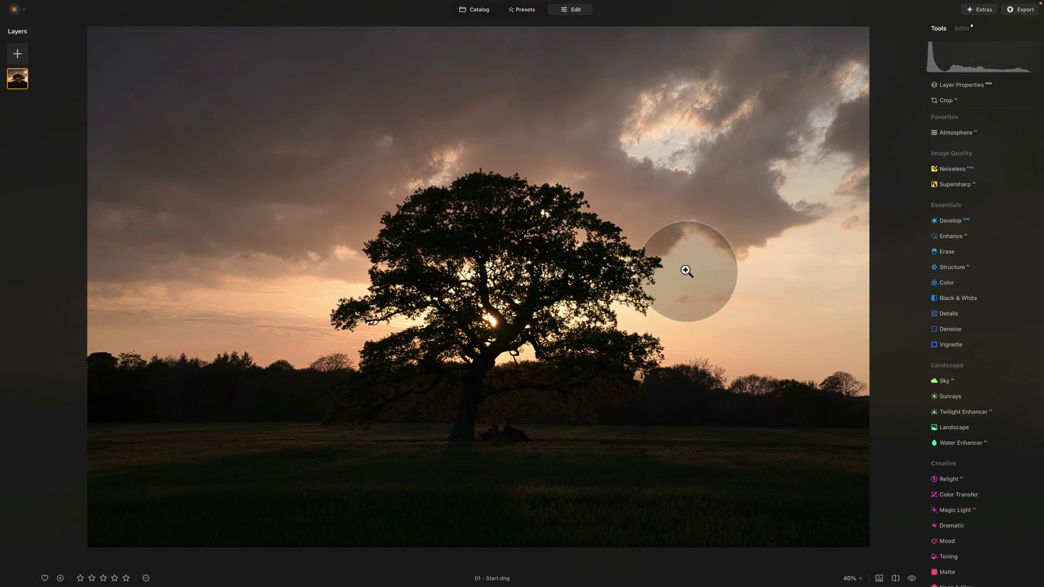
{"action": "mouse_move", "coordinate": [497, 391]}
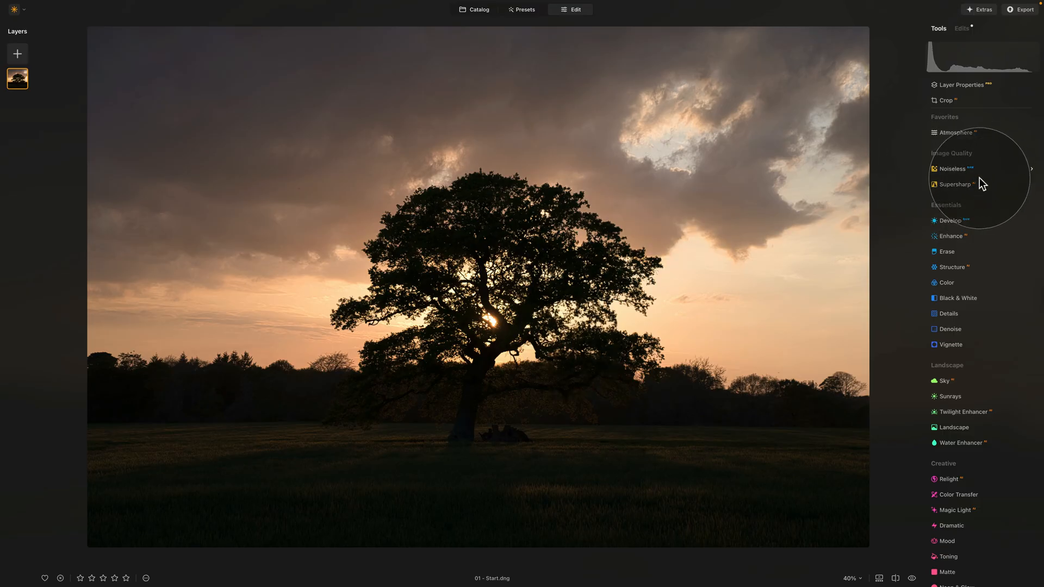
{"action": "left_click", "coordinate": [950, 236]}
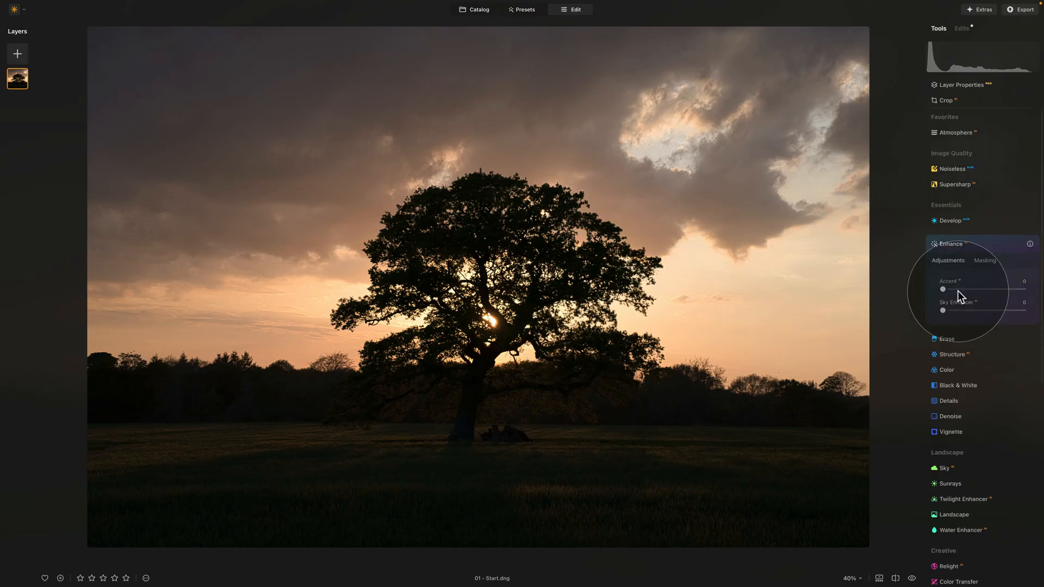
{"action": "left_click_drag", "start_coordinate": [943, 289], "coordinate": [1023, 289]}
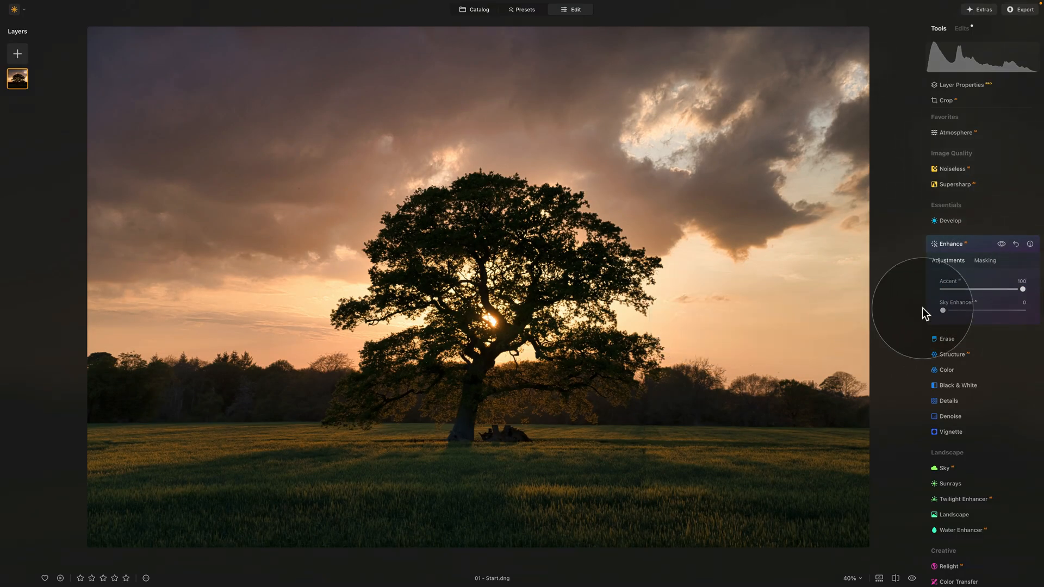
{"action": "mouse_move", "coordinate": [958, 236]}
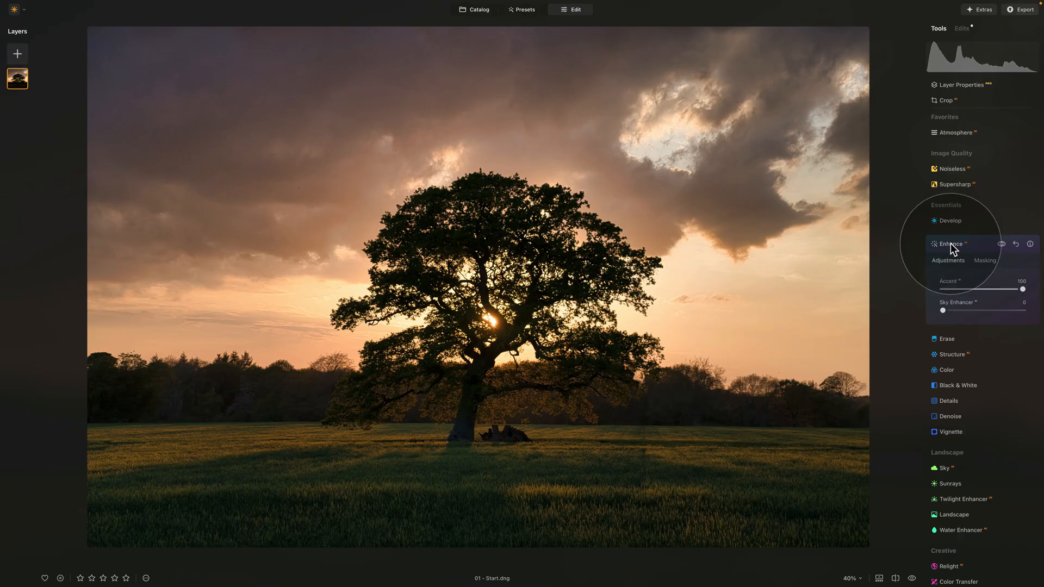
{"action": "left_click", "coordinate": [951, 244]}
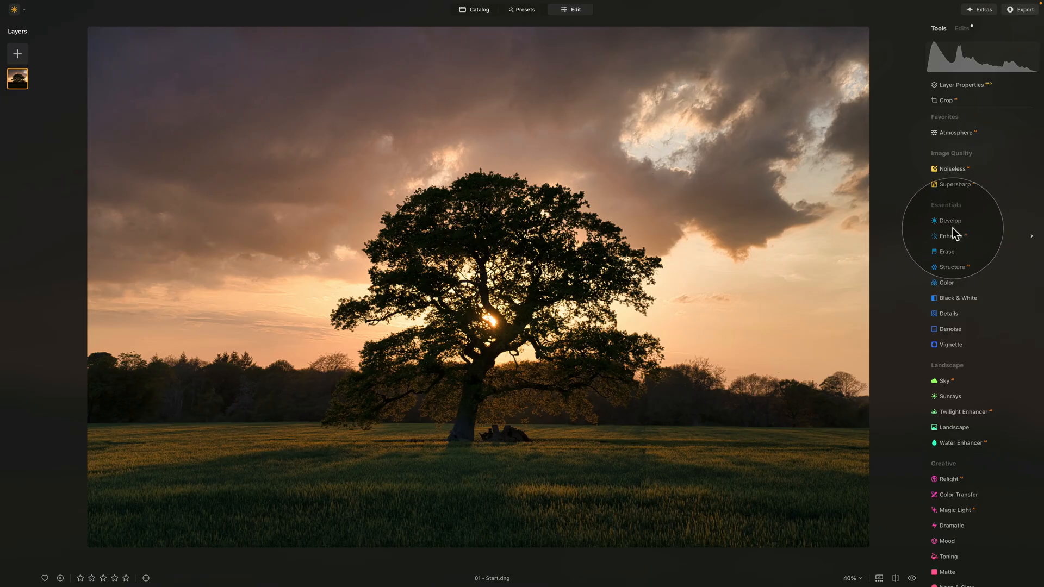
{"action": "mouse_move", "coordinate": [958, 230]}
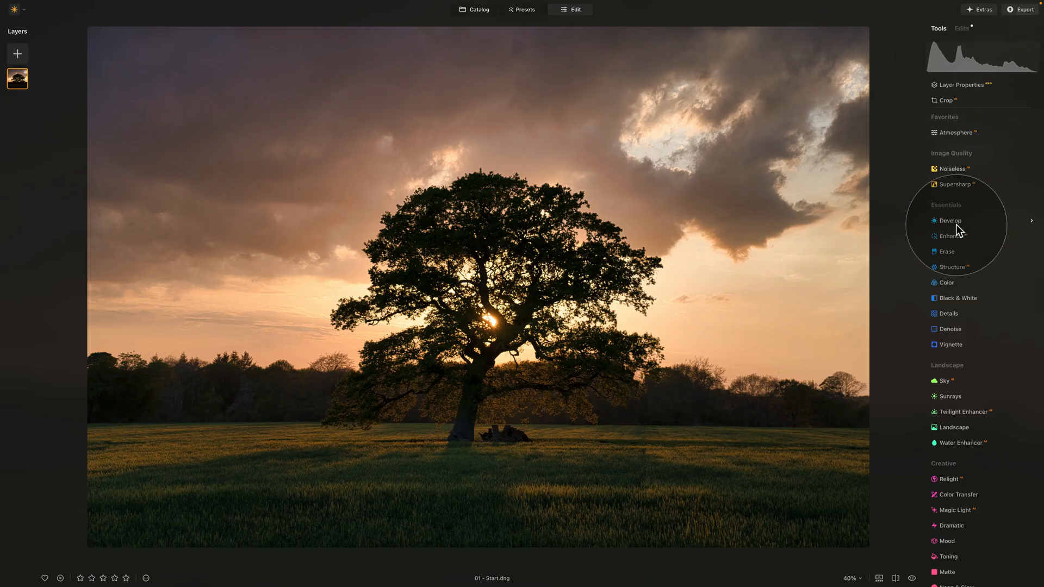
- Expand the Sunrays tool in the Landscape section of the Tools panel
{"action": "scroll", "scroll_direction": "down", "scroll_amount": 3}
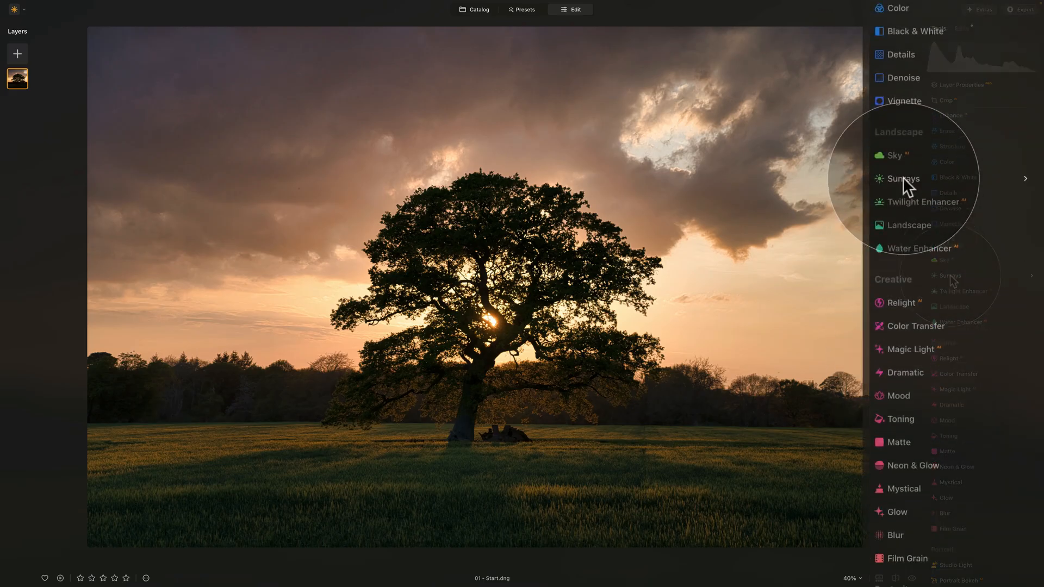
{"action": "scroll", "scroll_direction": "down", "scroll_amount": 3}
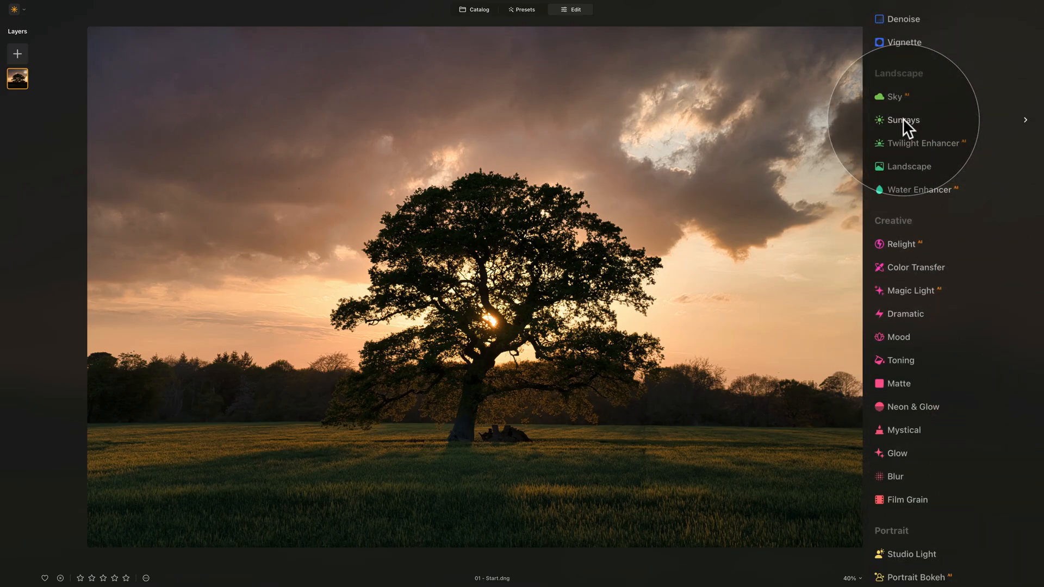
{"action": "left_click", "coordinate": [903, 119]}
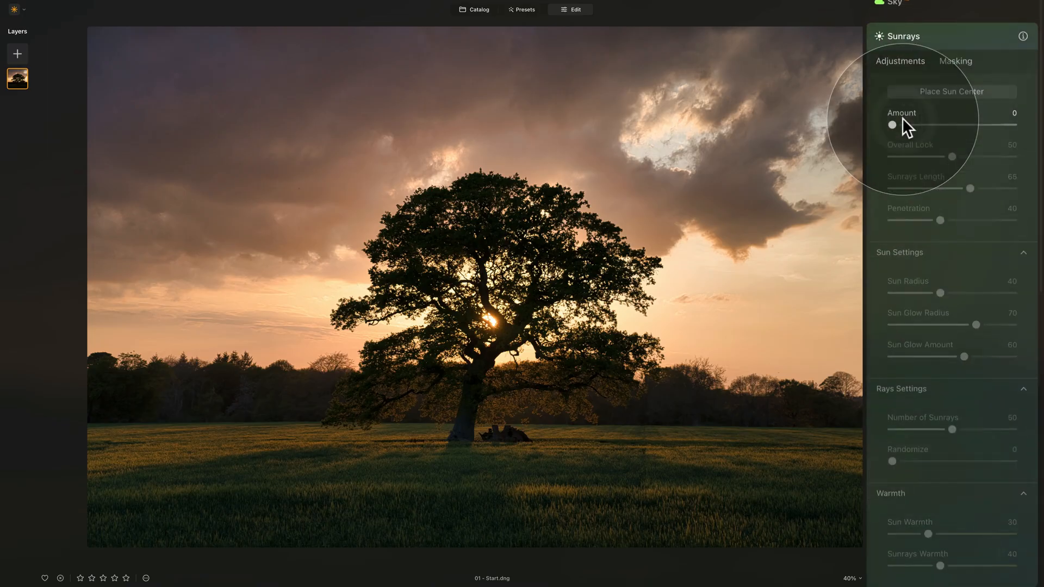
{"action": "mouse_move", "coordinate": [918, 265]}
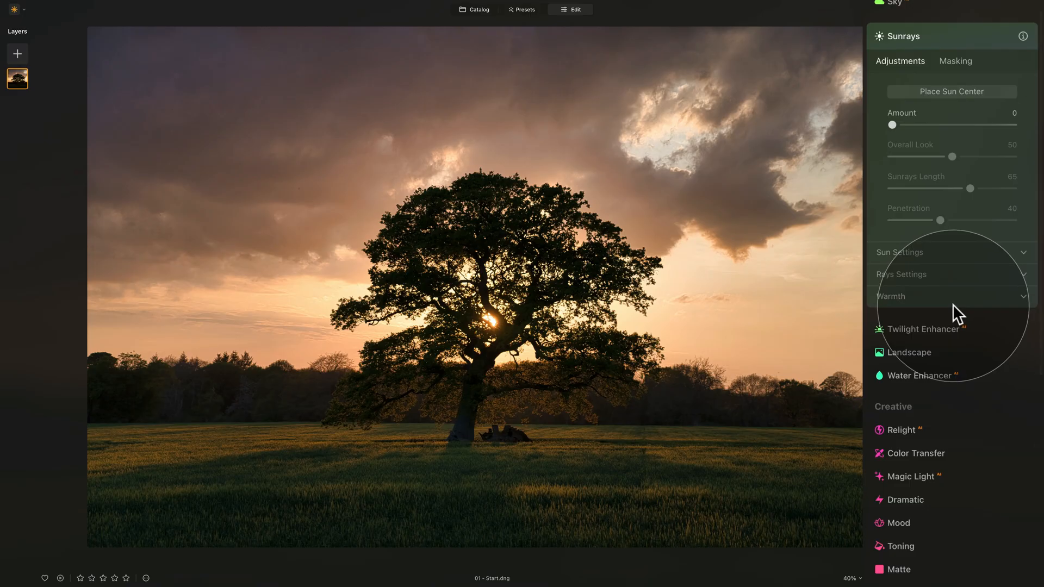
{"action": "mouse_move", "coordinate": [903, 319]}
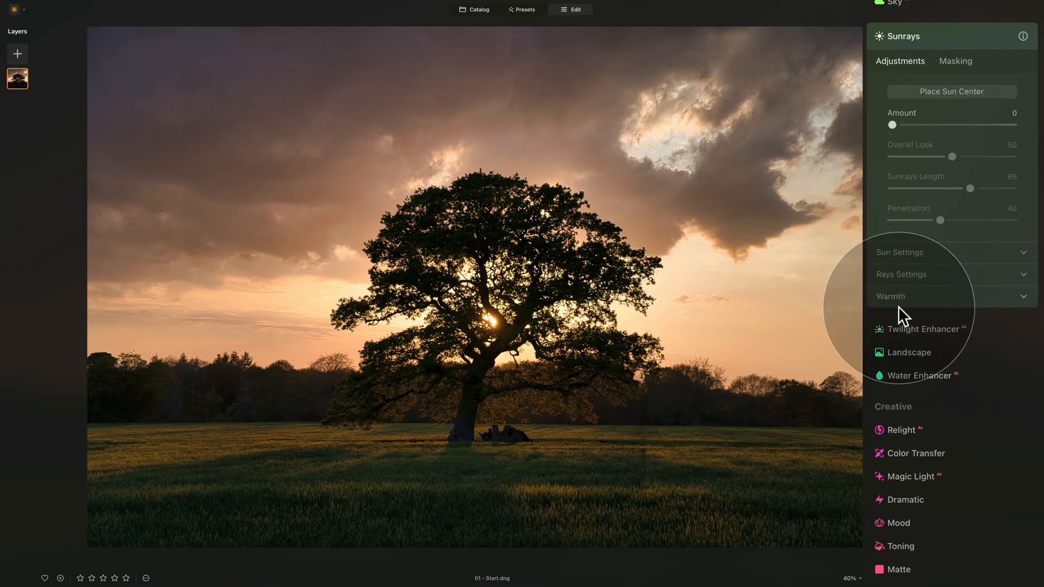
{"action": "mouse_move", "coordinate": [927, 284]}
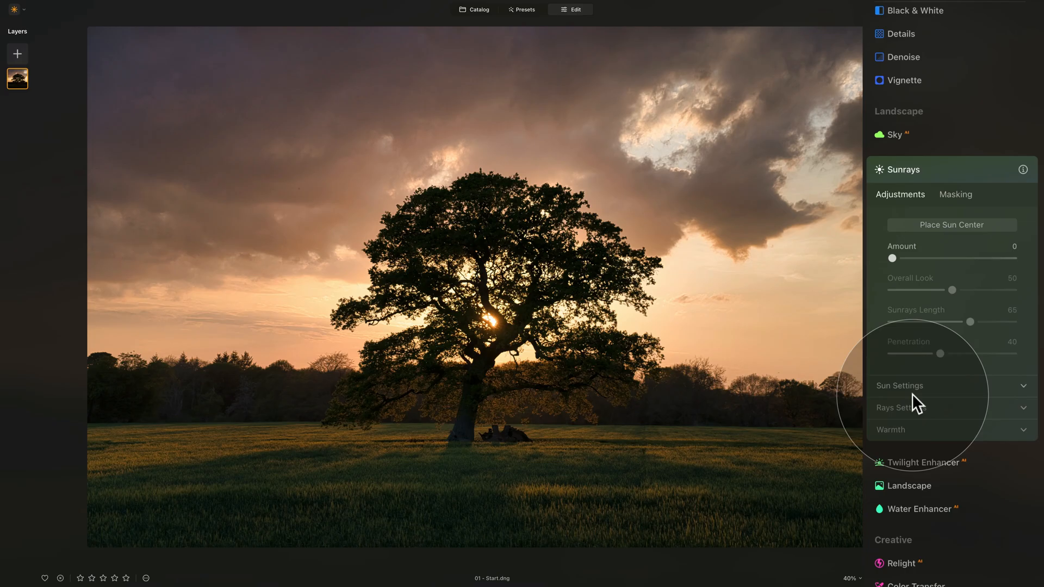
{"action": "mouse_move", "coordinate": [913, 396]}
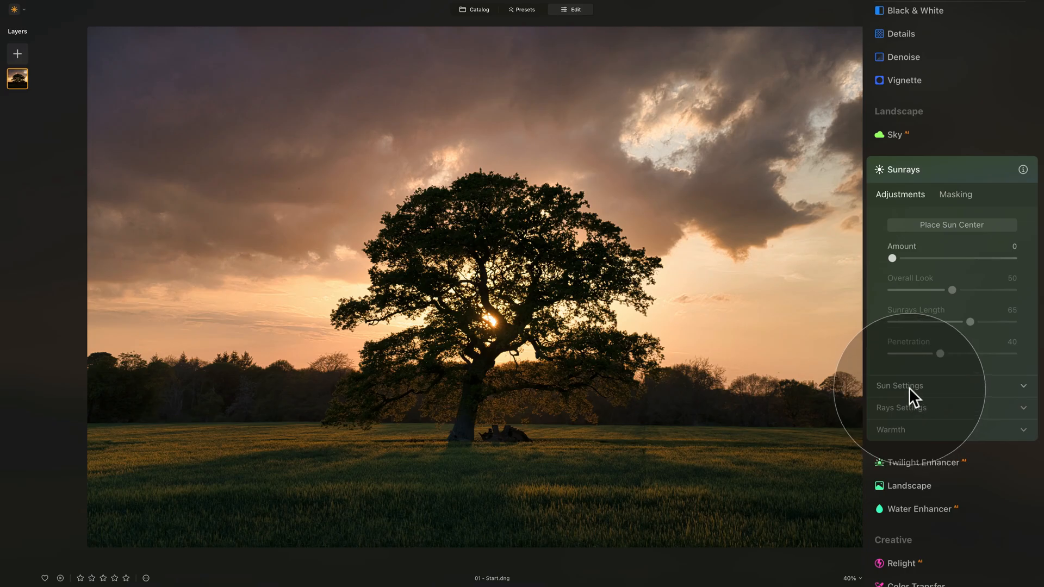
{"action": "scroll", "scroll_direction": "down", "scroll_amount": 3}
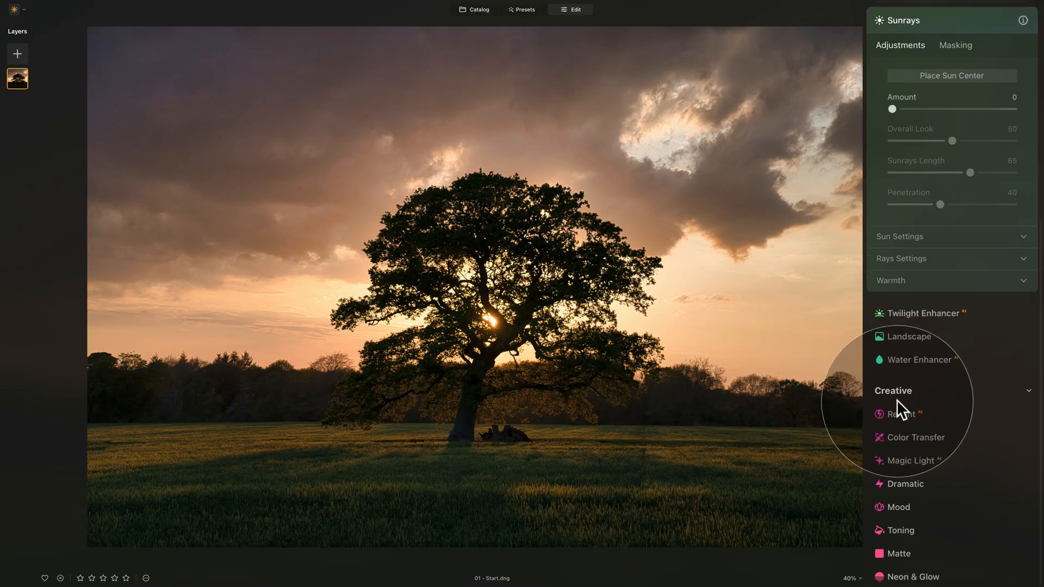
{"action": "mouse_move", "coordinate": [917, 246]}
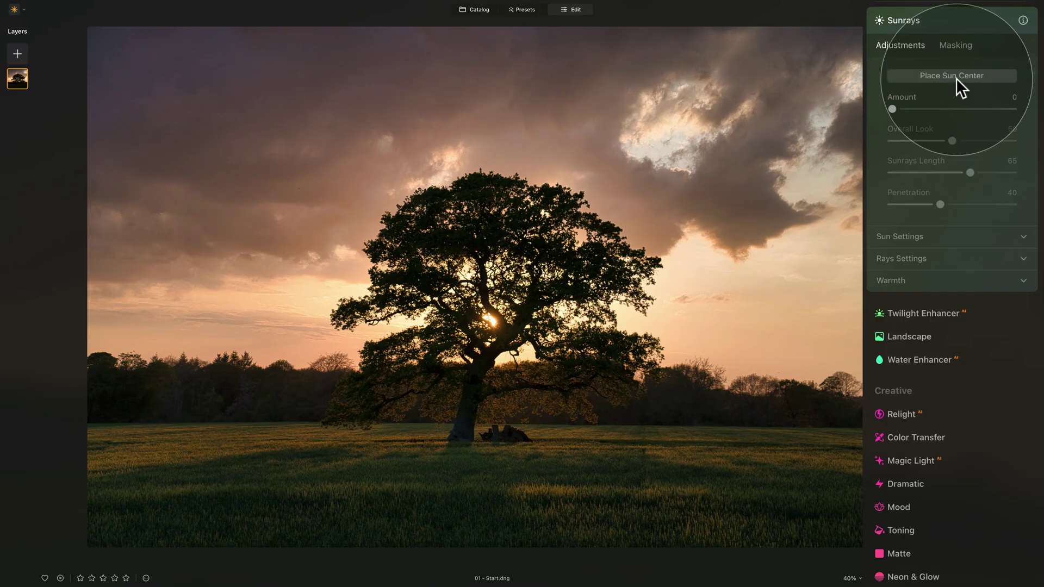
- Place the Sunrays sun centre, trying several spots before settling in the sky
{"action": "left_click", "coordinate": [952, 75]}
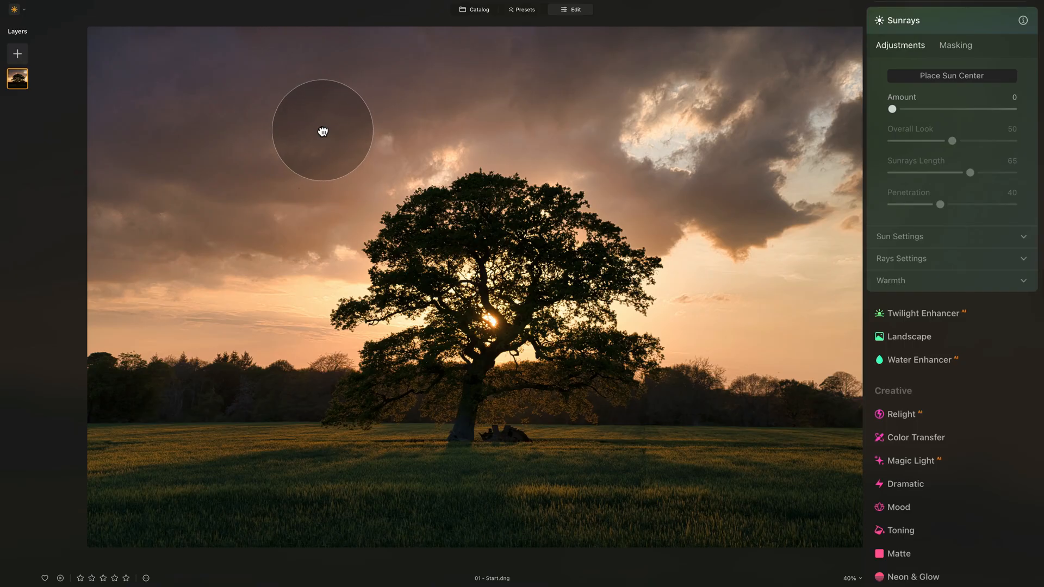
{"action": "left_click_drag", "start_coordinate": [323, 130], "coordinate": [296, 263]}
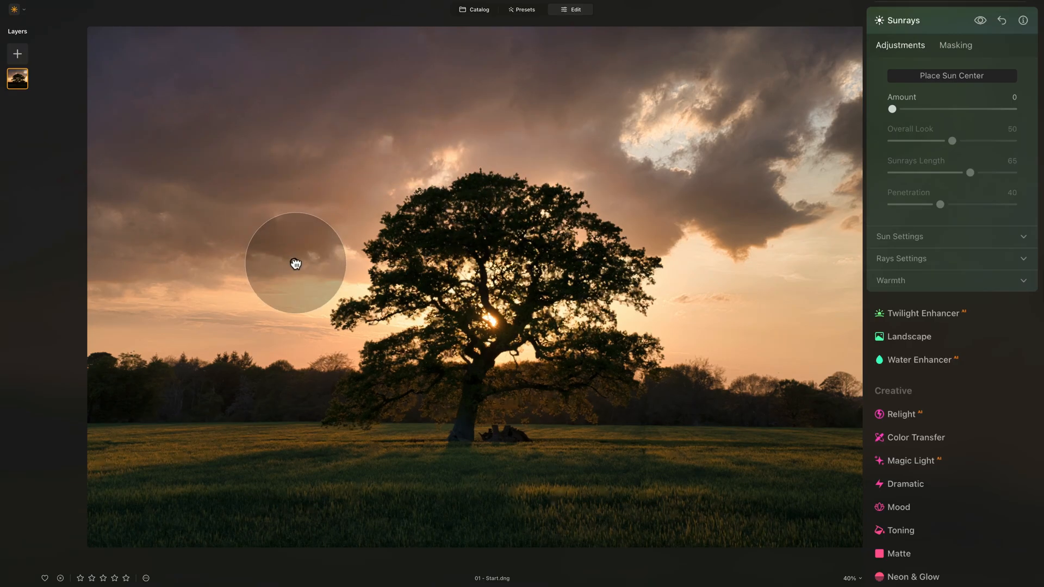
{"action": "left_click_drag", "start_coordinate": [296, 263], "coordinate": [531, 96]}
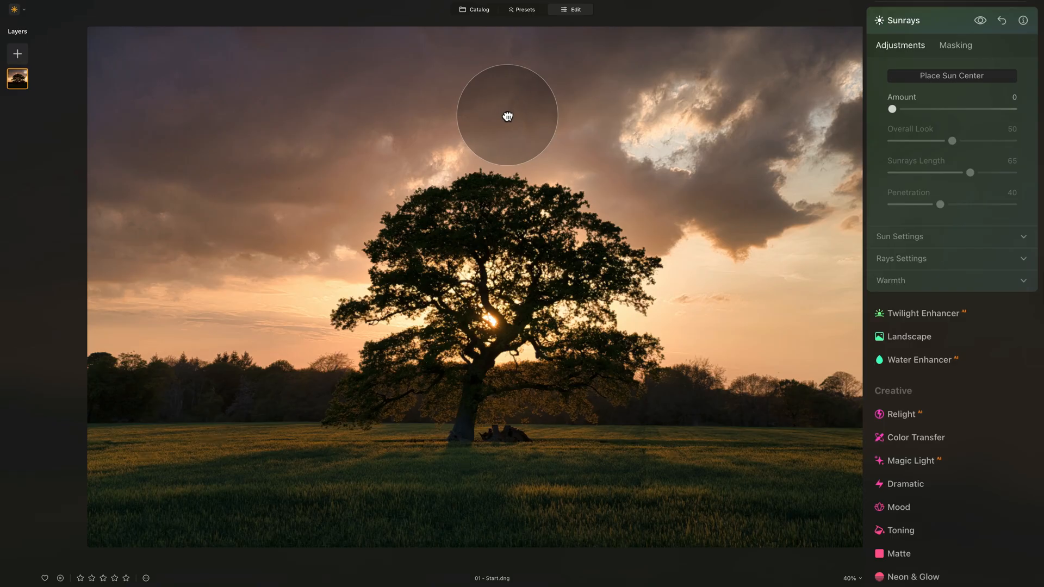
{"action": "left_click_drag", "start_coordinate": [507, 116], "coordinate": [491, 321]}
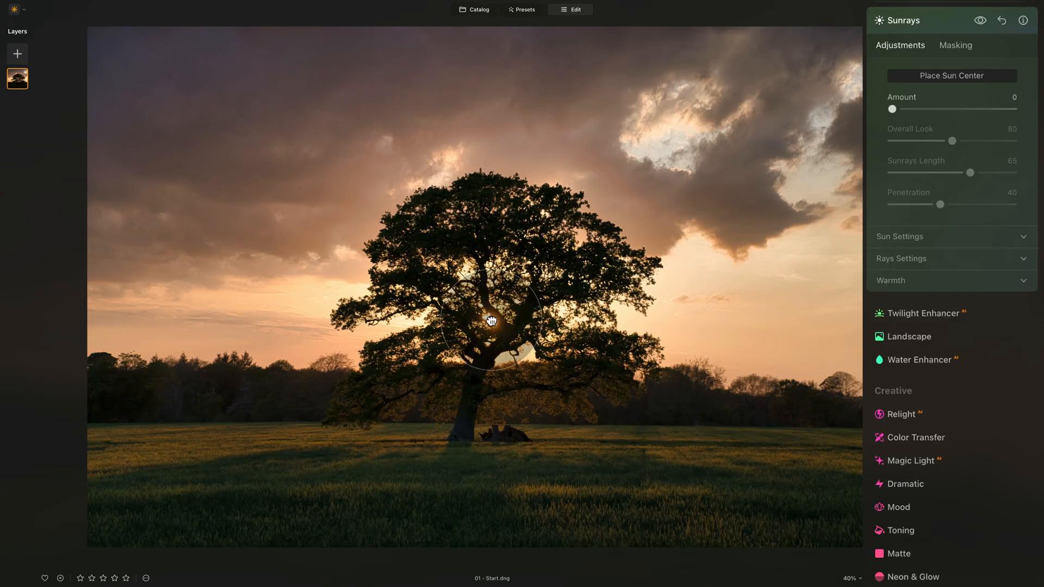
{"action": "left_click_drag", "start_coordinate": [491, 321], "coordinate": [670, 204]}
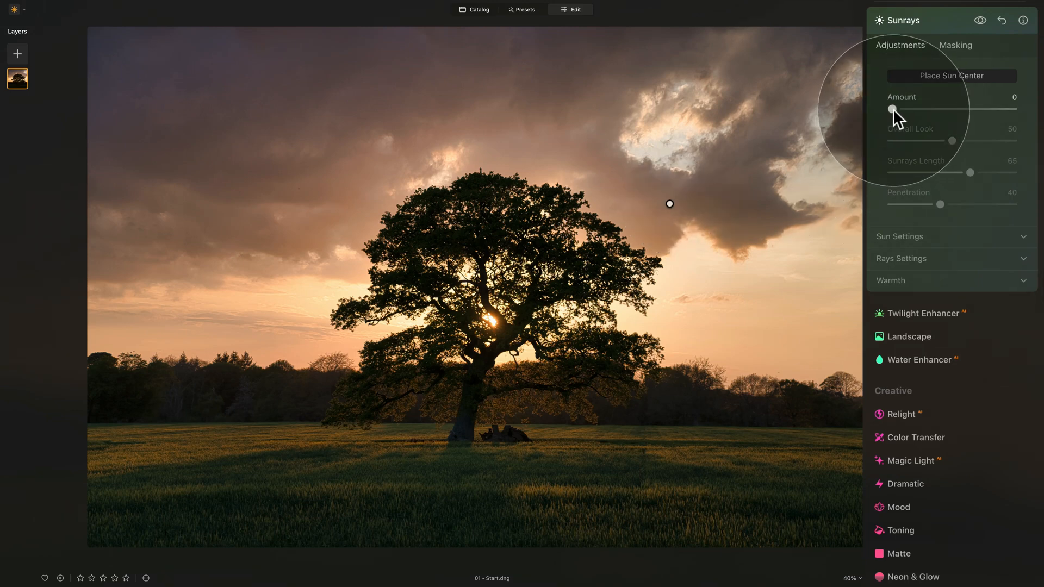
- Set Sunrays Amount to 30 and move the sun centre onto the glowing sun behind the tree
{"action": "left_click_drag", "start_coordinate": [890, 108], "coordinate": [927, 109]}
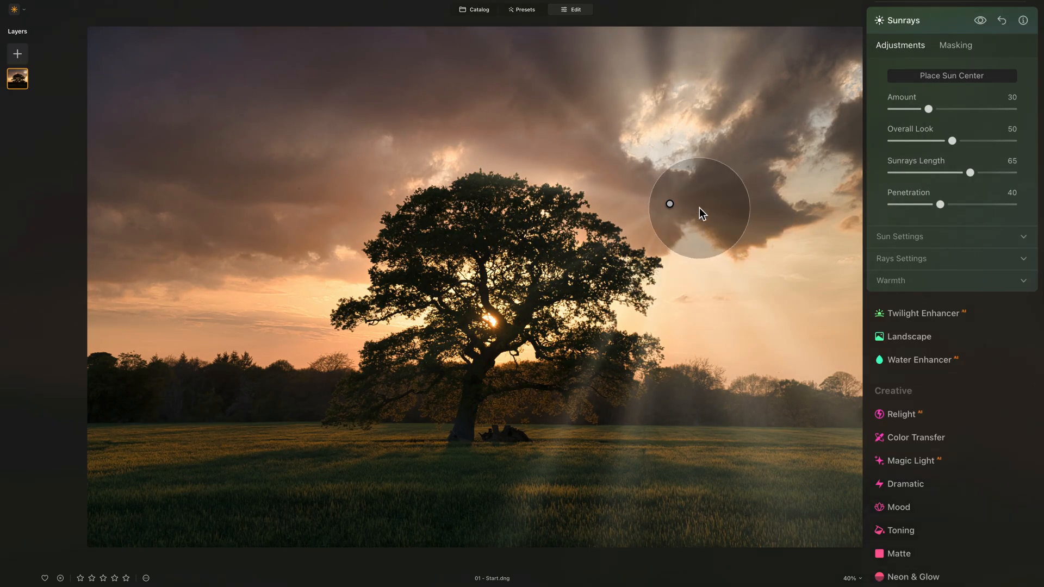
{"action": "left_click_drag", "start_coordinate": [699, 206], "coordinate": [669, 187]}
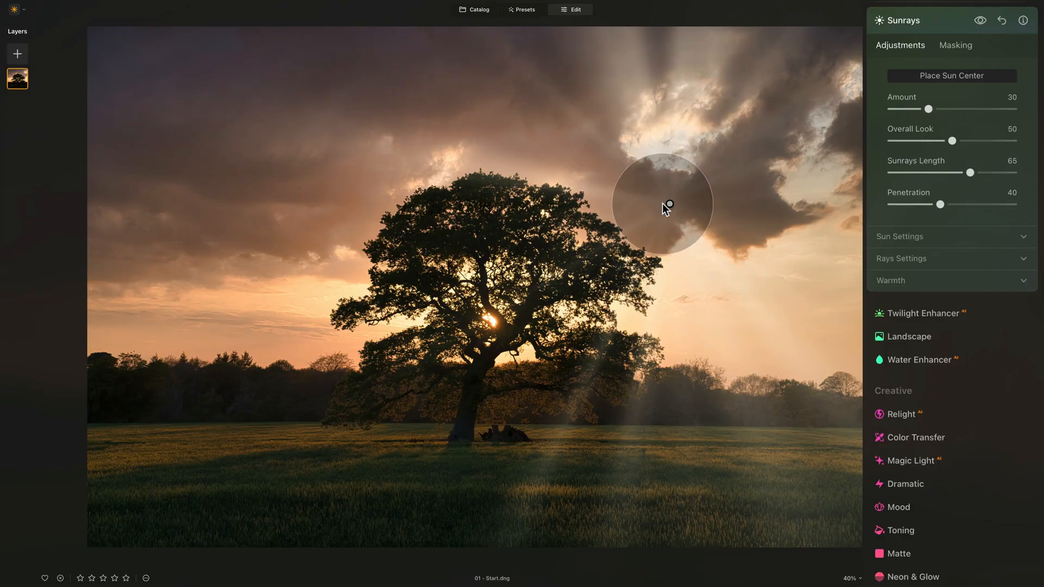
{"action": "left_click_drag", "start_coordinate": [668, 204], "coordinate": [564, 219]}
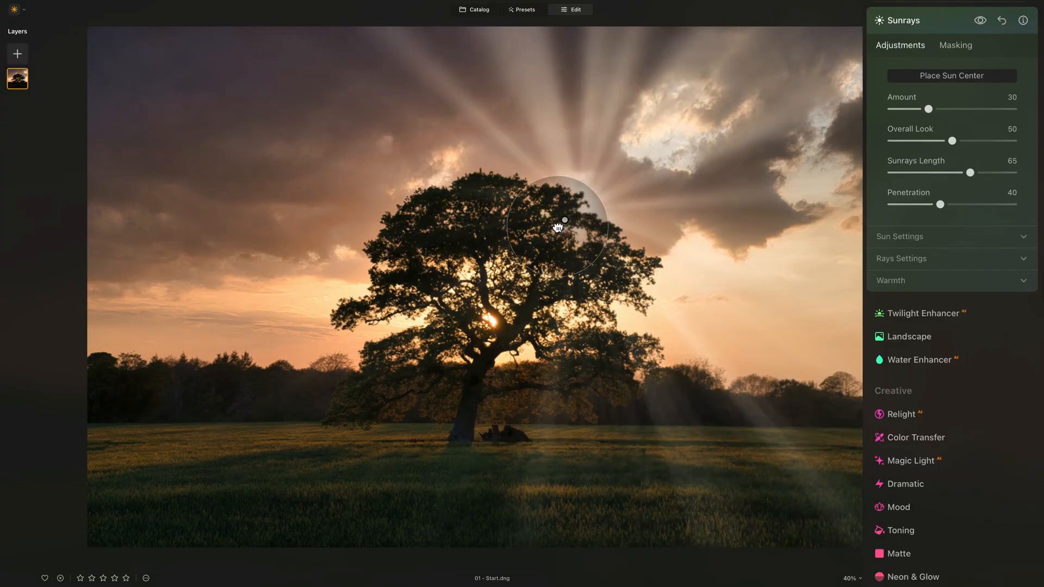
{"action": "left_click_drag", "start_coordinate": [558, 220], "coordinate": [488, 318]}
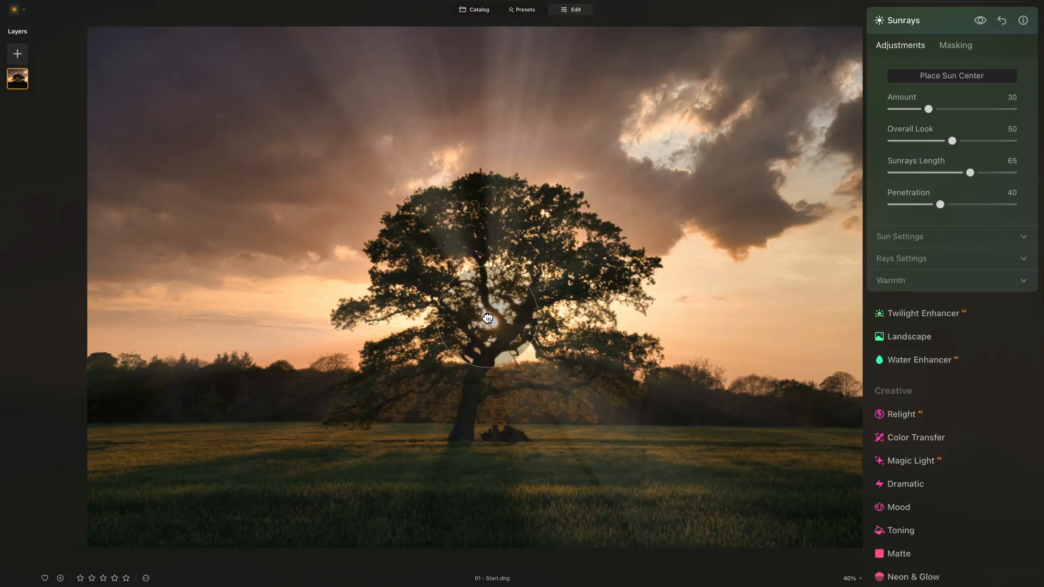
{"action": "left_click_drag", "start_coordinate": [488, 319], "coordinate": [490, 320]}
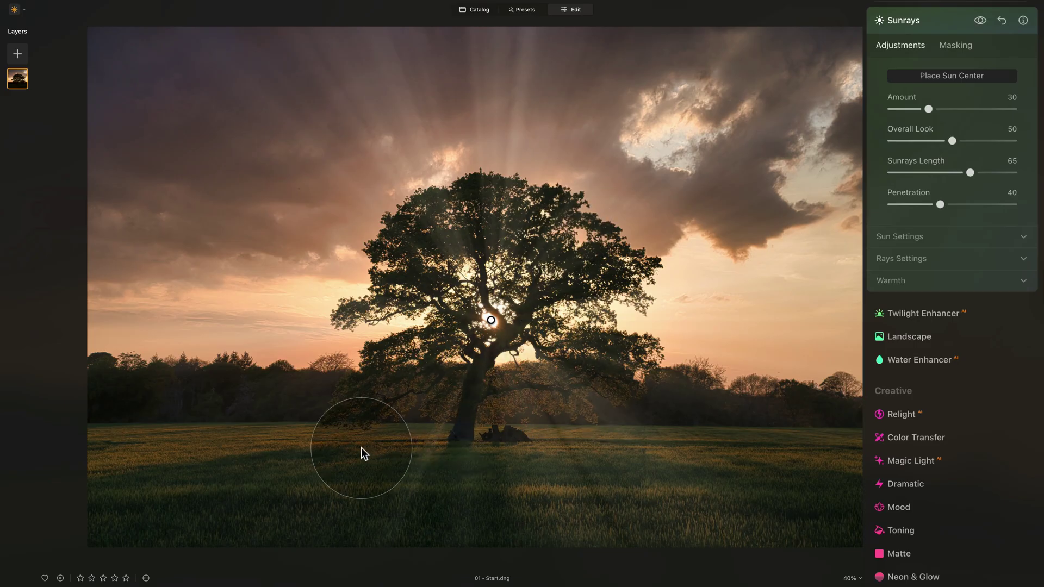
{"action": "mouse_move", "coordinate": [830, 259]}
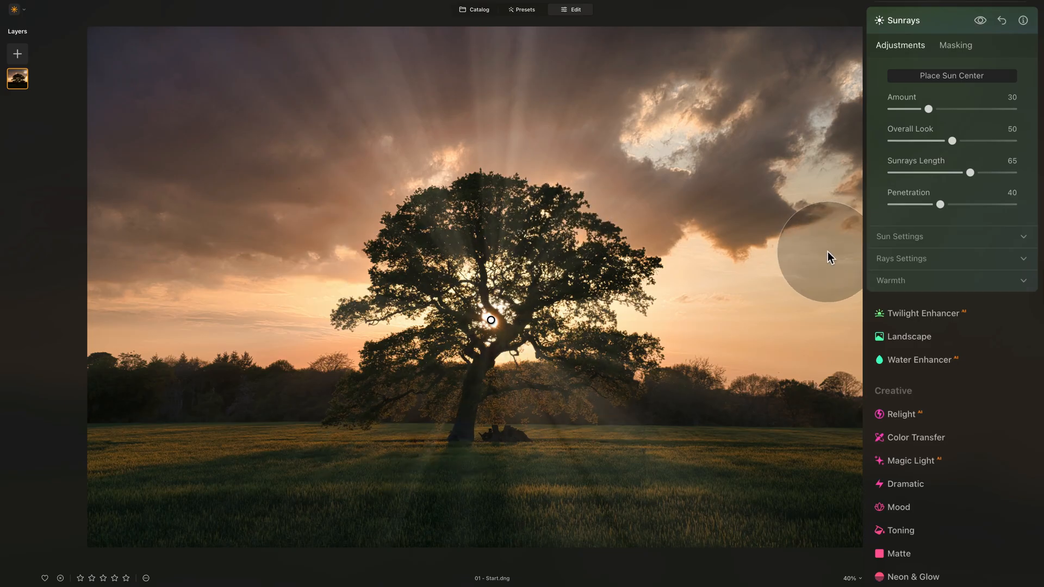
{"action": "mouse_move", "coordinate": [988, 98]}
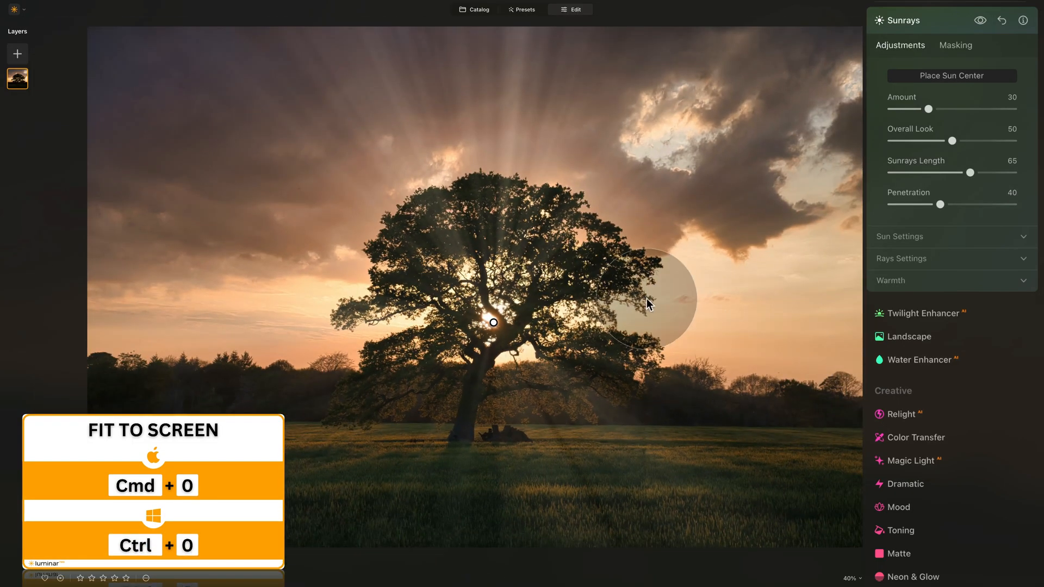
{"action": "left_click_drag", "start_coordinate": [650, 304], "coordinate": [494, 331]}
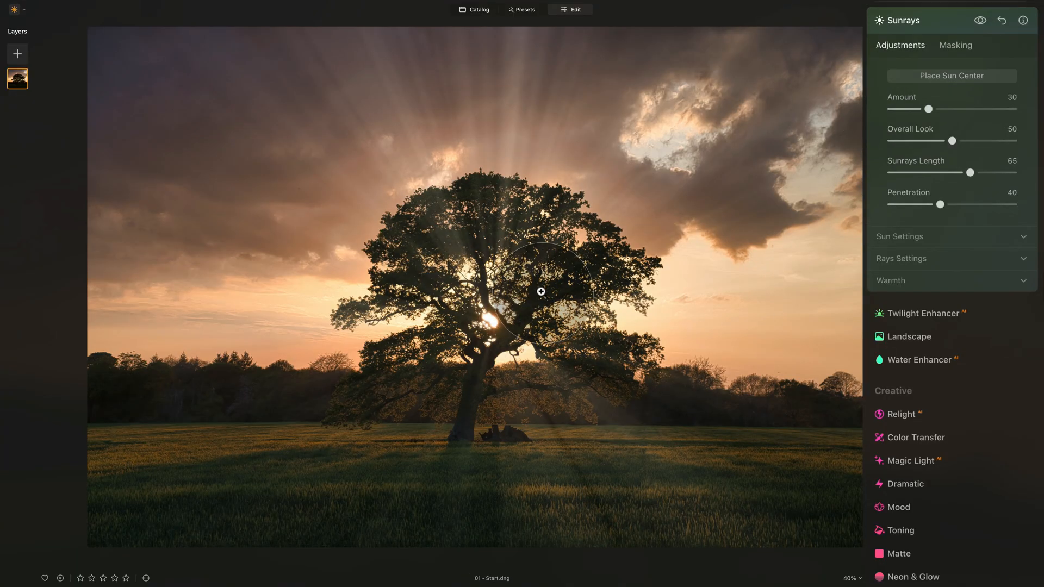
- Push Sunrays Amount up to 100
{"action": "left_click_drag", "start_coordinate": [540, 290], "coordinate": [486, 419]}
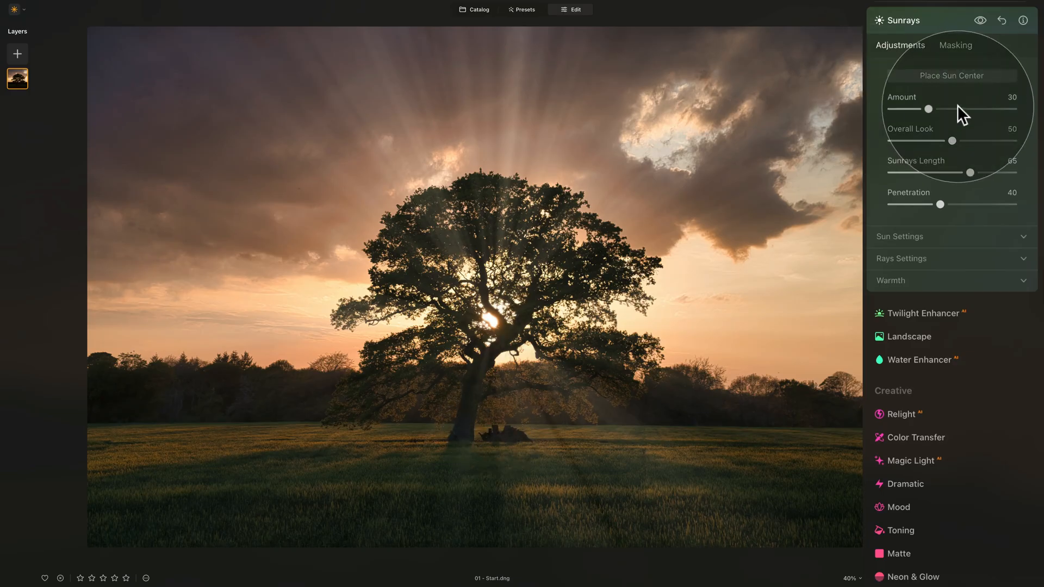
{"action": "left_click_drag", "start_coordinate": [929, 109], "coordinate": [943, 108]}
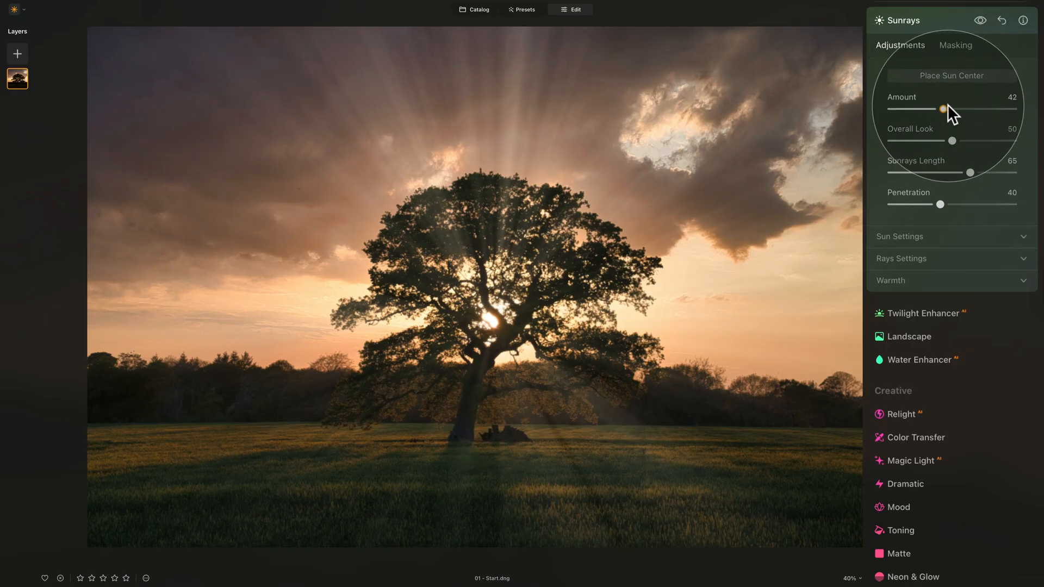
{"action": "left_click_drag", "start_coordinate": [944, 109], "coordinate": [1012, 109]}
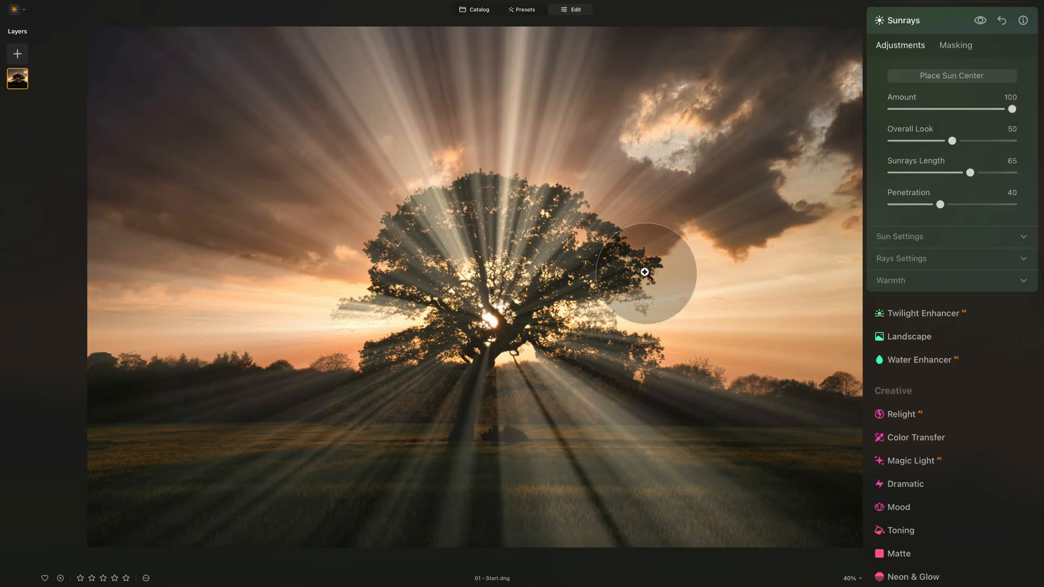
{"action": "left_click_drag", "start_coordinate": [644, 272], "coordinate": [520, 295]}
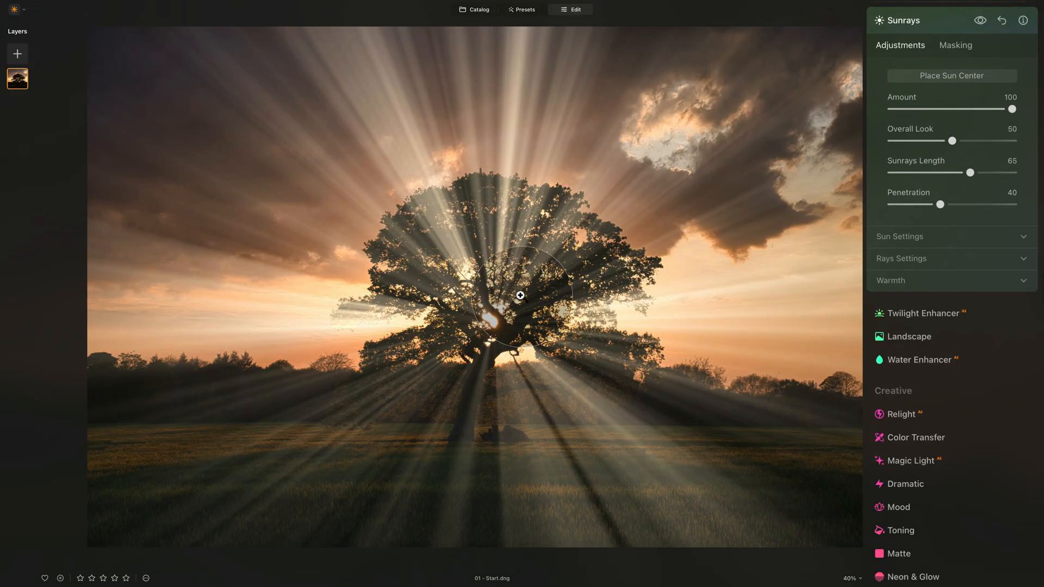
{"action": "left_click_drag", "start_coordinate": [520, 294], "coordinate": [510, 184]}
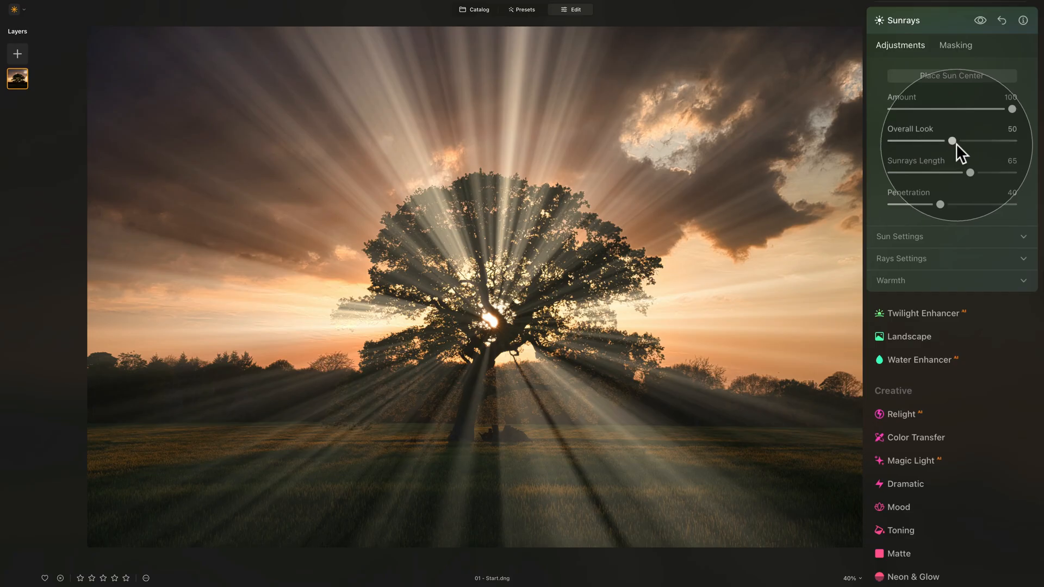
- Test Sunrays Overall Look at 0, then raise it to 100 for bright rays
{"action": "left_click_drag", "start_coordinate": [952, 140], "coordinate": [890, 140]}
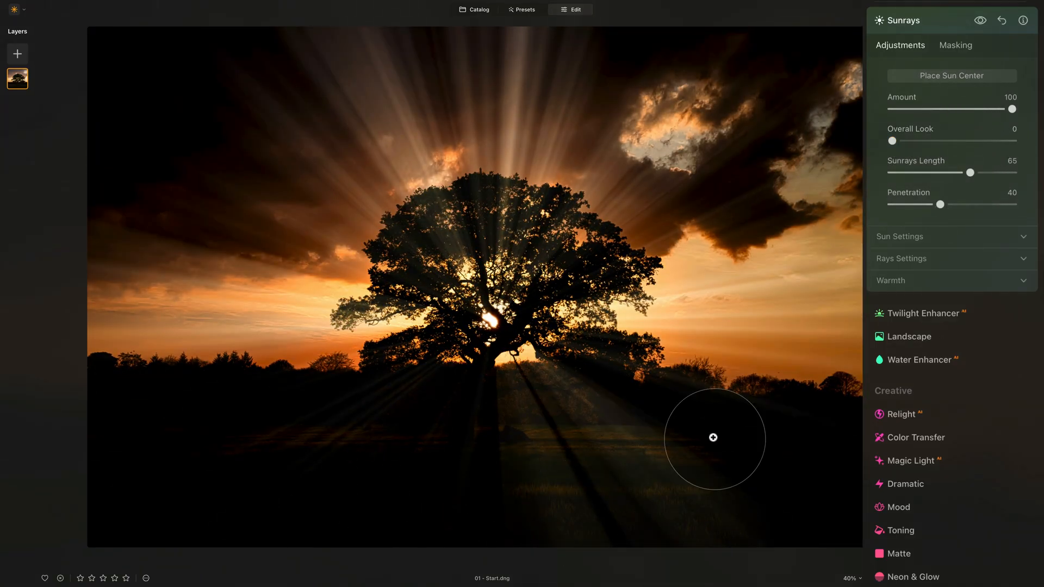
{"action": "left_click_drag", "start_coordinate": [714, 437], "coordinate": [472, 237]}
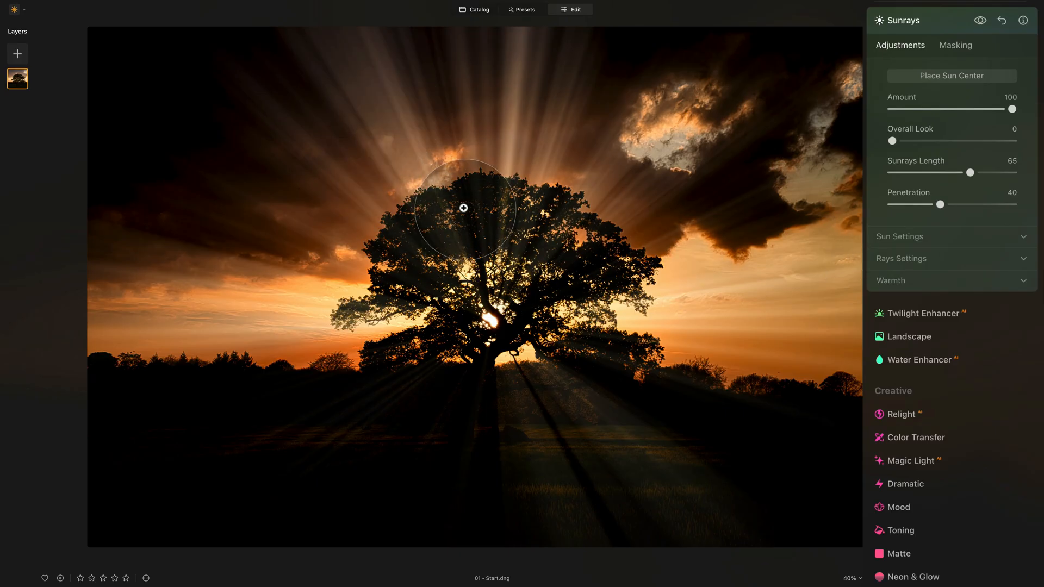
{"action": "left_click_drag", "start_coordinate": [463, 207], "coordinate": [472, 192]}
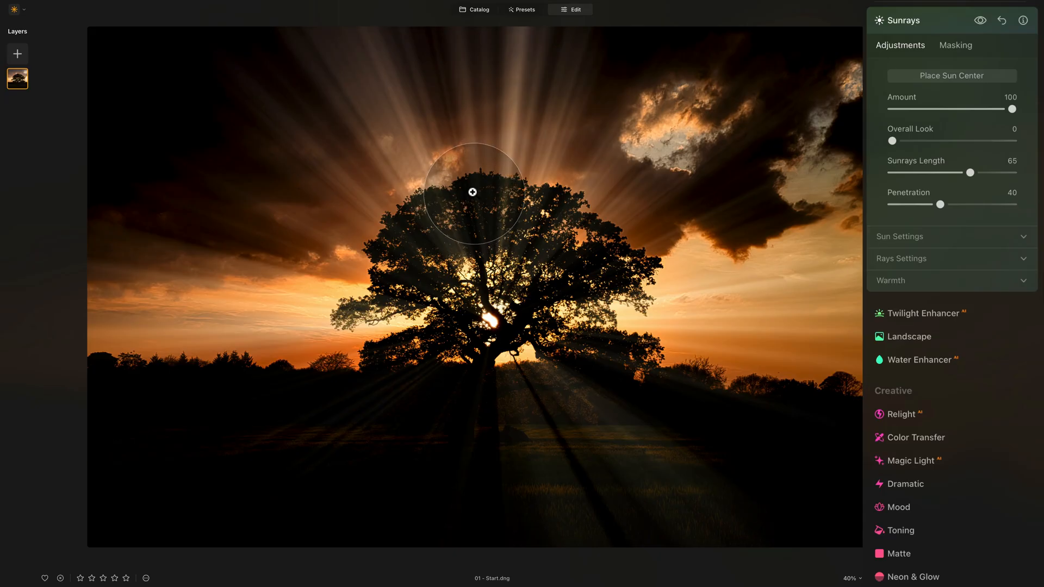
{"action": "left_click_drag", "start_coordinate": [472, 192], "coordinate": [492, 179]}
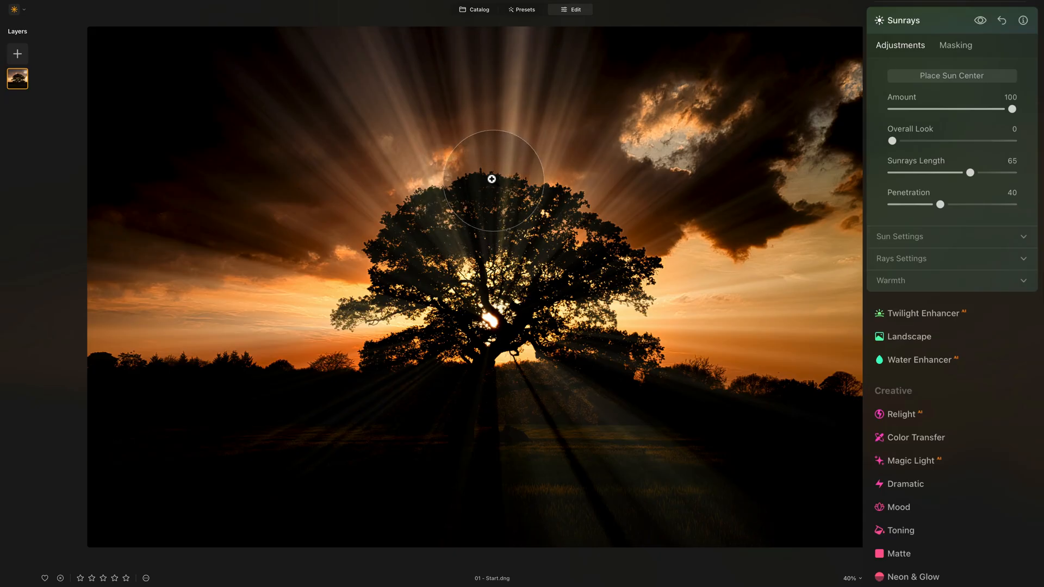
{"action": "left_click_drag", "start_coordinate": [492, 179], "coordinate": [539, 44]}
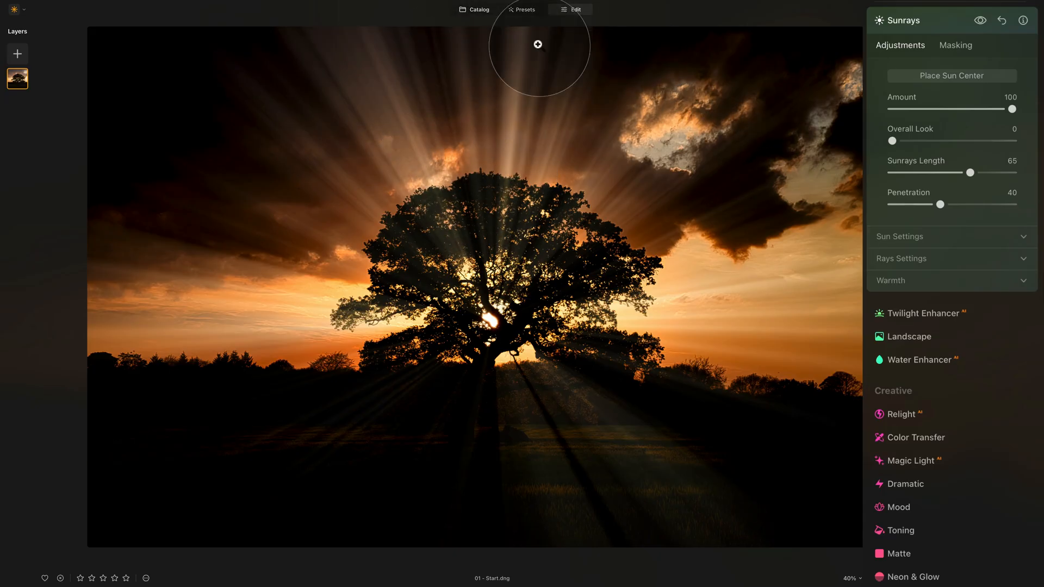
{"action": "mouse_move", "coordinate": [295, 359]}
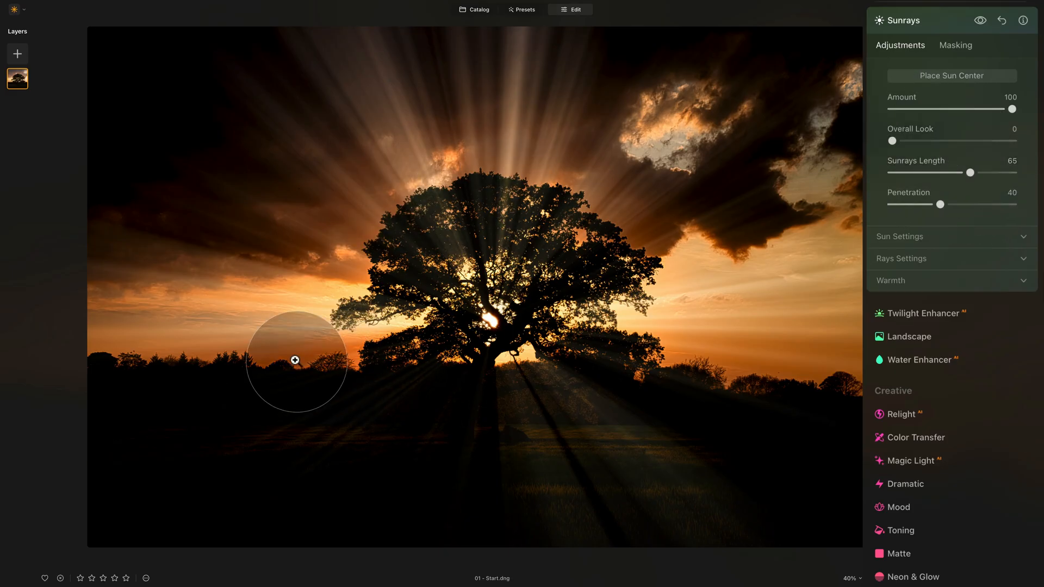
{"action": "mouse_move", "coordinate": [819, 357]}
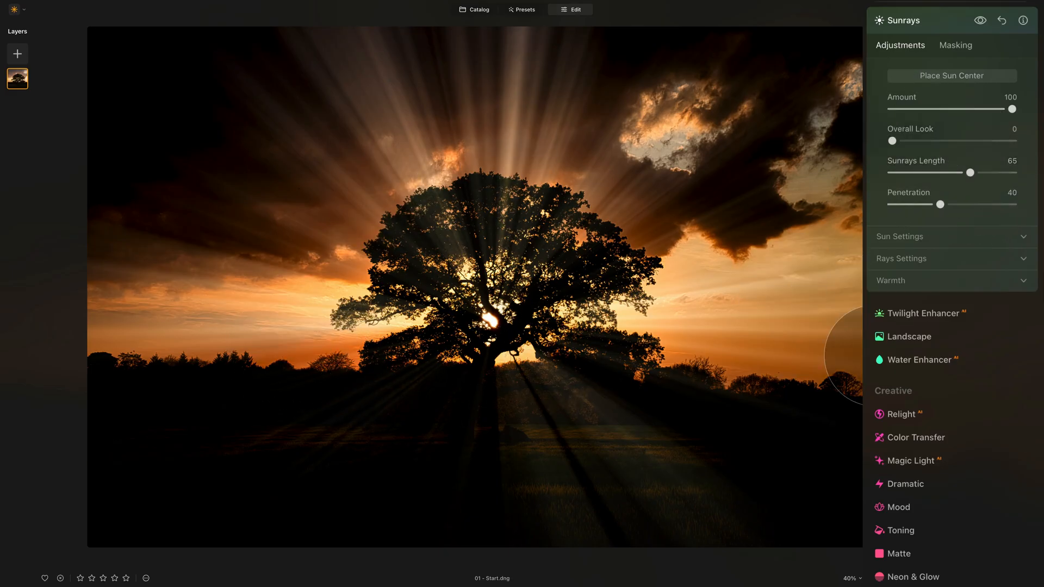
{"action": "left_click_drag", "start_coordinate": [890, 140], "coordinate": [896, 141]}
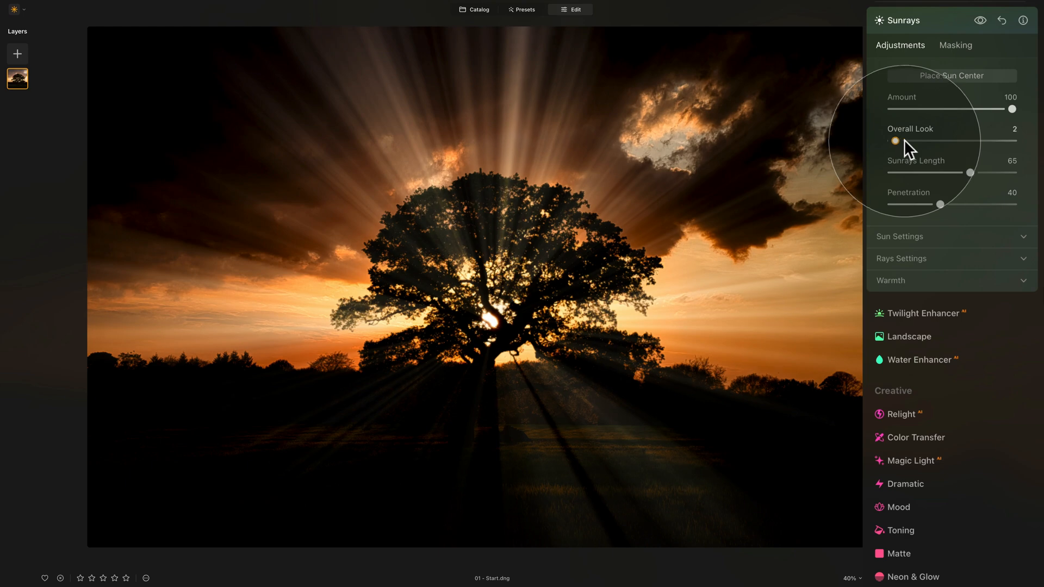
{"action": "left_click_drag", "start_coordinate": [896, 140], "coordinate": [1012, 140]}
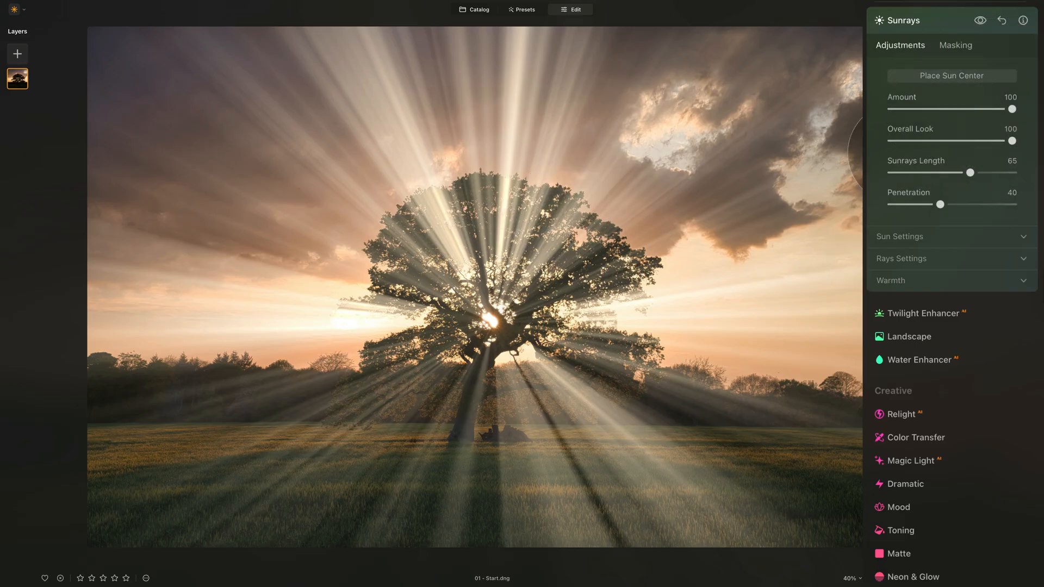
{"action": "mouse_move", "coordinate": [660, 354]}
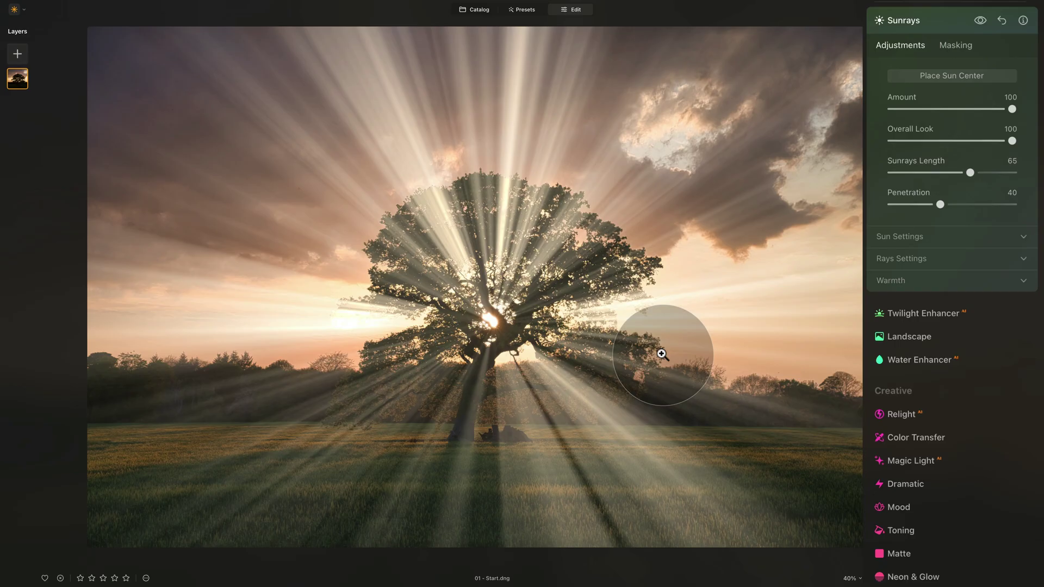
- Set Overall Look to 50 and, after previewing Amount 100, settle Amount at 40
{"action": "left_click_drag", "start_coordinate": [1013, 109], "coordinate": [952, 109]}
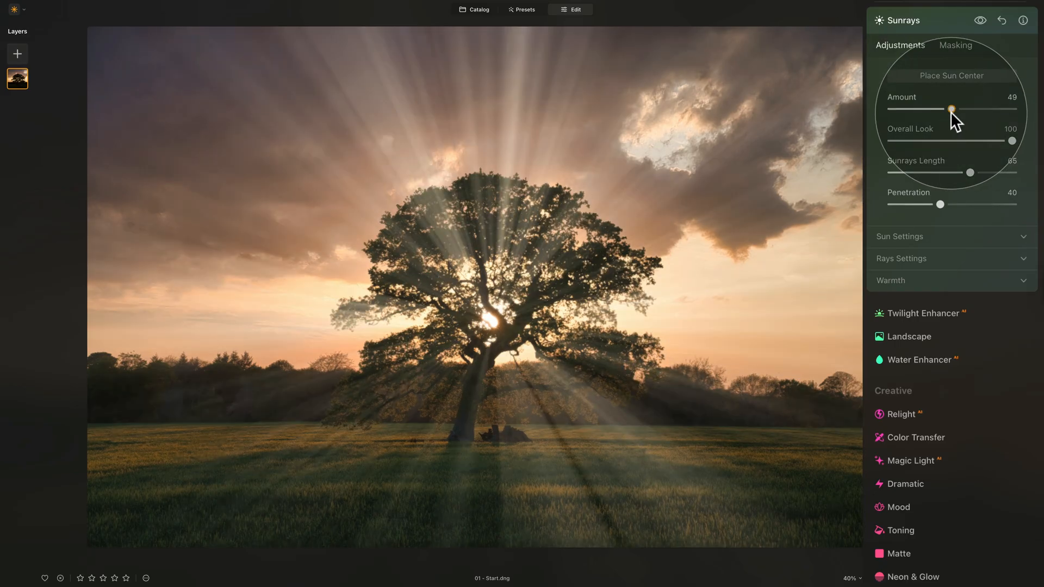
{"action": "left_click_drag", "start_coordinate": [1012, 141], "coordinate": [930, 140]}
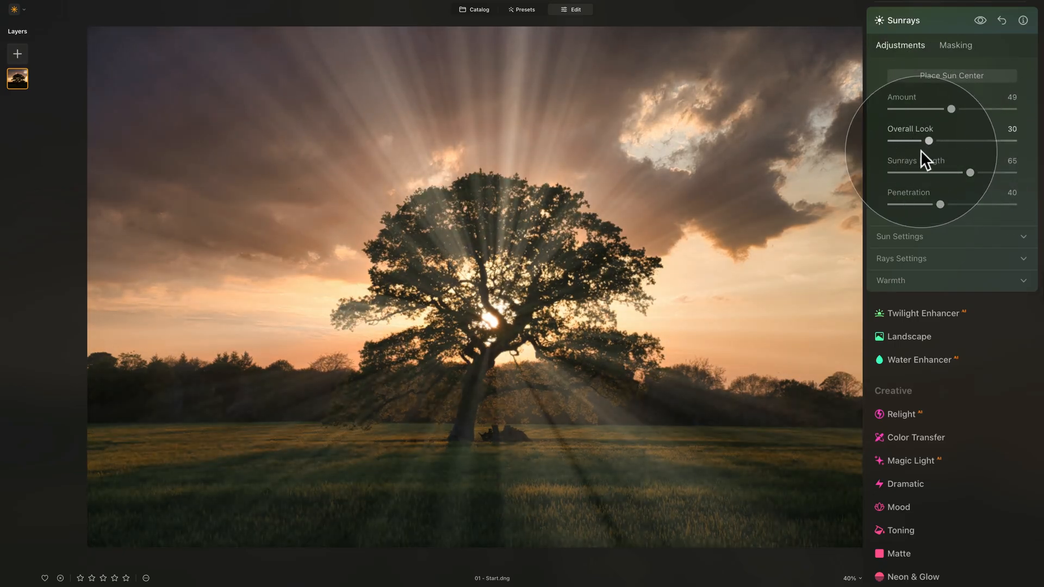
{"action": "left_click_drag", "start_coordinate": [929, 140], "coordinate": [951, 140]}
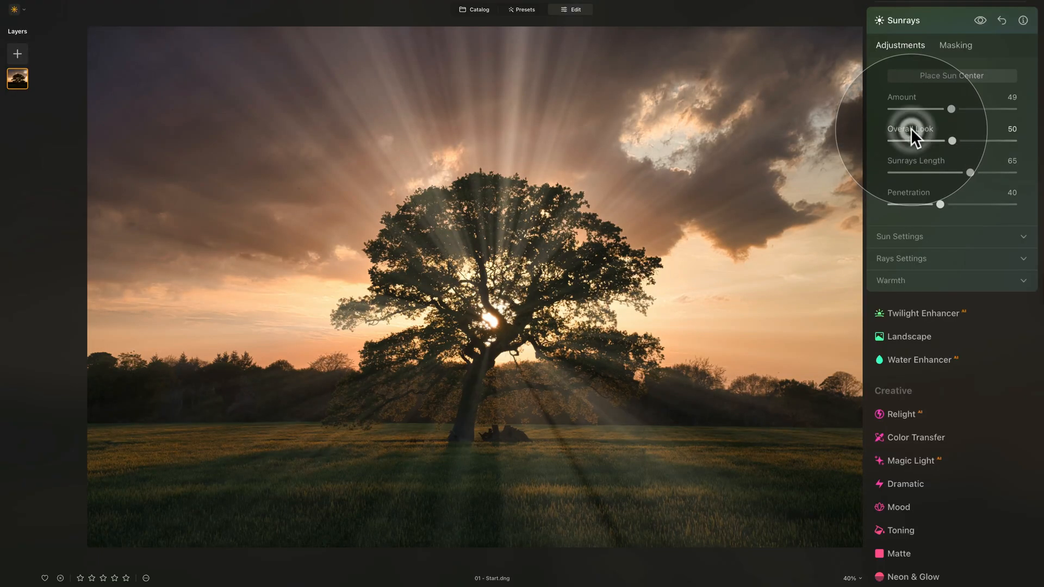
{"action": "mouse_move", "coordinate": [951, 107]}
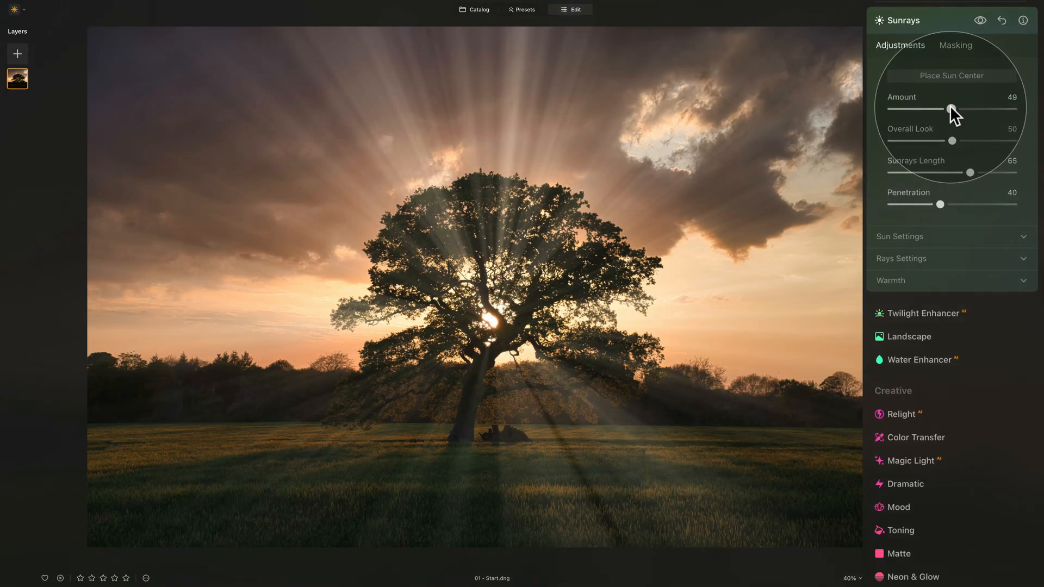
{"action": "left_click_drag", "start_coordinate": [946, 110], "coordinate": [1011, 110]}
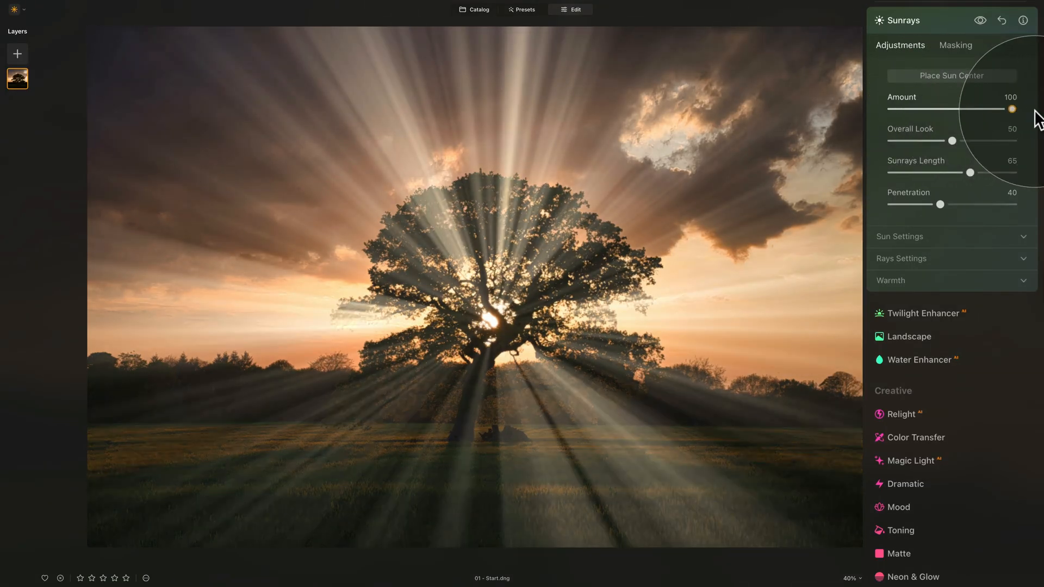
{"action": "left_click_drag", "start_coordinate": [1011, 108], "coordinate": [947, 109]}
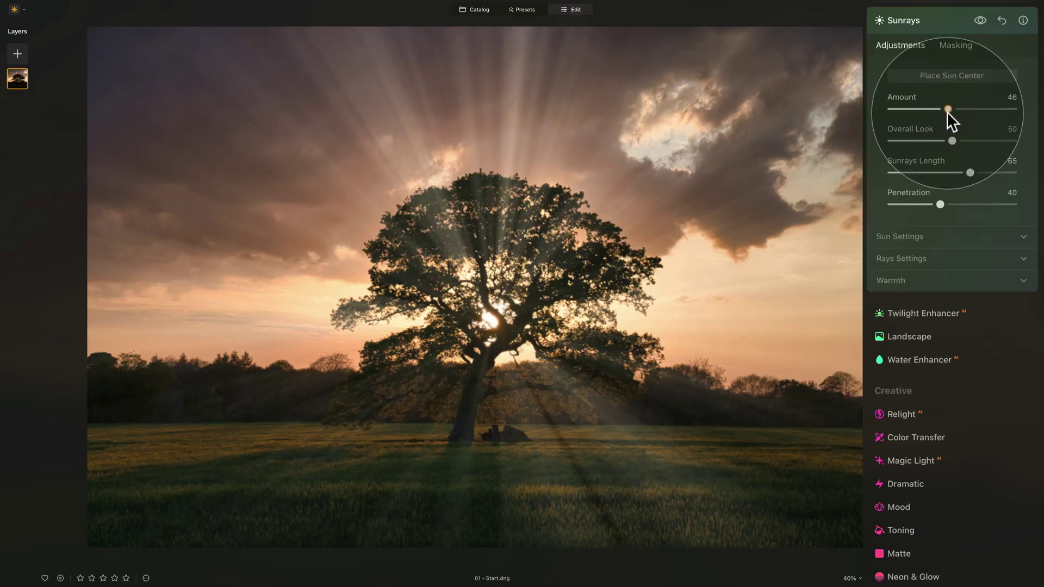
{"action": "left_click_drag", "start_coordinate": [948, 109], "coordinate": [943, 108]}
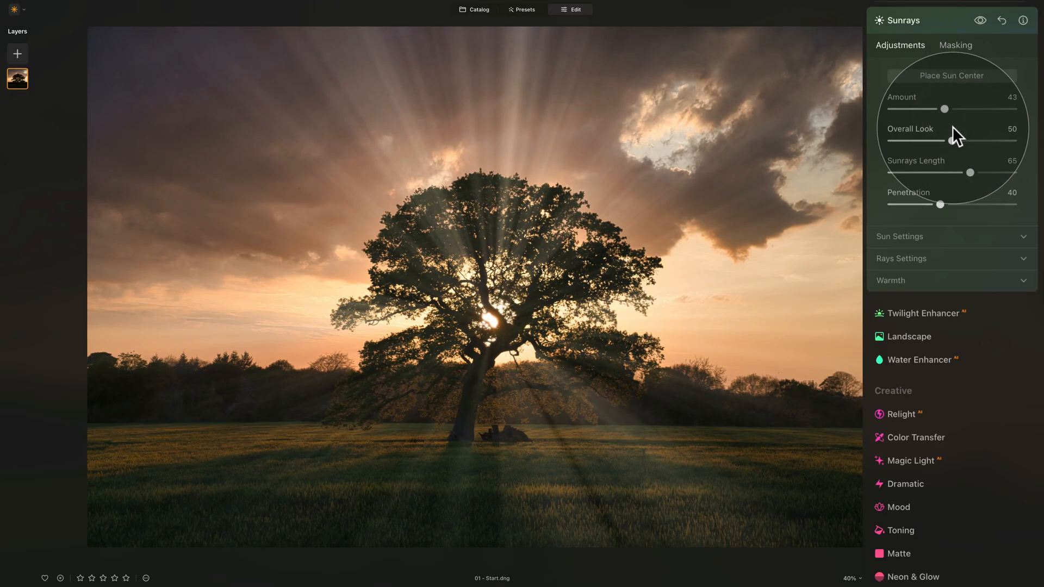
{"action": "left_click_drag", "start_coordinate": [944, 108], "coordinate": [942, 110]}
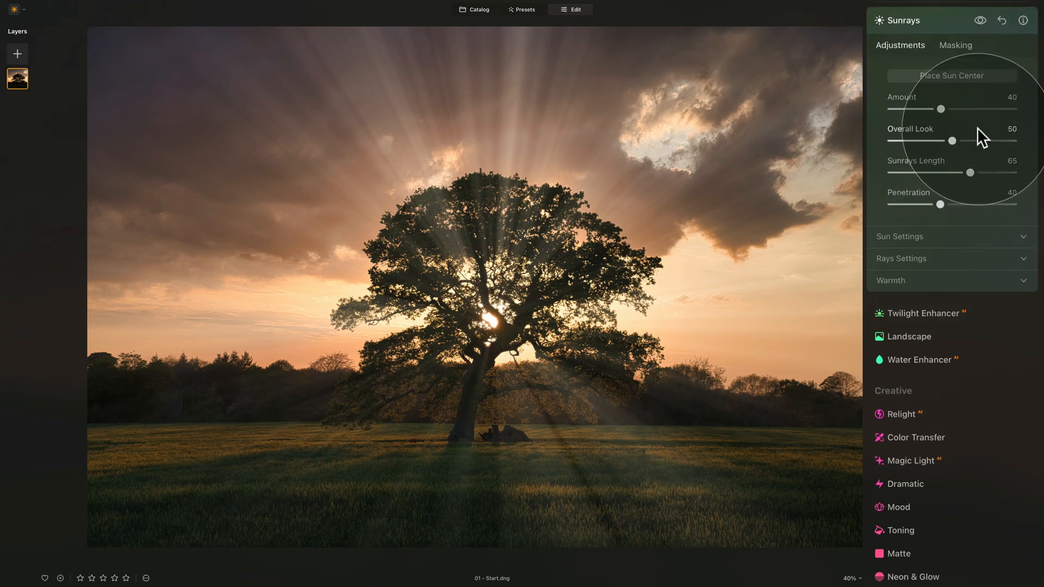
{"action": "mouse_move", "coordinate": [648, 300]}
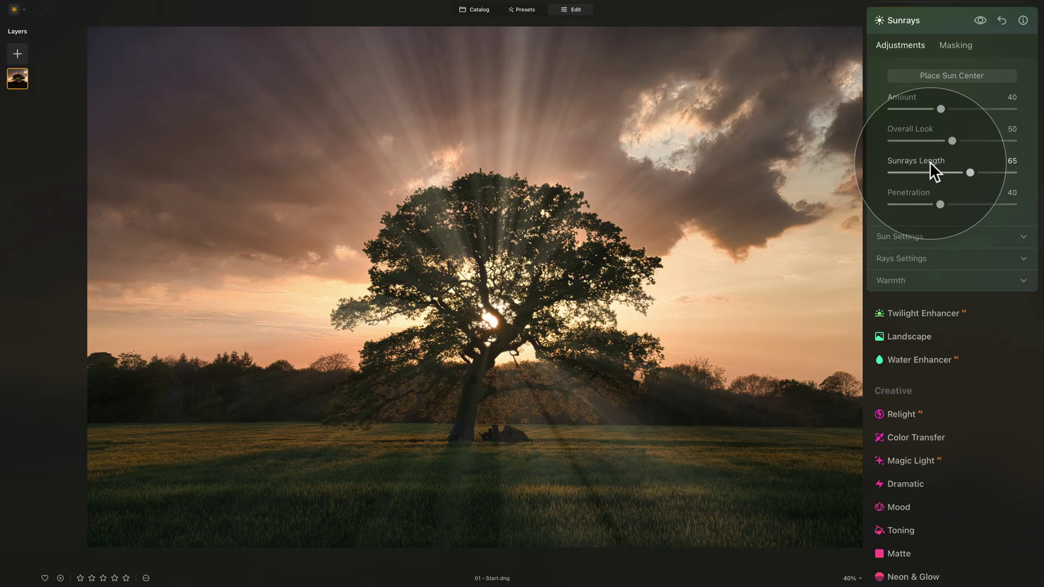
{"action": "mouse_move", "coordinate": [976, 185]}
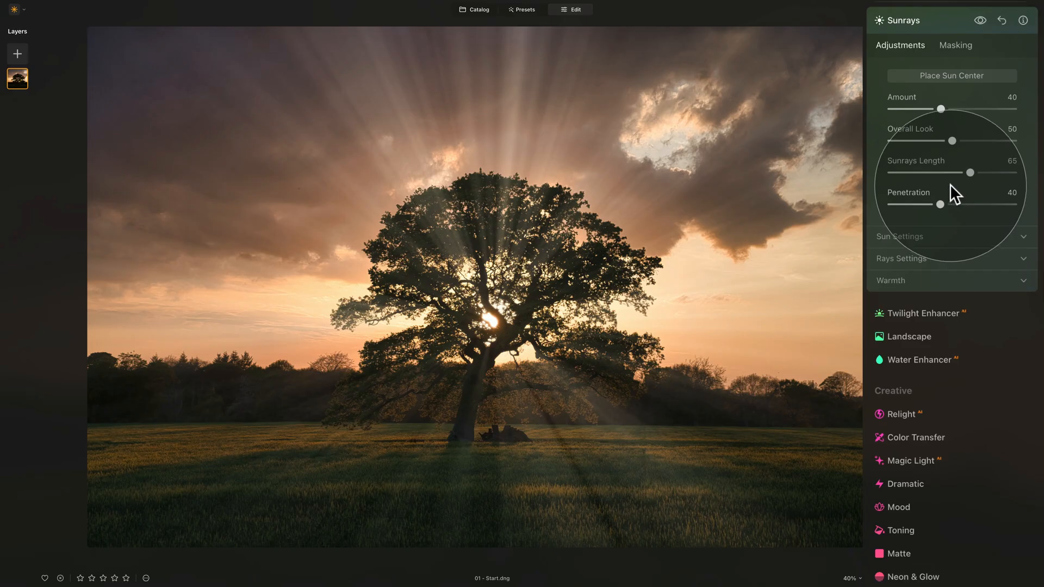
- Sweep Sunrays Length through its range, settle it at 20, and zoom in on the tree
{"action": "left_click_drag", "start_coordinate": [970, 172], "coordinate": [931, 173]}
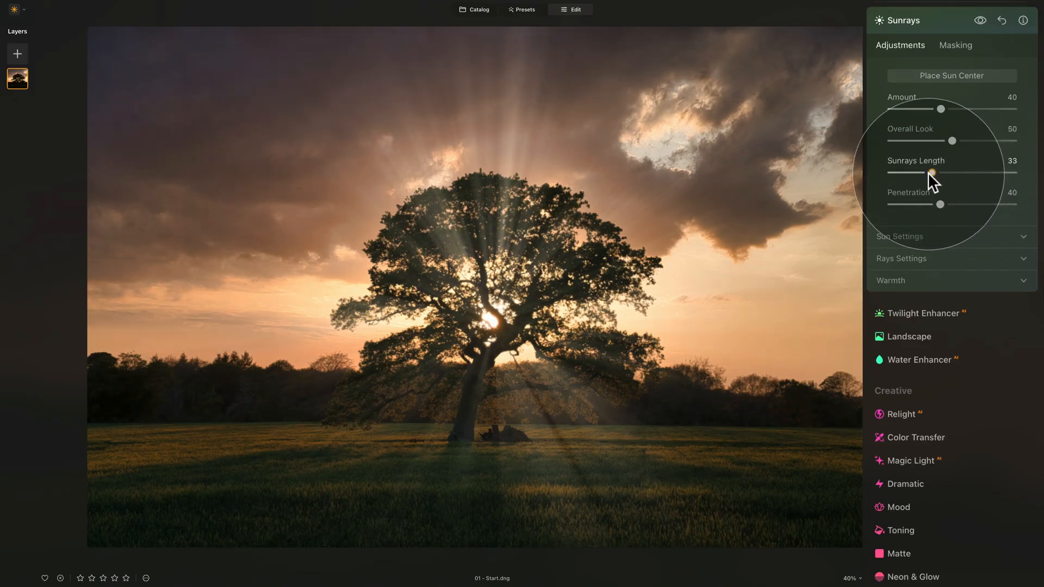
{"action": "left_click_drag", "start_coordinate": [910, 172], "coordinate": [892, 173]}
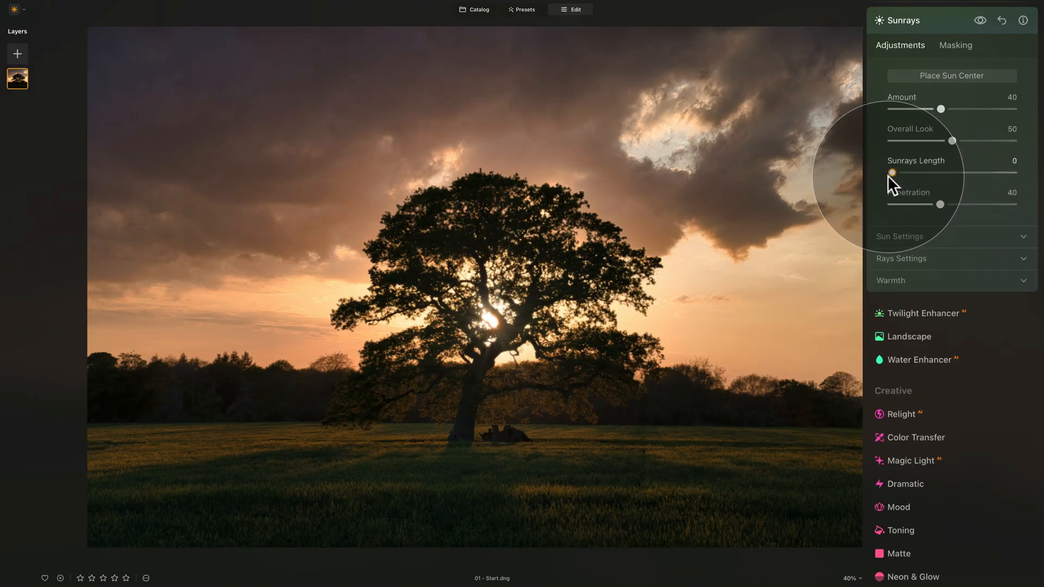
{"action": "left_click_drag", "start_coordinate": [892, 172], "coordinate": [1012, 172]}
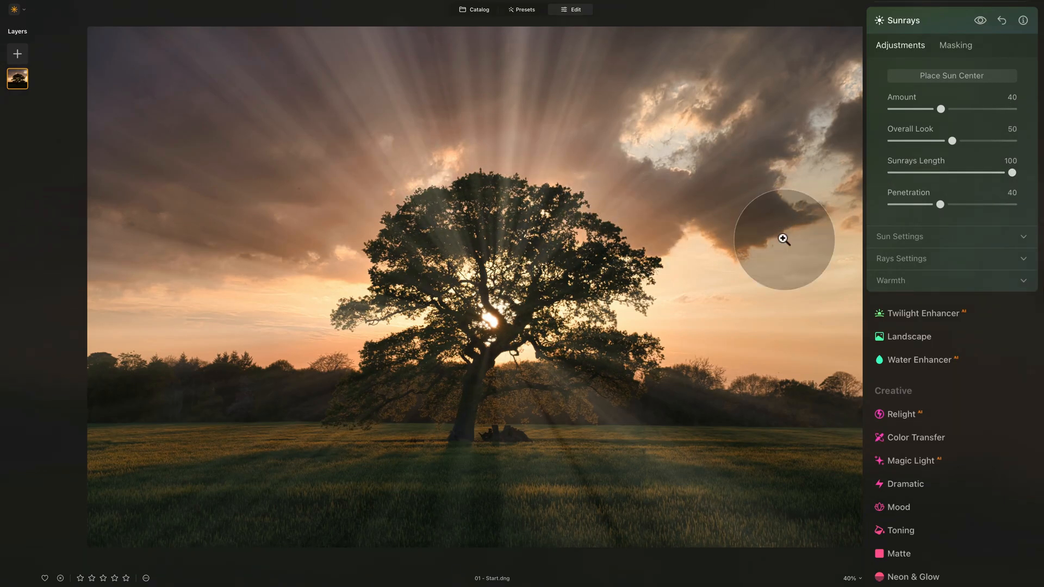
{"action": "left_click_drag", "start_coordinate": [1012, 172], "coordinate": [917, 172]}
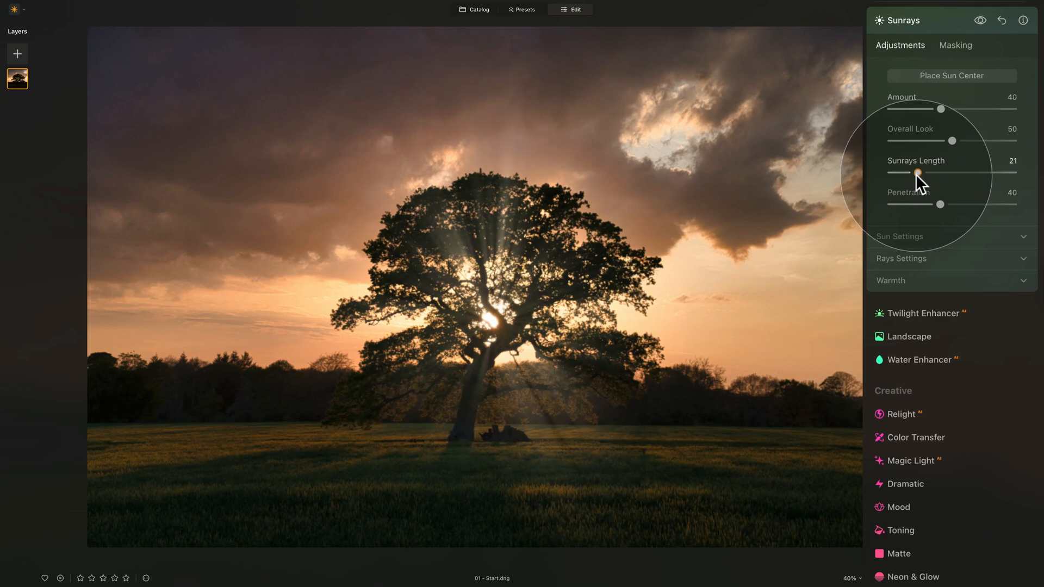
{"action": "left_click_drag", "start_coordinate": [917, 172], "coordinate": [922, 172]}
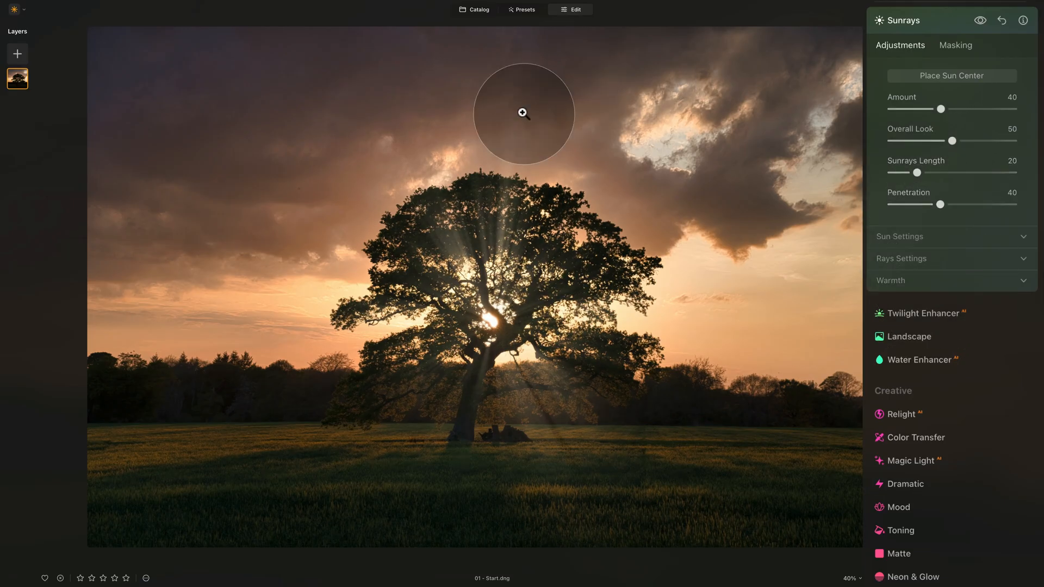
{"action": "left_click_drag", "start_coordinate": [523, 112], "coordinate": [501, 173]}
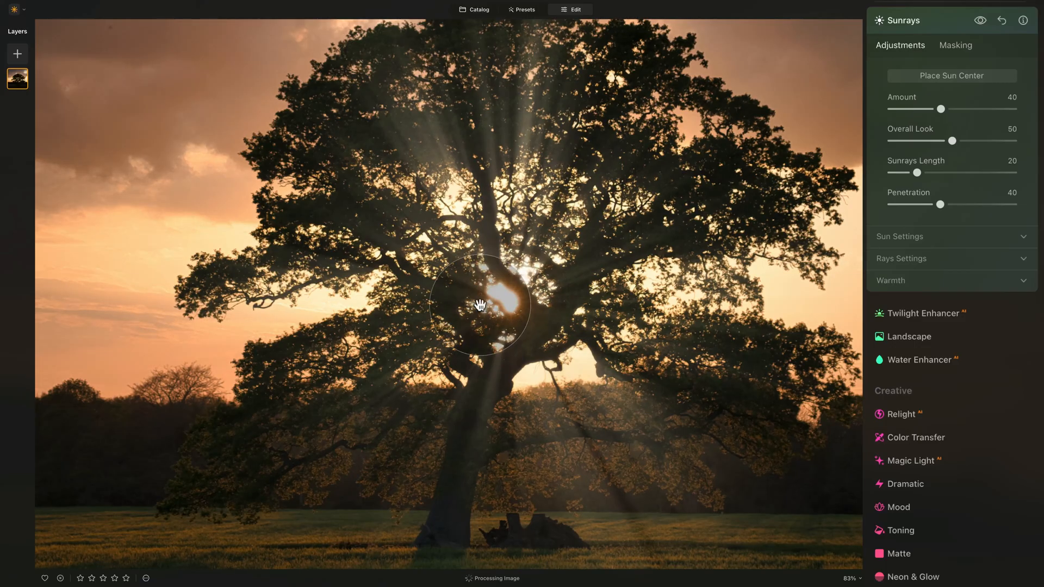
{"action": "left_click_drag", "start_coordinate": [480, 305], "coordinate": [651, 235]}
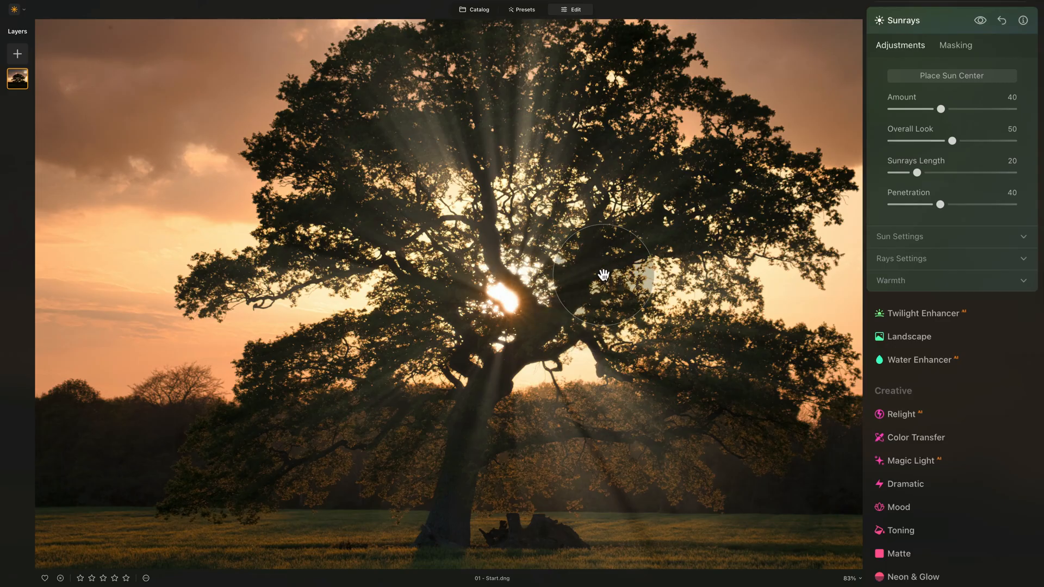
{"action": "mouse_move", "coordinate": [690, 472]}
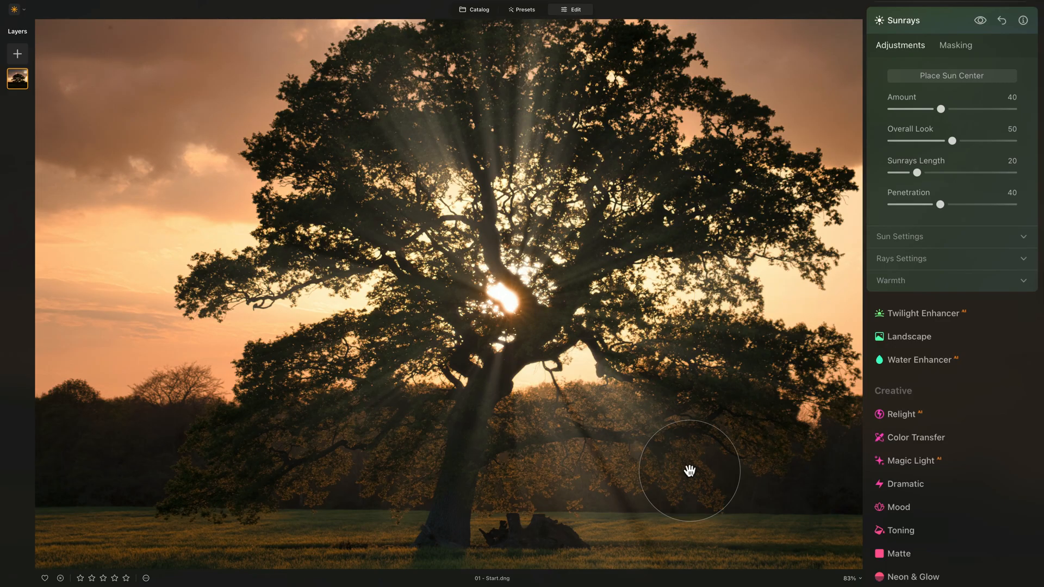
{"action": "mouse_move", "coordinate": [426, 256]}
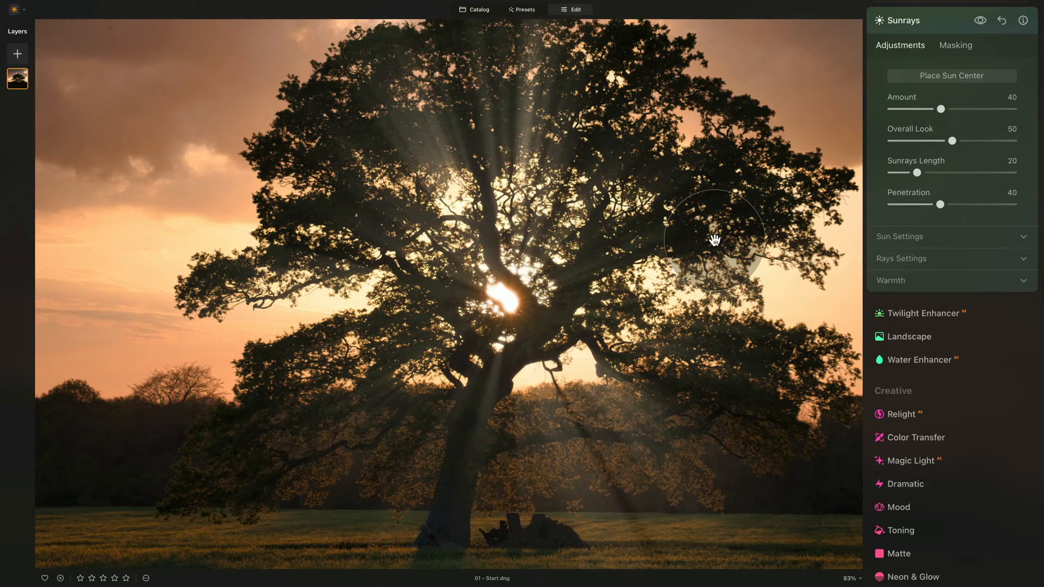
{"action": "left_click_drag", "start_coordinate": [714, 240], "coordinate": [754, 255]}
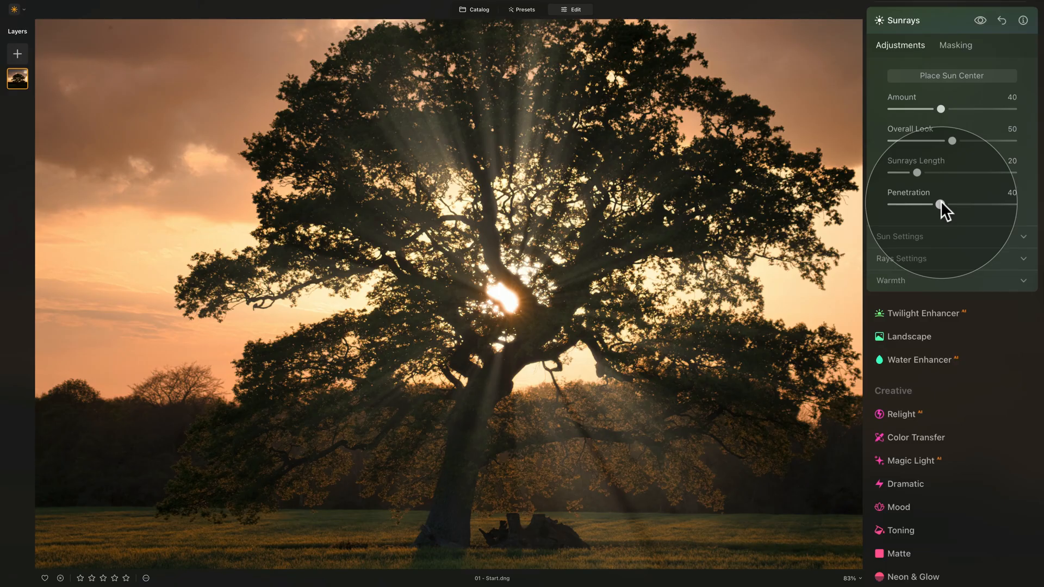
{"action": "left_click_drag", "start_coordinate": [937, 204], "coordinate": [909, 205]}
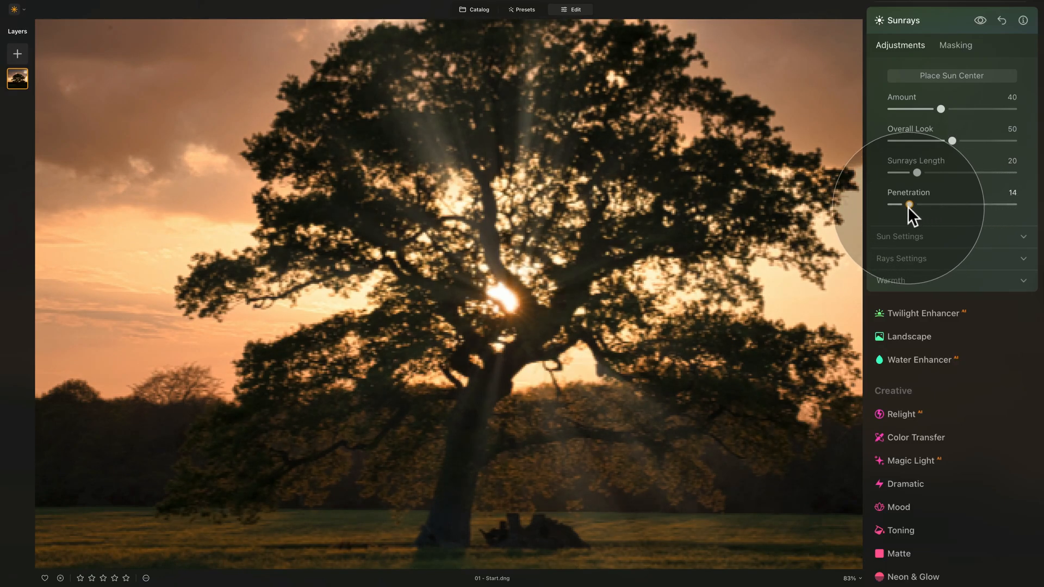
{"action": "left_click_drag", "start_coordinate": [910, 204], "coordinate": [892, 205]}
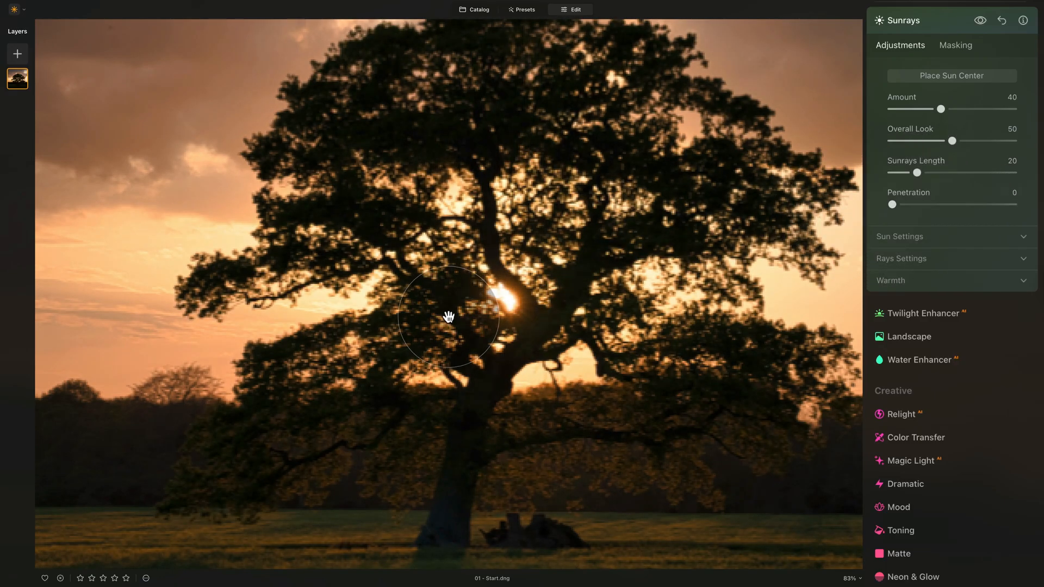
{"action": "left_click_drag", "start_coordinate": [447, 317], "coordinate": [496, 359]}
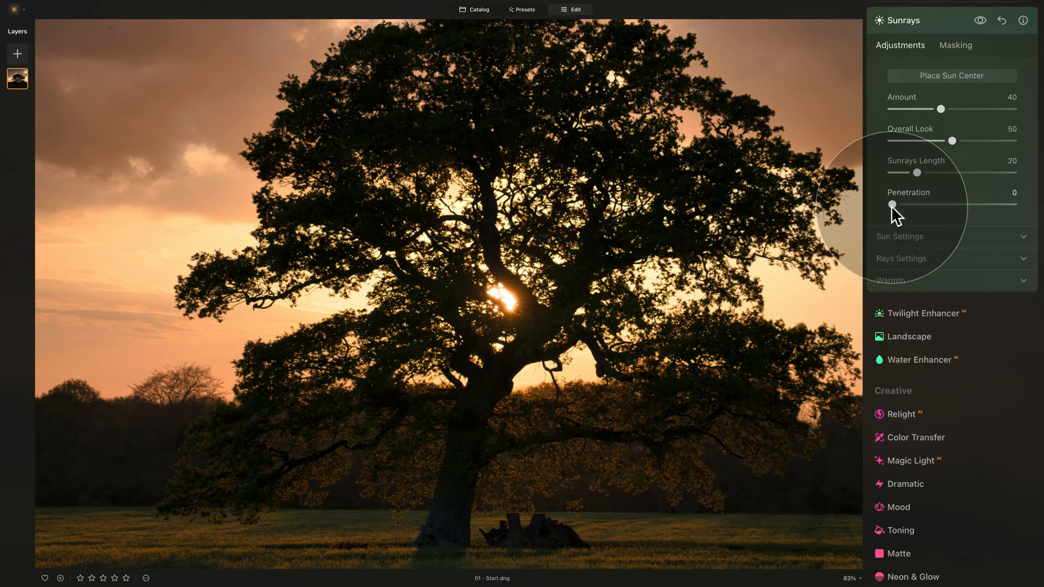
{"action": "left_click_drag", "start_coordinate": [893, 205], "coordinate": [1012, 205]}
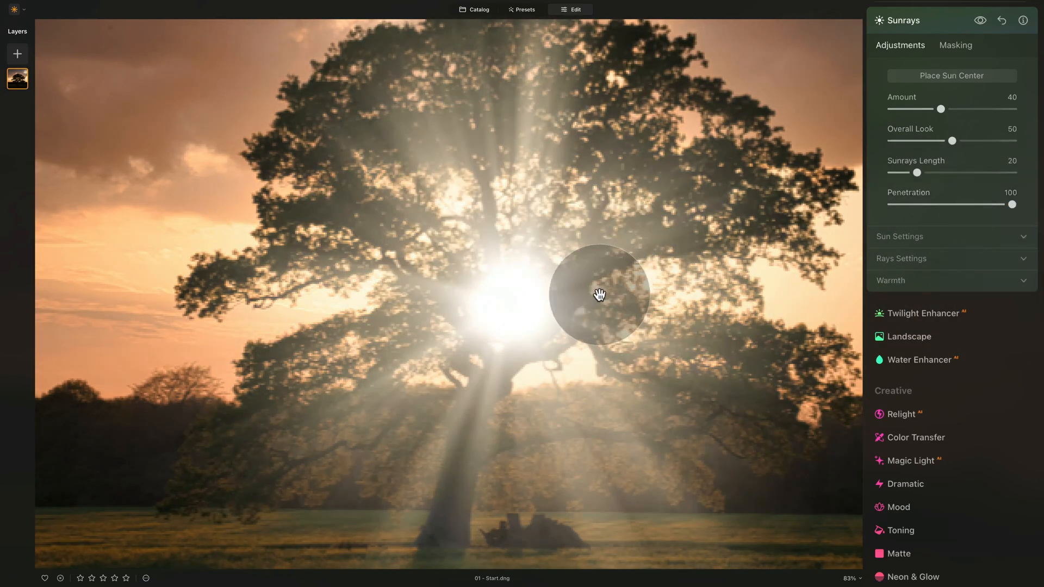
{"action": "left_click_drag", "start_coordinate": [599, 293], "coordinate": [543, 310]}
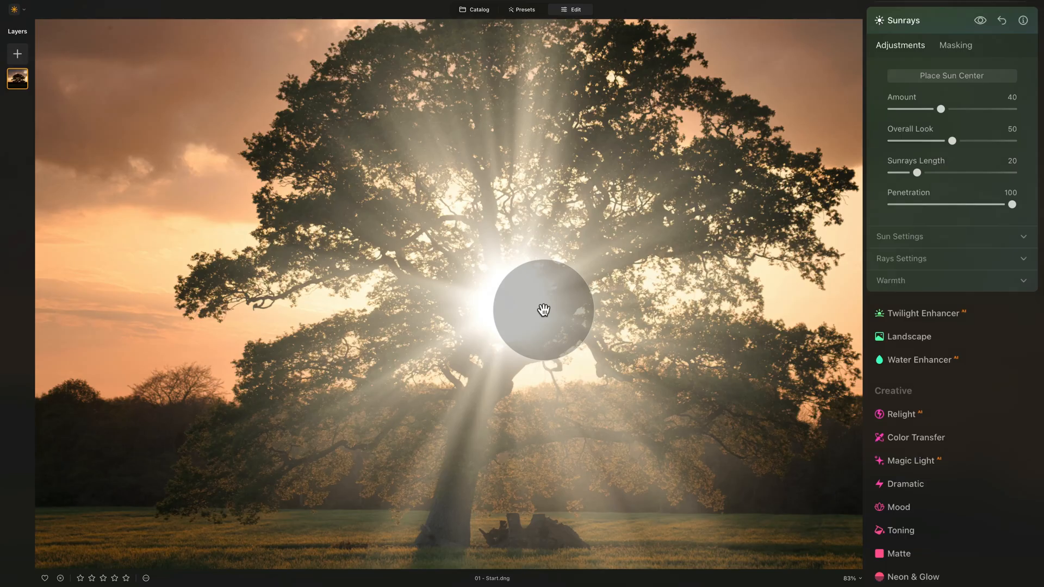
{"action": "left_click_drag", "start_coordinate": [544, 309], "coordinate": [540, 304]}
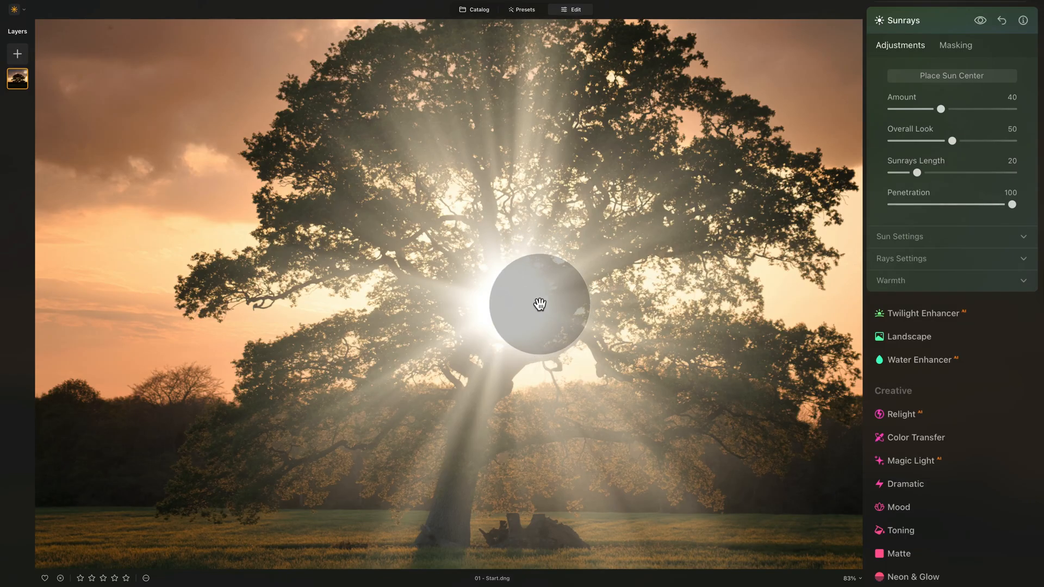
{"action": "left_click_drag", "start_coordinate": [539, 304], "coordinate": [761, 240]}
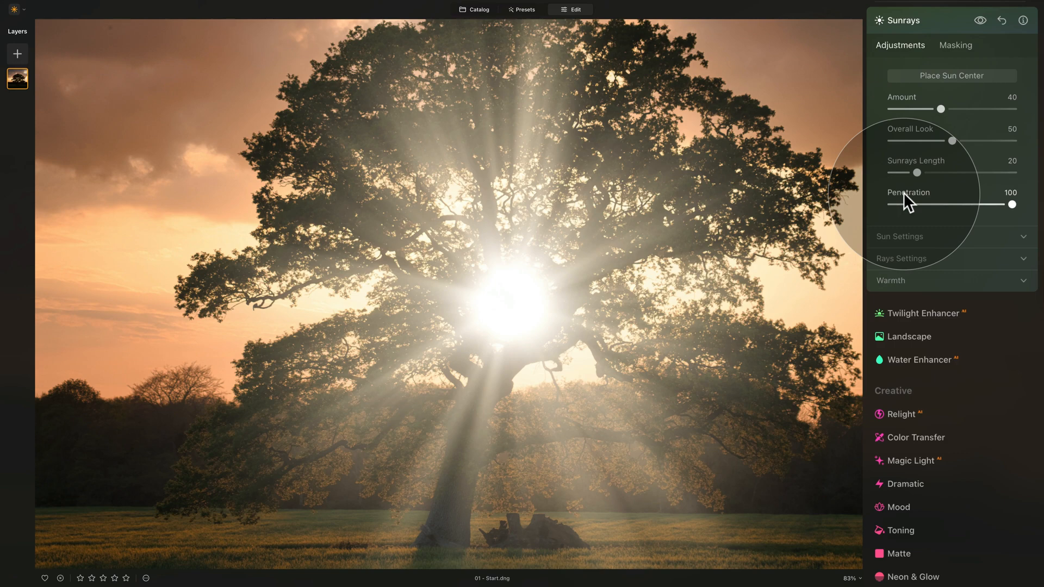
{"action": "left_click_drag", "start_coordinate": [1011, 205], "coordinate": [941, 205]}
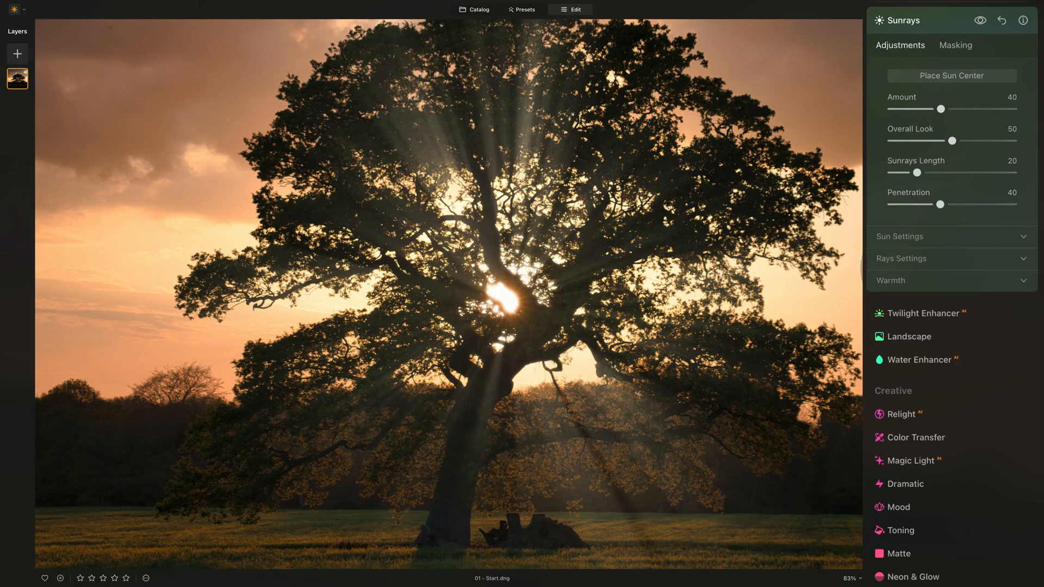
{"action": "mouse_move", "coordinate": [1003, 165]}
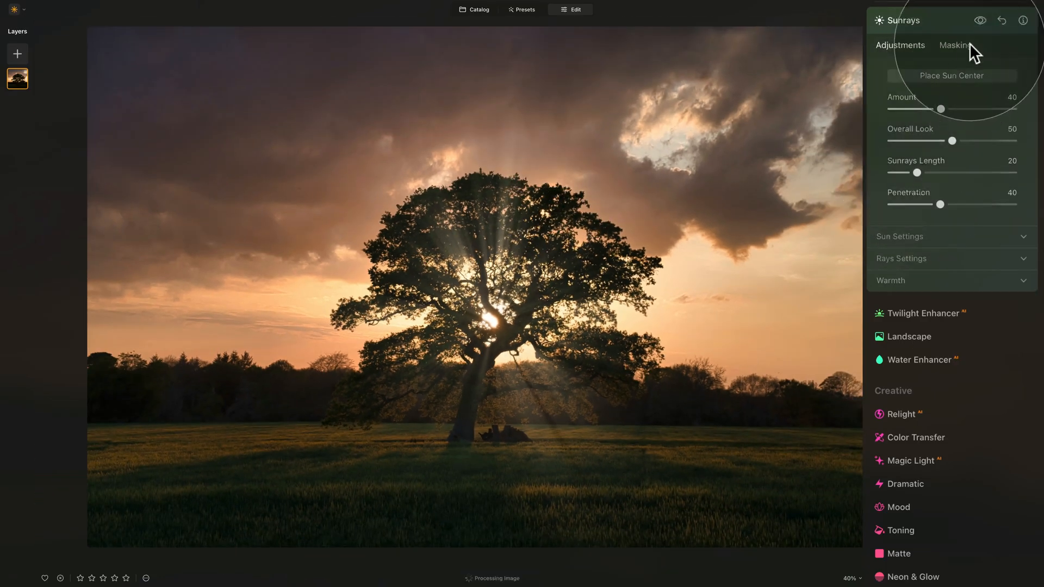
- Toggle the Sunrays effect off and back on to compare the subtle rays
{"action": "left_click", "coordinate": [979, 21]}
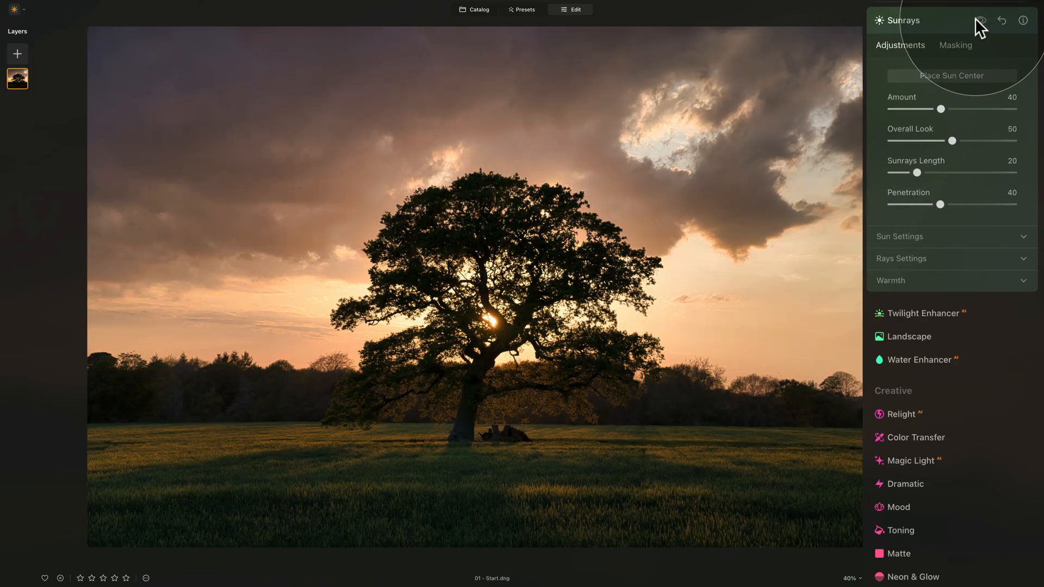
{"action": "left_click", "coordinate": [980, 20]}
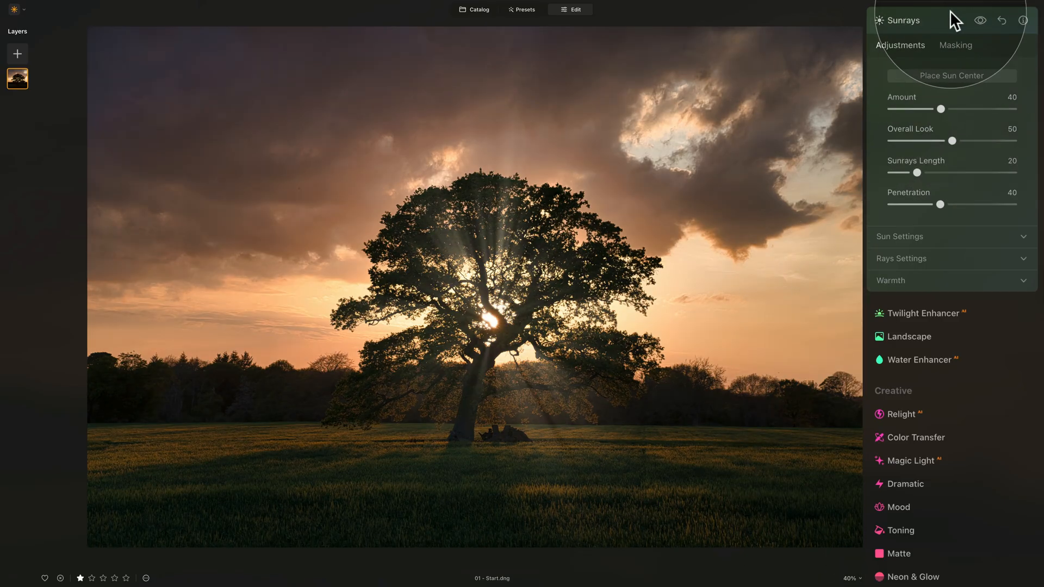
{"action": "mouse_move", "coordinate": [981, 20]}
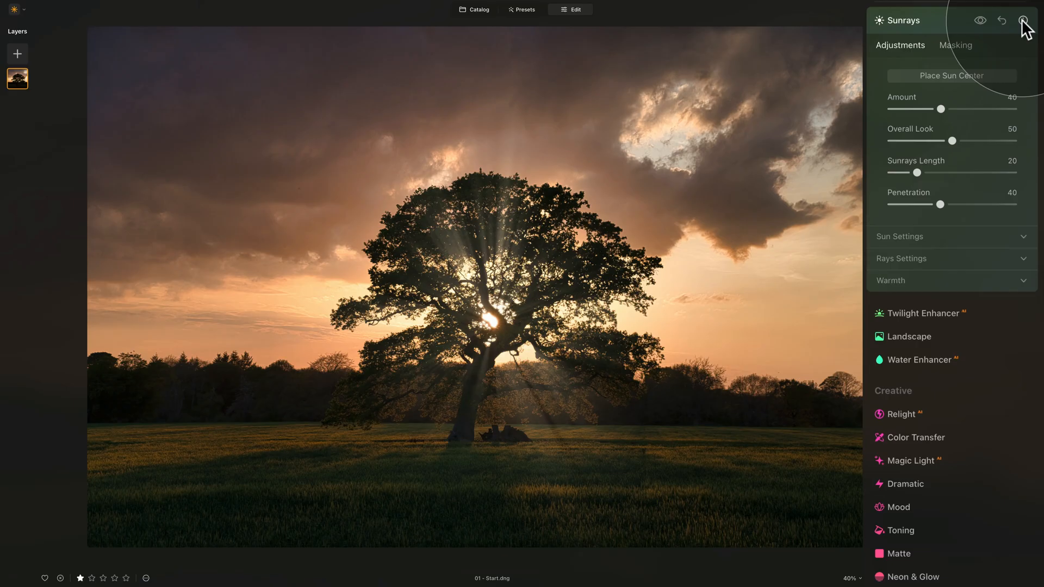
{"action": "mouse_move", "coordinate": [984, 33]}
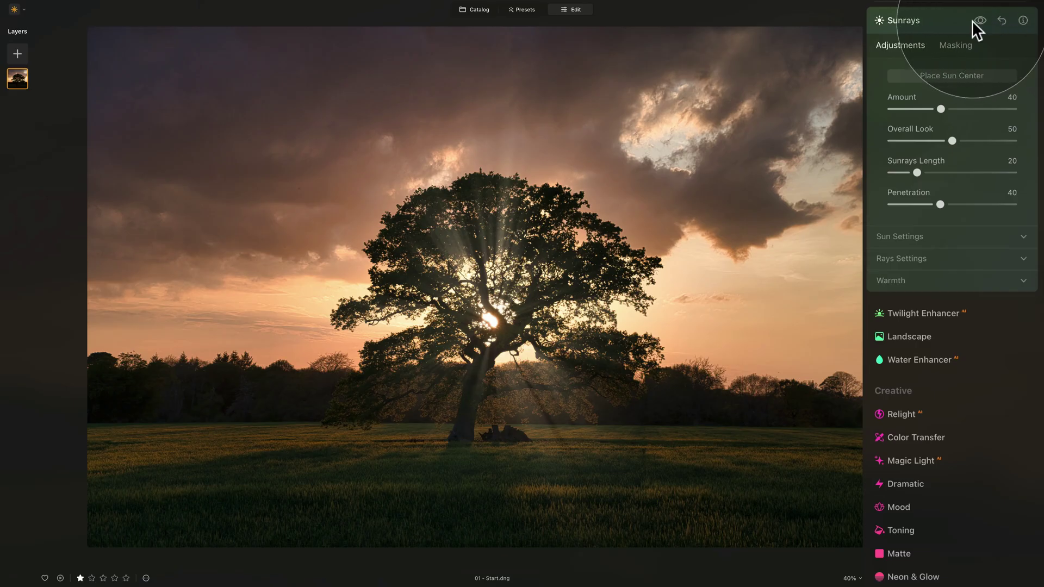
{"action": "mouse_move", "coordinate": [1023, 19]}
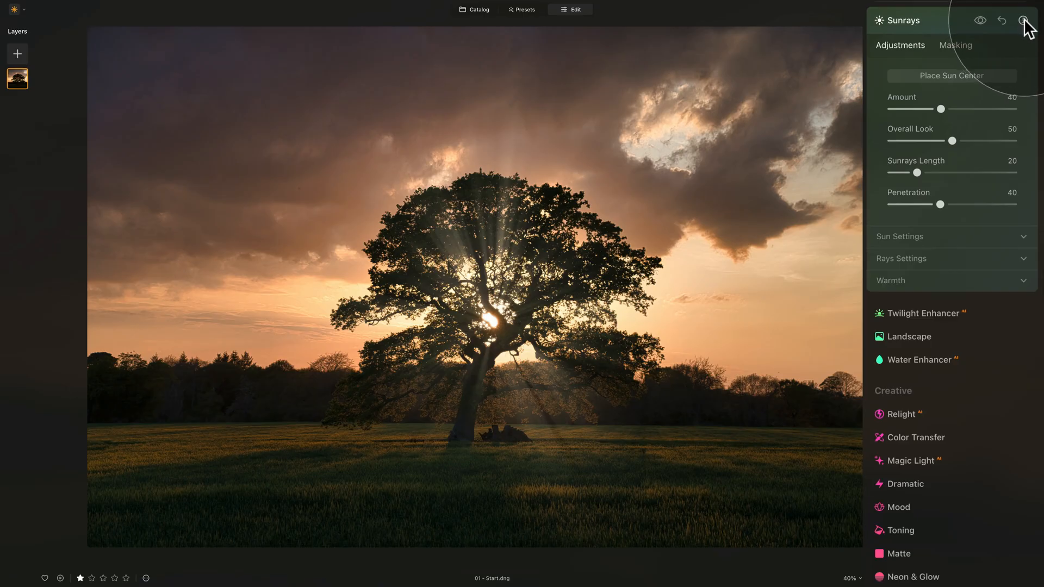
{"action": "mouse_move", "coordinate": [1001, 33]}
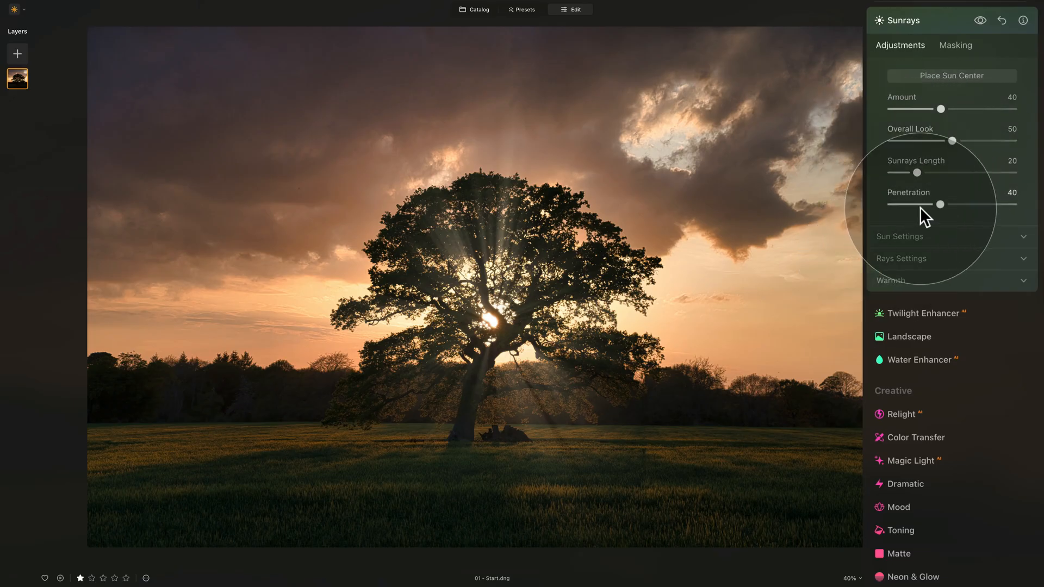
{"action": "mouse_move", "coordinate": [923, 132]}
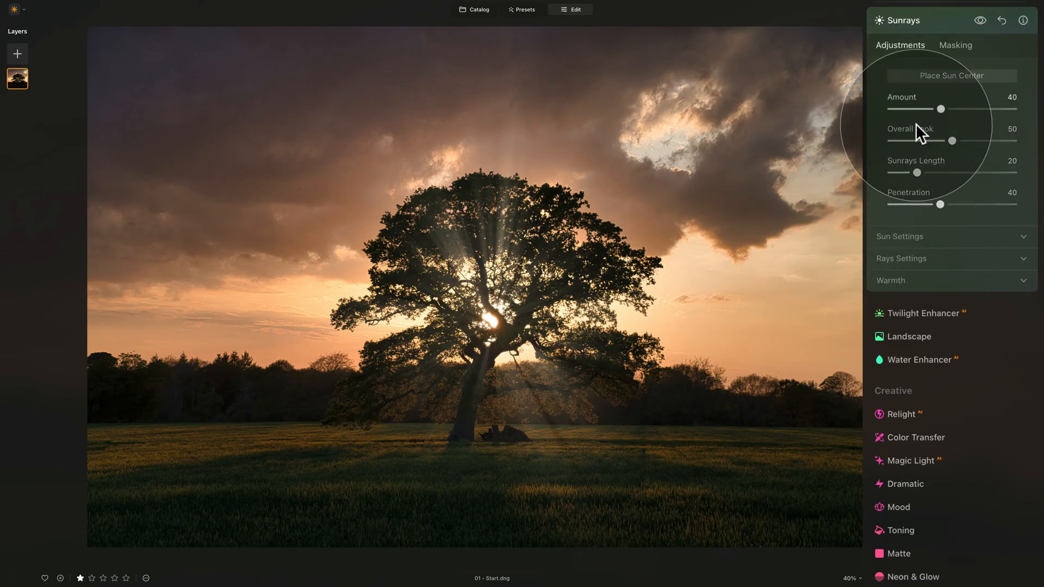
{"action": "mouse_move", "coordinate": [916, 142]}
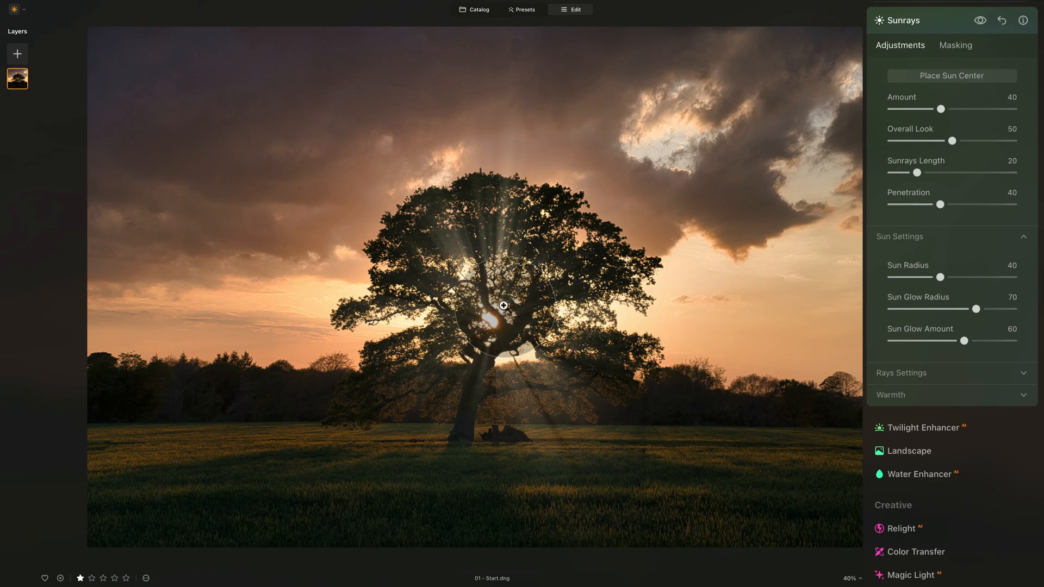
- Try Sun Radius from largest to smallest before settling on a small radius of 12
{"action": "left_click_drag", "start_coordinate": [504, 306], "coordinate": [516, 327]}
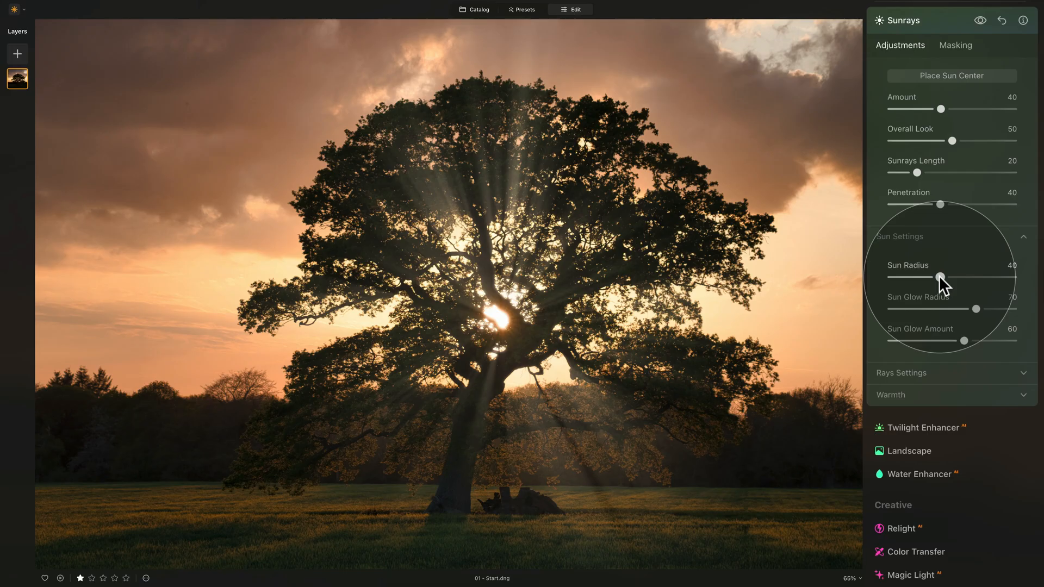
{"action": "left_click_drag", "start_coordinate": [941, 277], "coordinate": [1031, 276]}
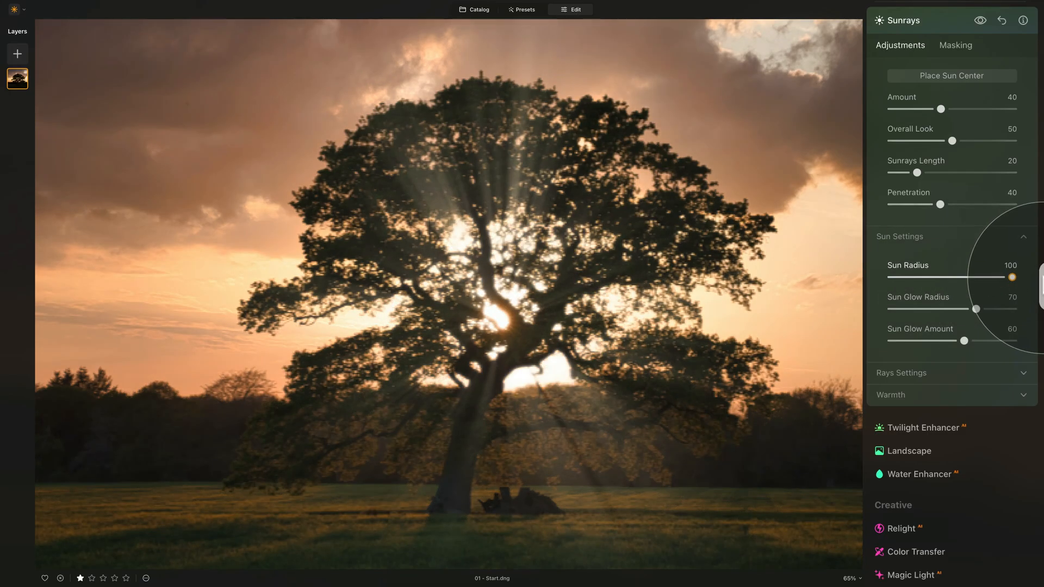
{"action": "left_click_drag", "start_coordinate": [1009, 276], "coordinate": [892, 276]}
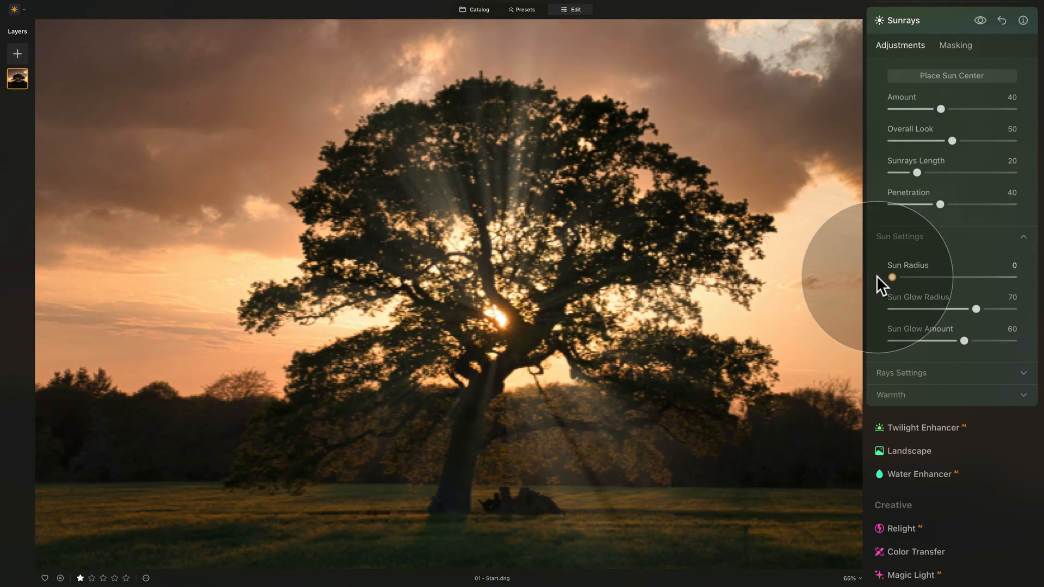
{"action": "left_click_drag", "start_coordinate": [892, 277], "coordinate": [905, 276]}
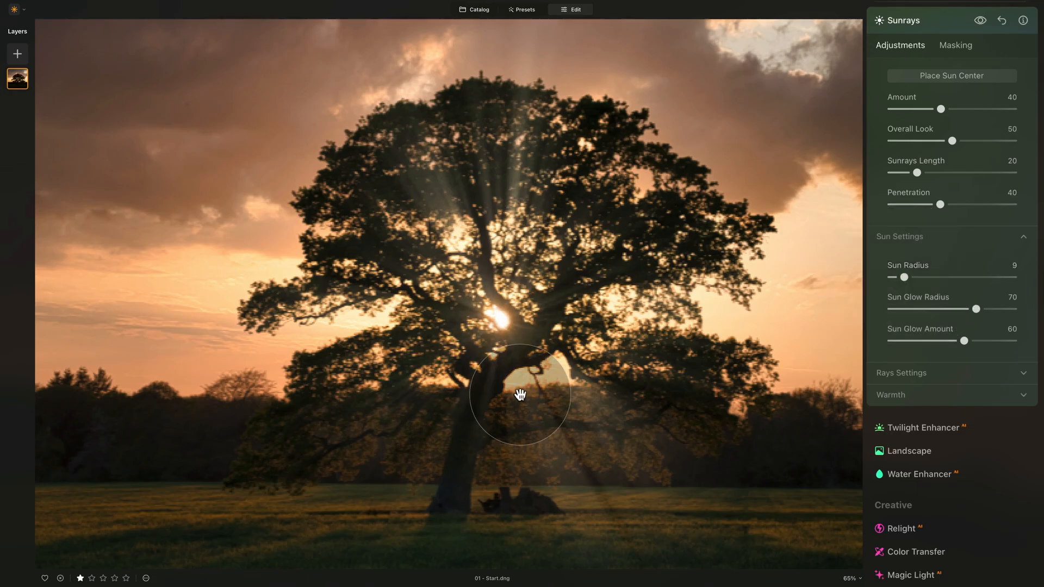
{"action": "left_click_drag", "start_coordinate": [520, 395], "coordinate": [499, 326]}
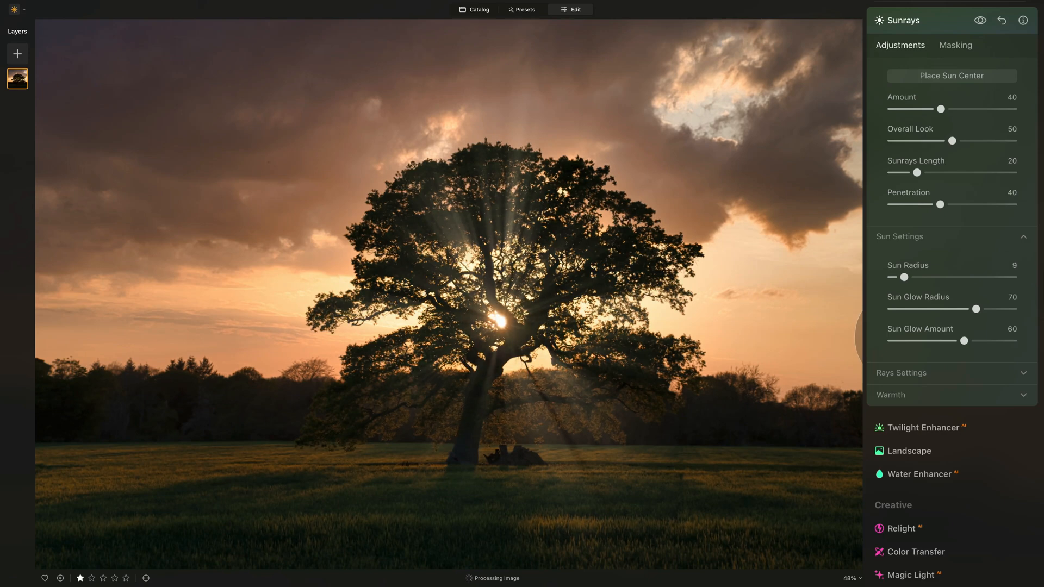
{"action": "left_click_drag", "start_coordinate": [904, 277], "coordinate": [931, 276]}
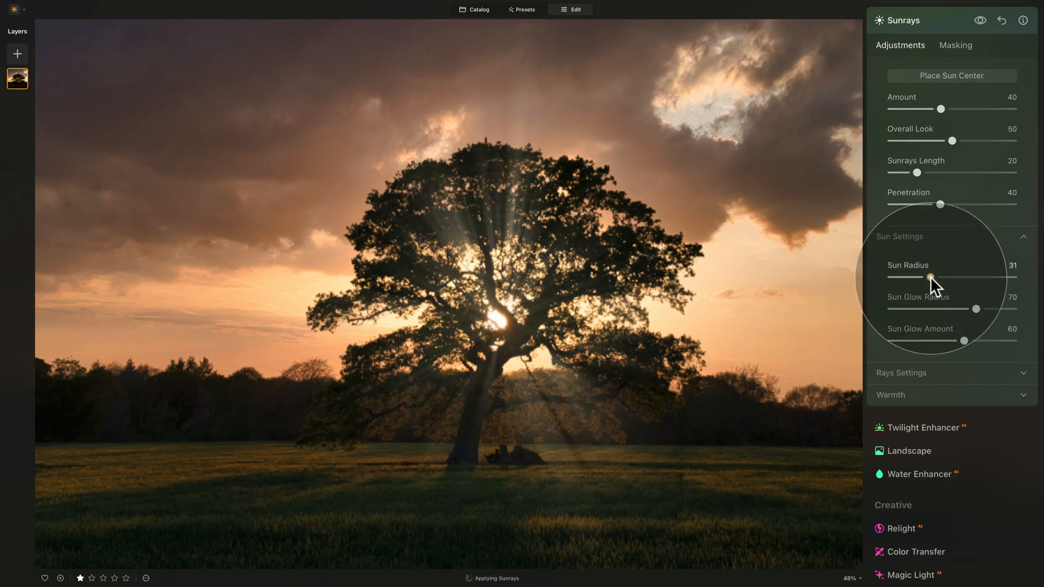
{"action": "left_click_drag", "start_coordinate": [932, 276], "coordinate": [918, 277]}
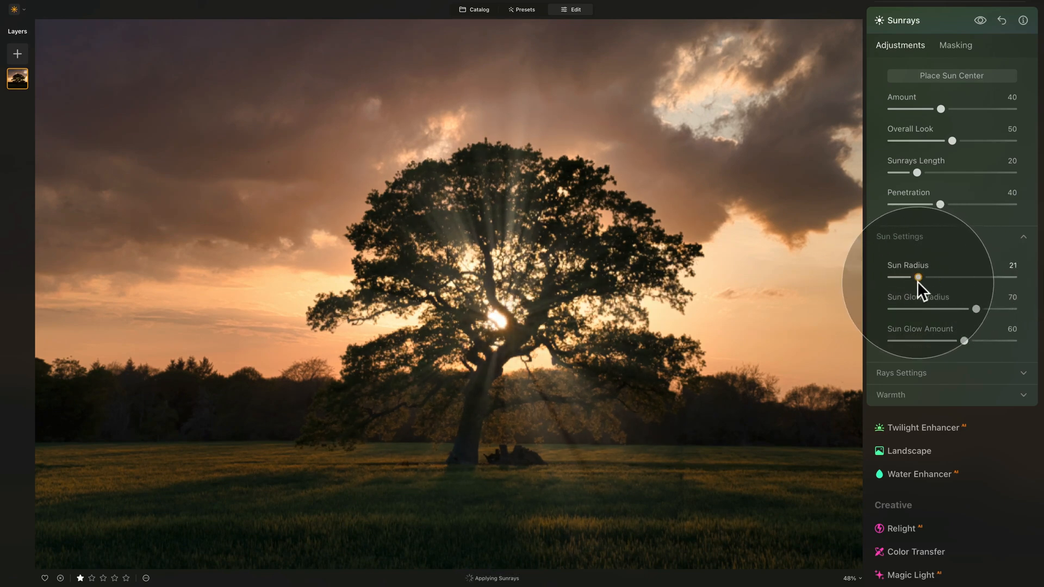
{"action": "left_click_drag", "start_coordinate": [919, 277], "coordinate": [962, 276]}
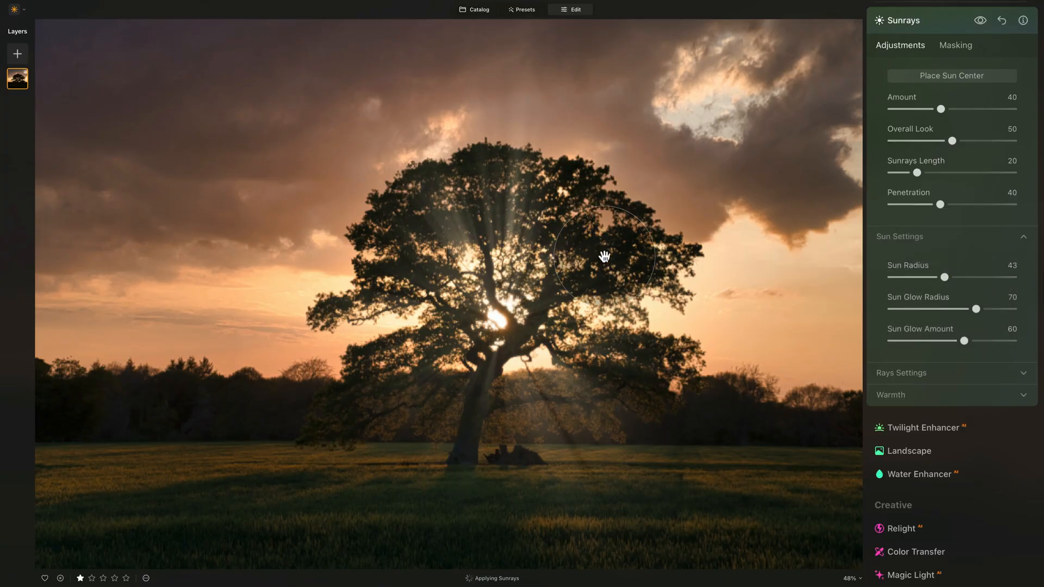
{"action": "left_click_drag", "start_coordinate": [604, 257], "coordinate": [406, 353]}
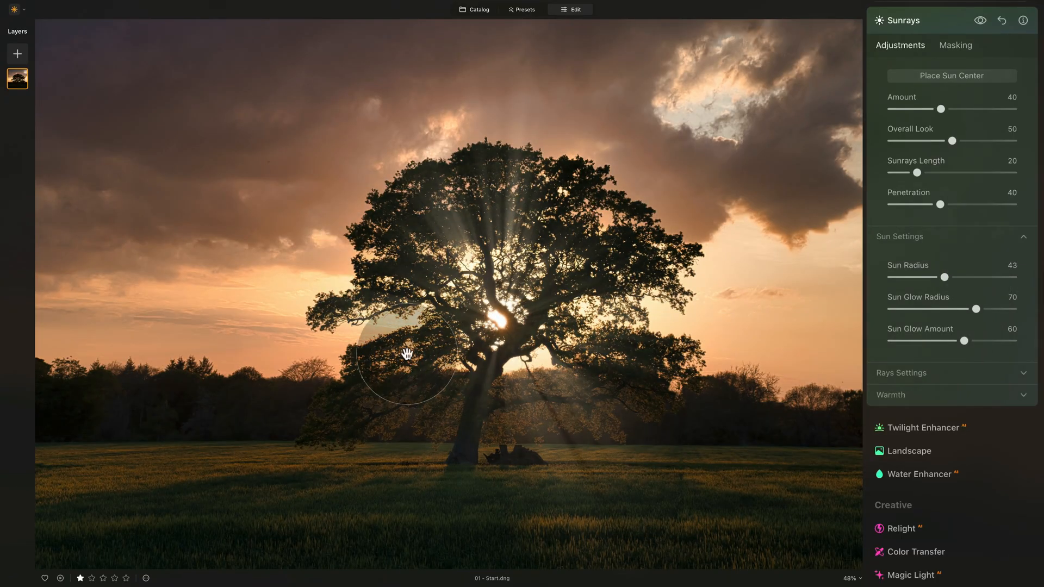
{"action": "mouse_move", "coordinate": [646, 263]}
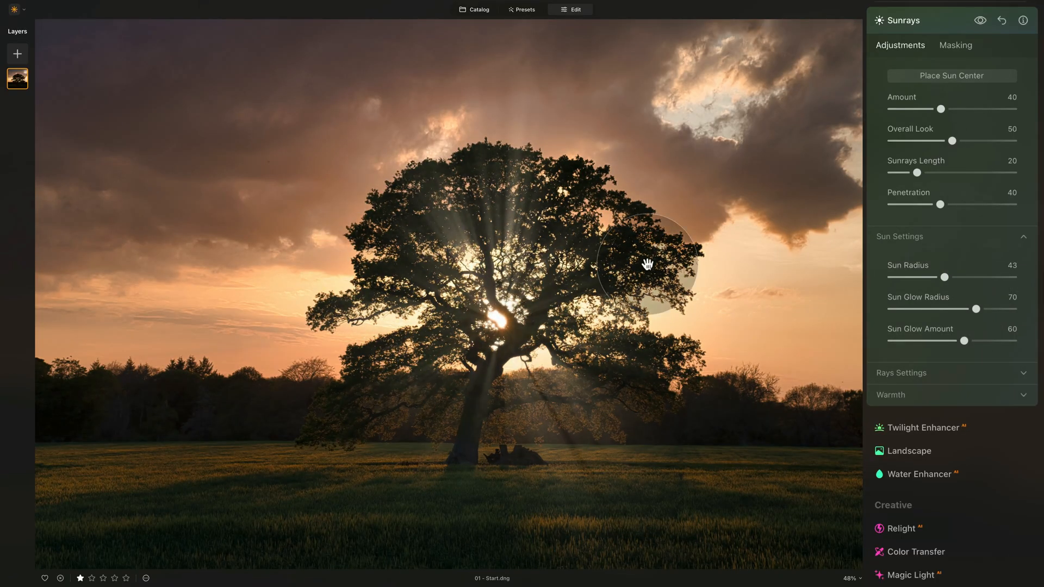
{"action": "left_click_drag", "start_coordinate": [944, 277], "coordinate": [897, 279]}
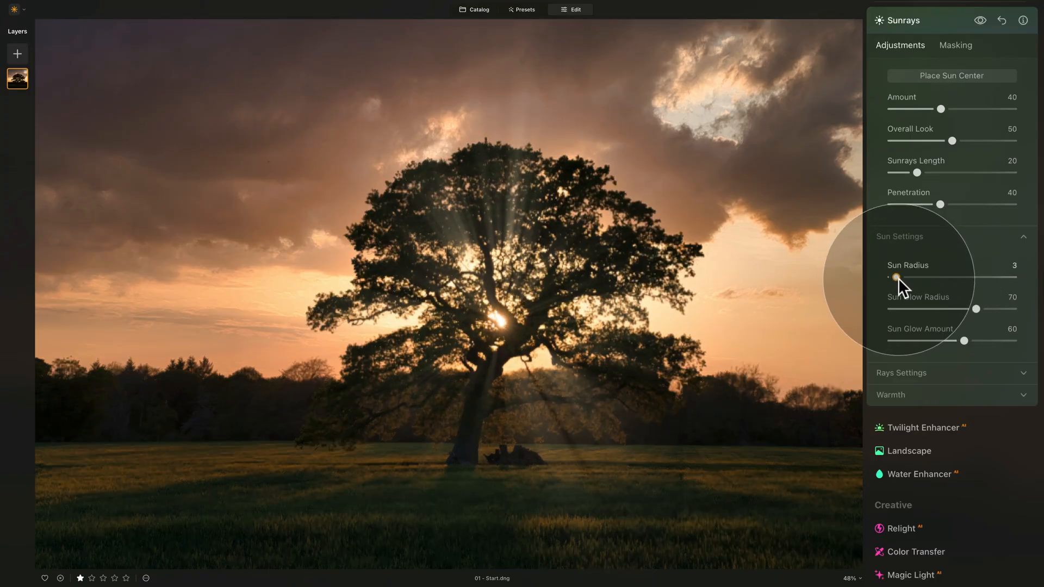
{"action": "left_click_drag", "start_coordinate": [895, 277], "coordinate": [908, 277]}
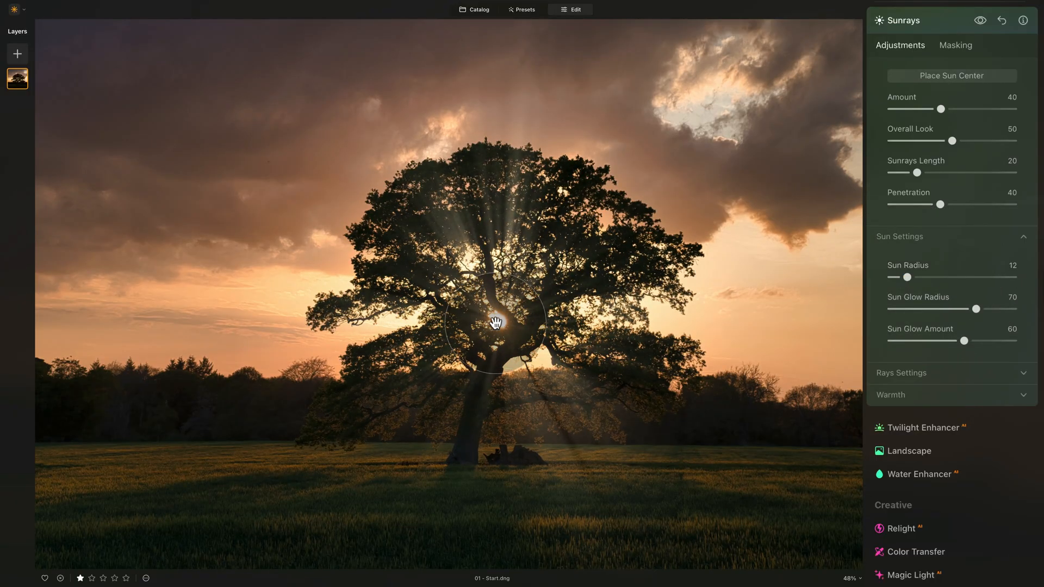
{"action": "left_click_drag", "start_coordinate": [496, 323], "coordinate": [543, 336]}
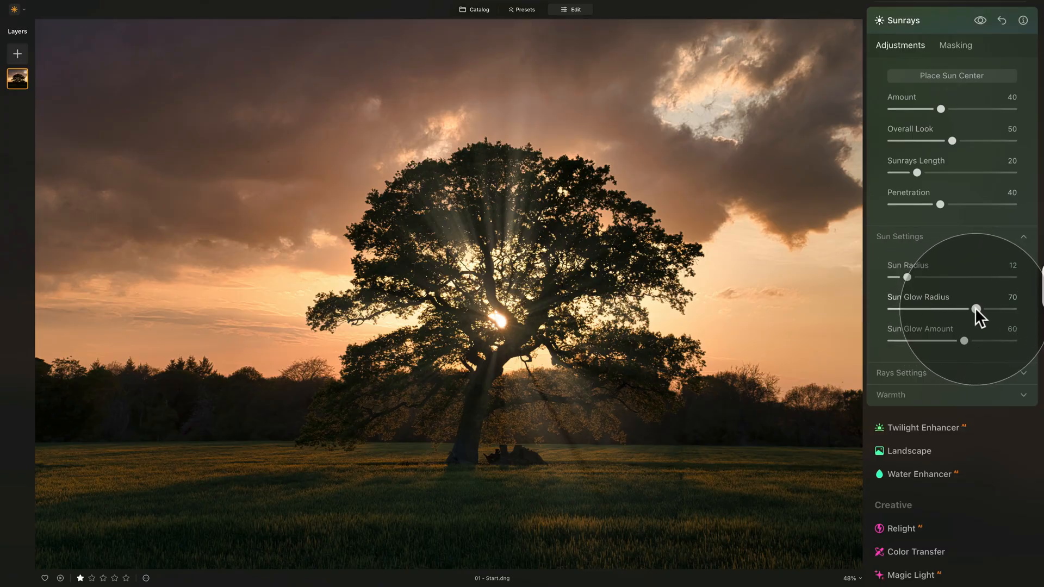
- Set Sun Glow Radius to 60 and Sun Glow Amount to 45
{"action": "left_click_drag", "start_coordinate": [976, 308], "coordinate": [1011, 308]}
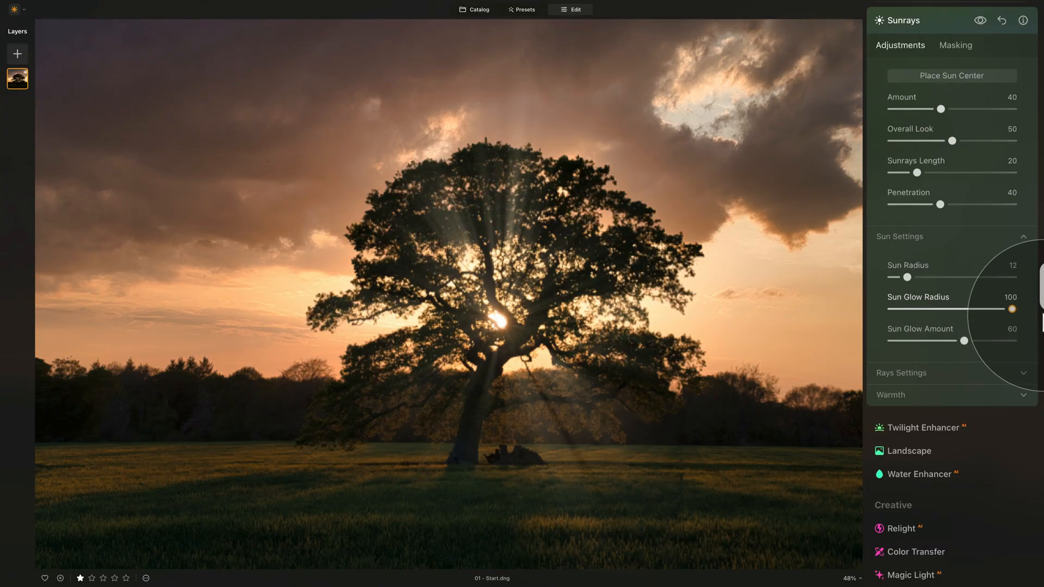
{"action": "left_click_drag", "start_coordinate": [1012, 309], "coordinate": [970, 309]}
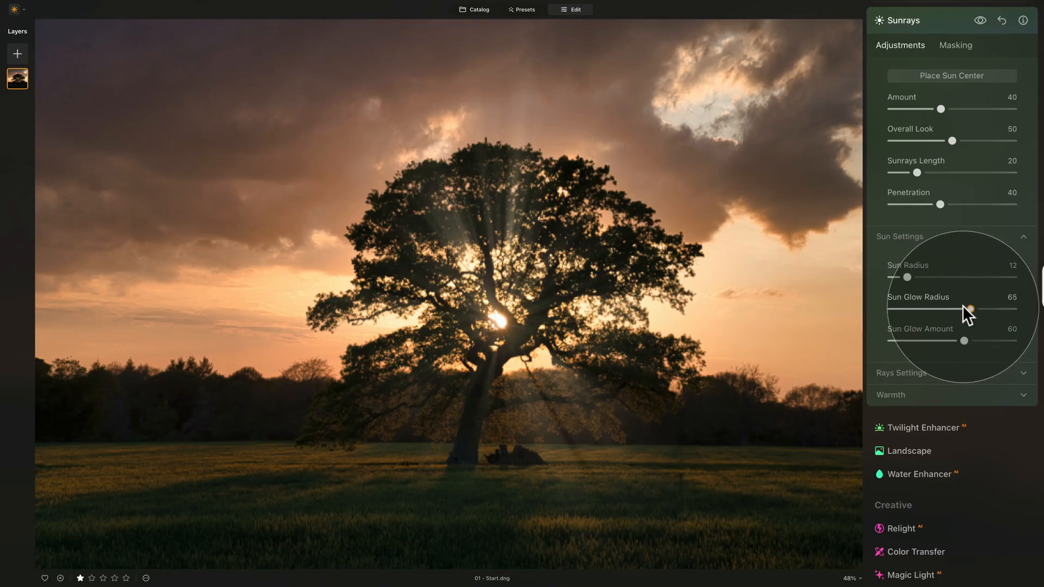
{"action": "left_click_drag", "start_coordinate": [970, 309], "coordinate": [964, 309]}
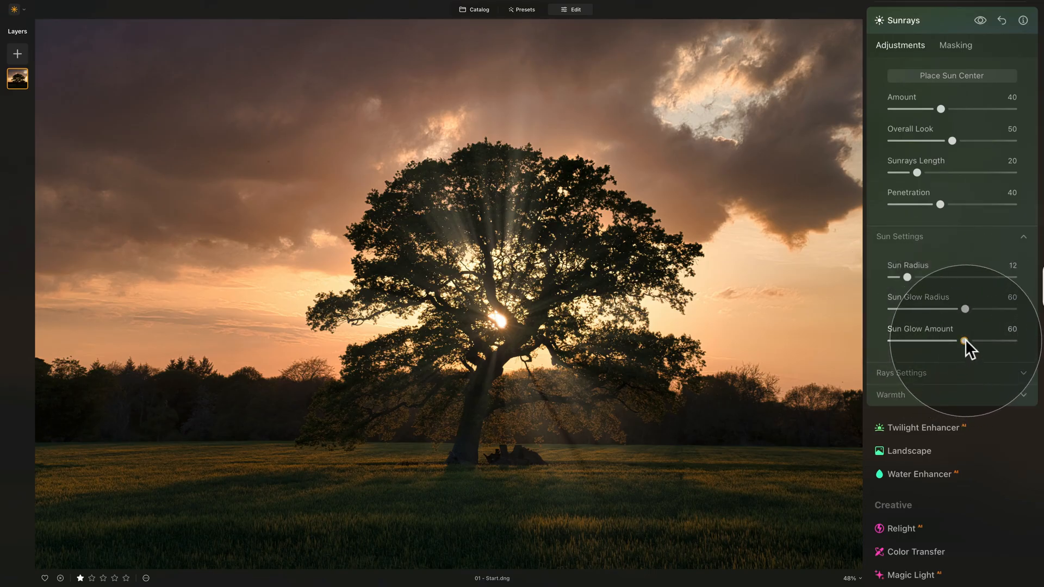
{"action": "left_click_drag", "start_coordinate": [961, 340], "coordinate": [1013, 341]}
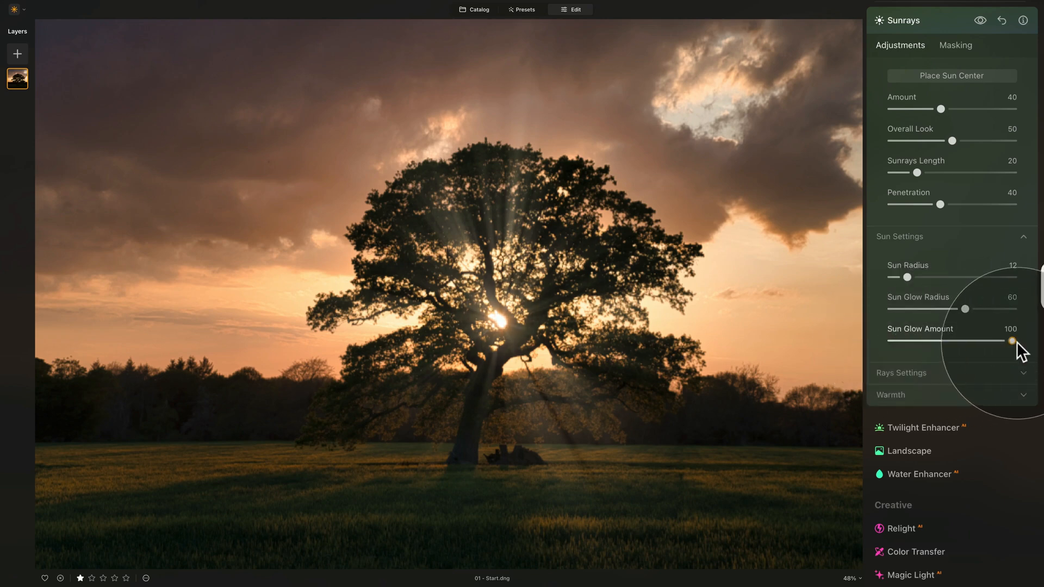
{"action": "left_click_drag", "start_coordinate": [1004, 340], "coordinate": [916, 340]}
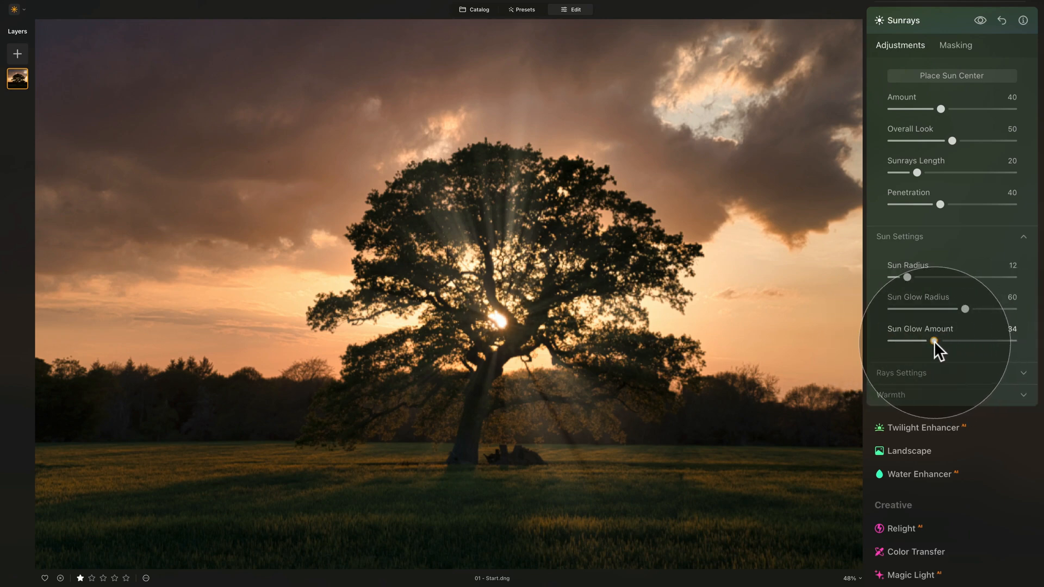
{"action": "left_click_drag", "start_coordinate": [933, 341], "coordinate": [948, 341]}
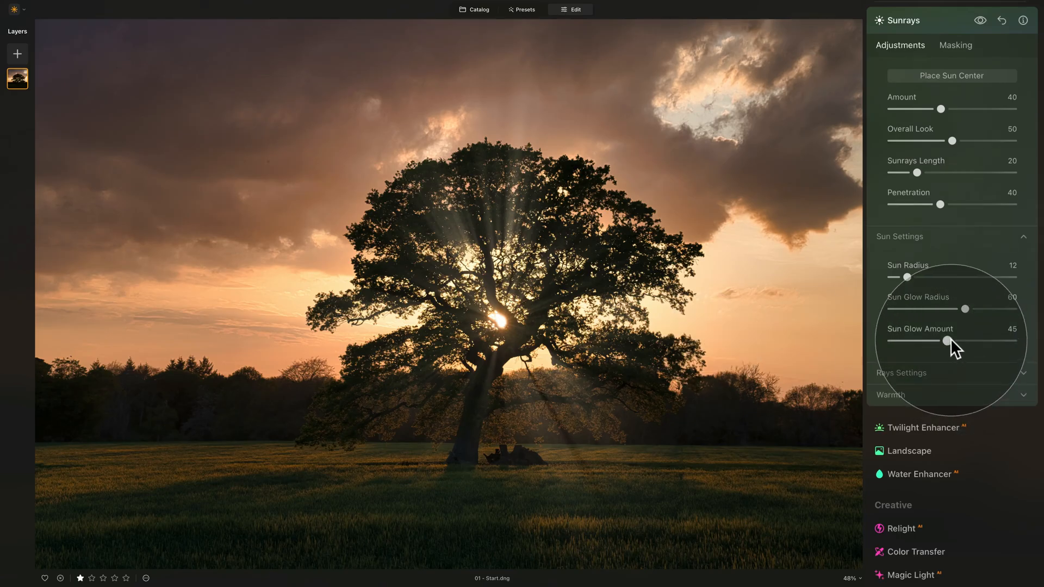
{"action": "mouse_move", "coordinate": [914, 293]}
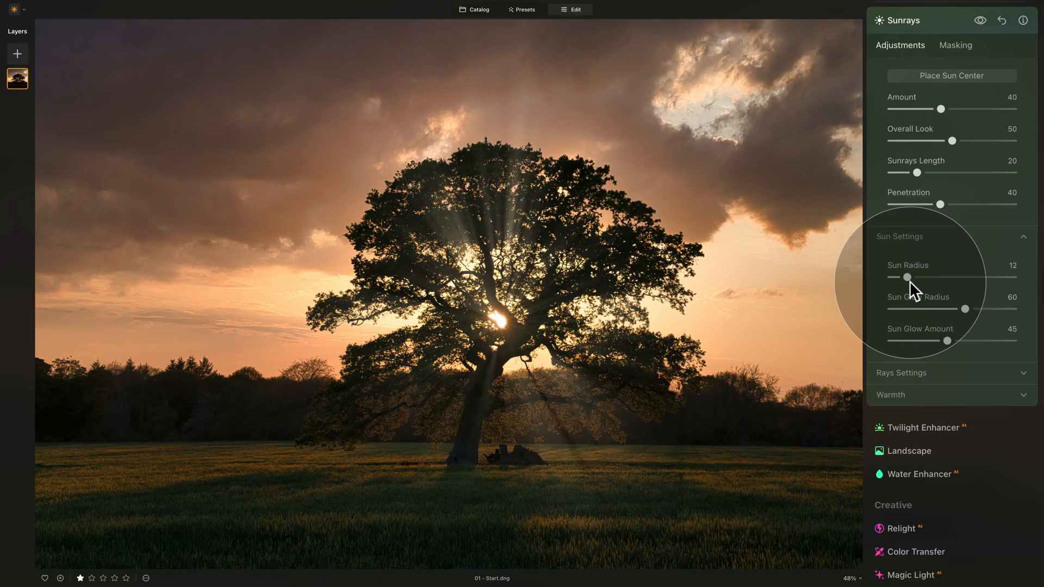
{"action": "mouse_move", "coordinate": [976, 326]}
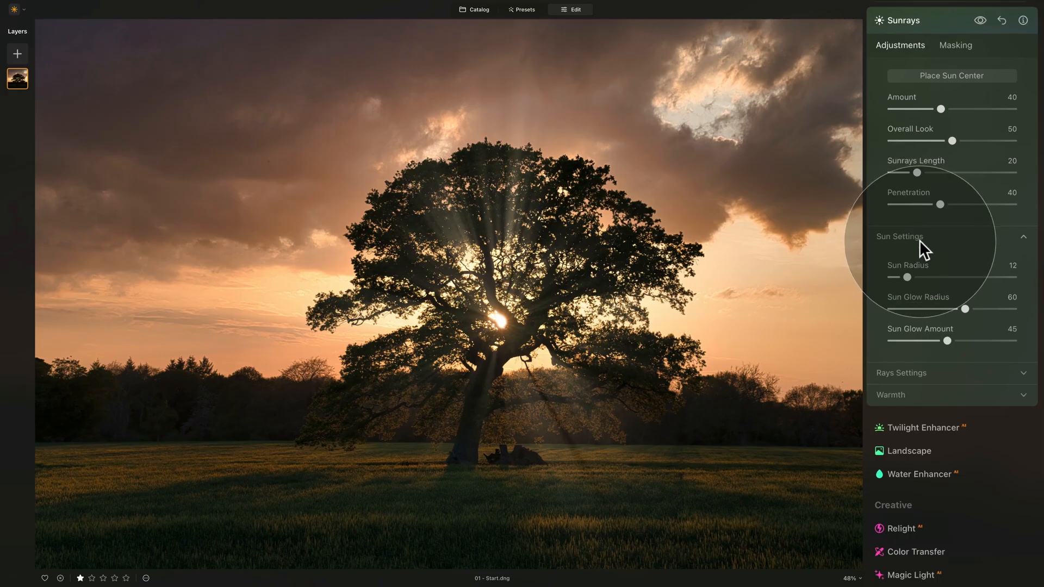
- Expand Rays Settings and try Number of Sunrays across its range, leaving it at 50
{"action": "left_click", "coordinate": [899, 237]}
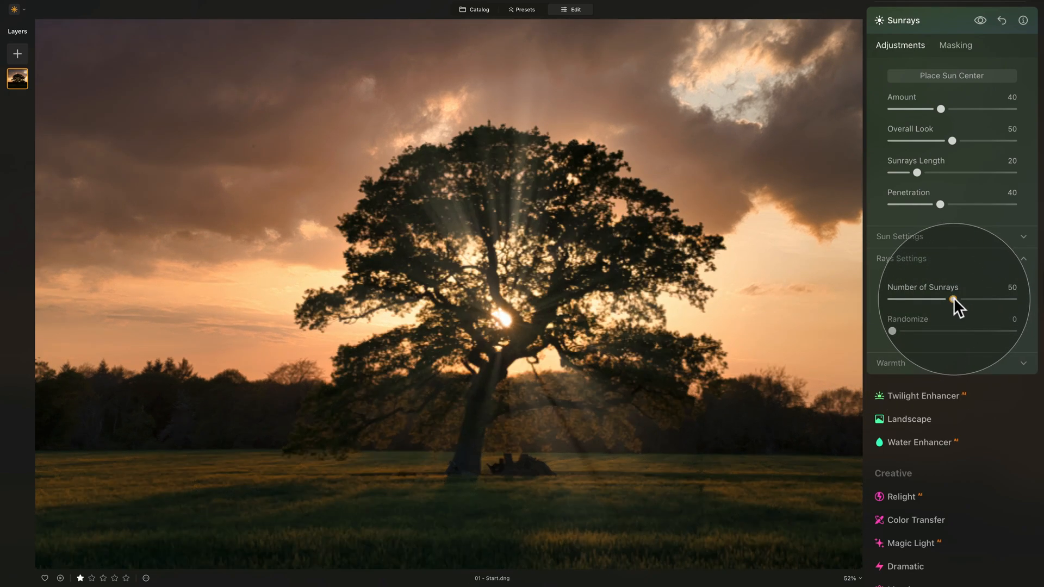
{"action": "left_click_drag", "start_coordinate": [951, 299], "coordinate": [958, 299]}
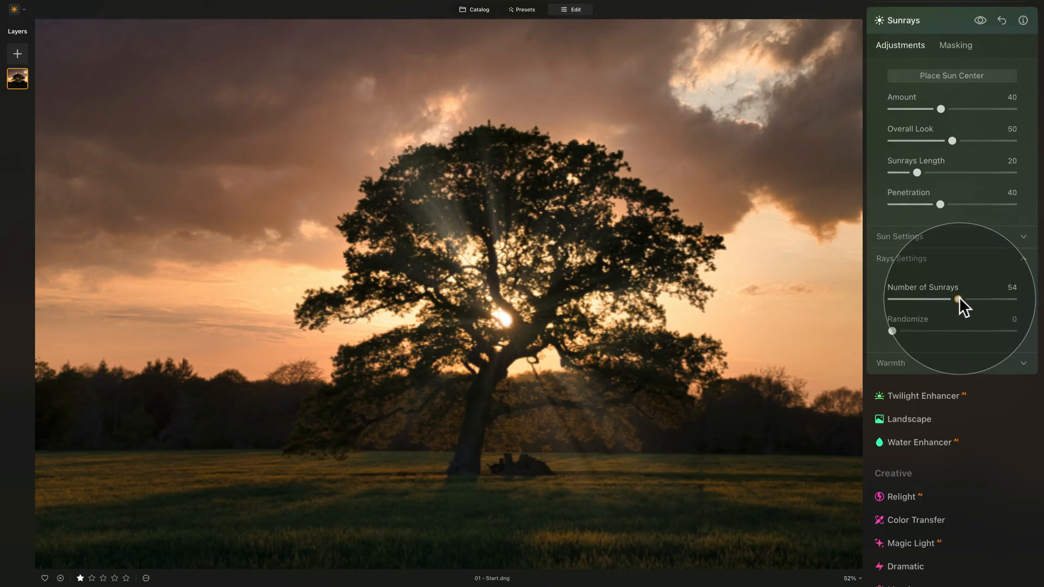
{"action": "left_click_drag", "start_coordinate": [957, 299], "coordinate": [1006, 299]}
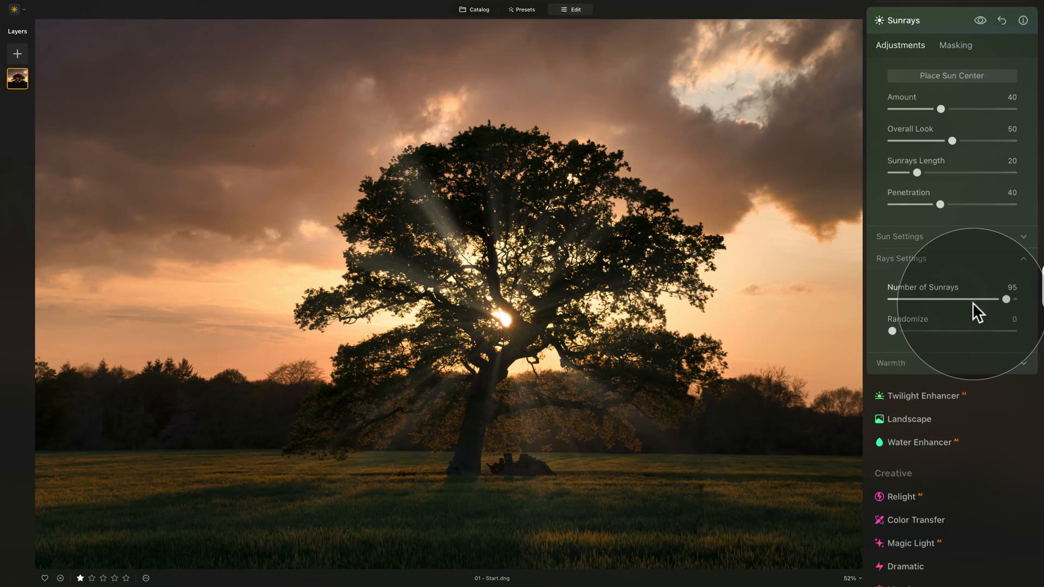
{"action": "left_click_drag", "start_coordinate": [1006, 299], "coordinate": [893, 299]}
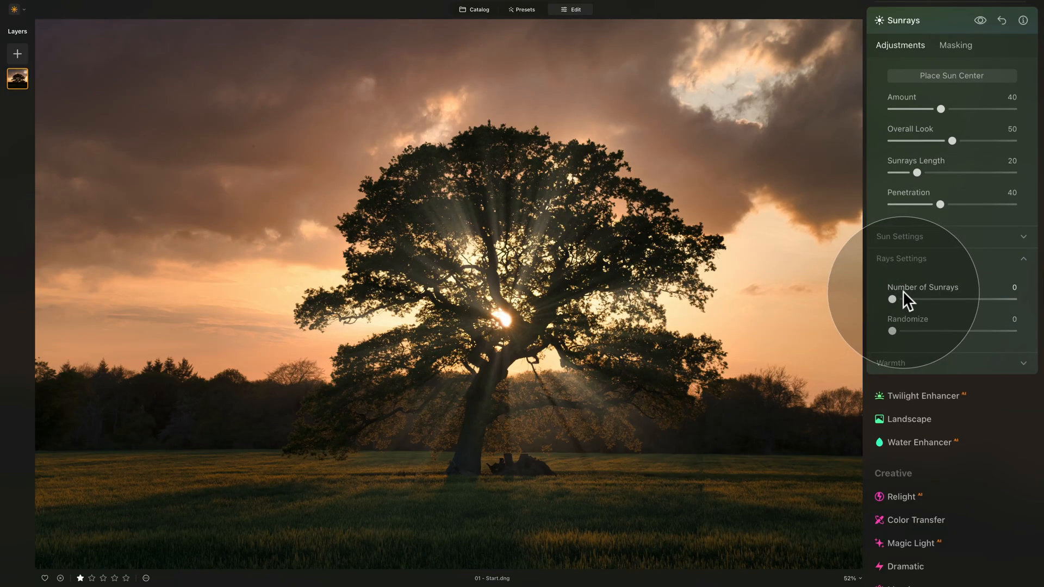
{"action": "left_click_drag", "start_coordinate": [892, 299], "coordinate": [952, 299]}
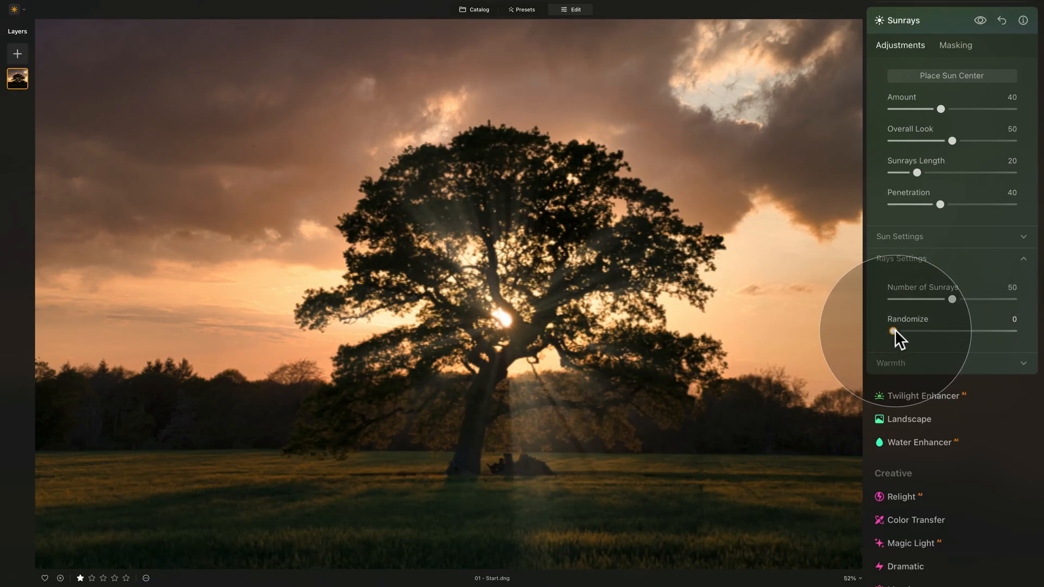
- Set Randomize to about 43 so the beams fall irregularly
{"action": "left_click_drag", "start_coordinate": [891, 331], "coordinate": [964, 331]}
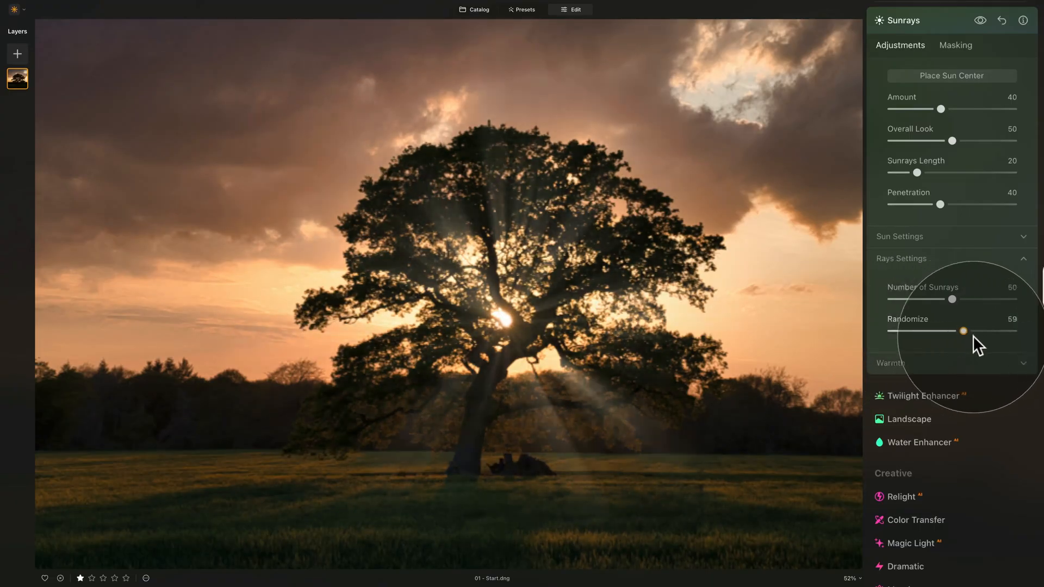
{"action": "left_click_drag", "start_coordinate": [962, 332], "coordinate": [947, 331]}
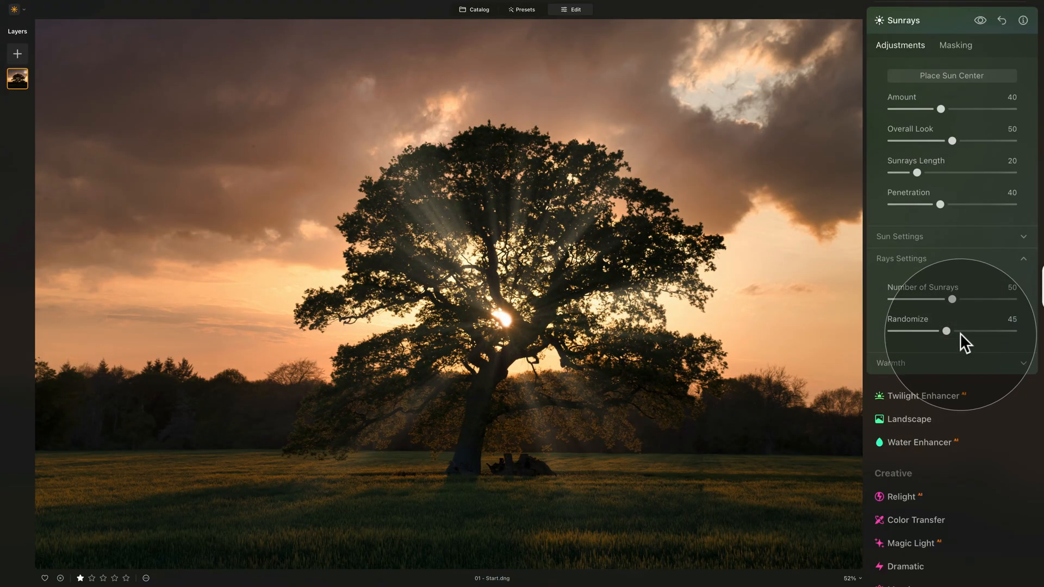
{"action": "left_click_drag", "start_coordinate": [946, 331], "coordinate": [945, 331]}
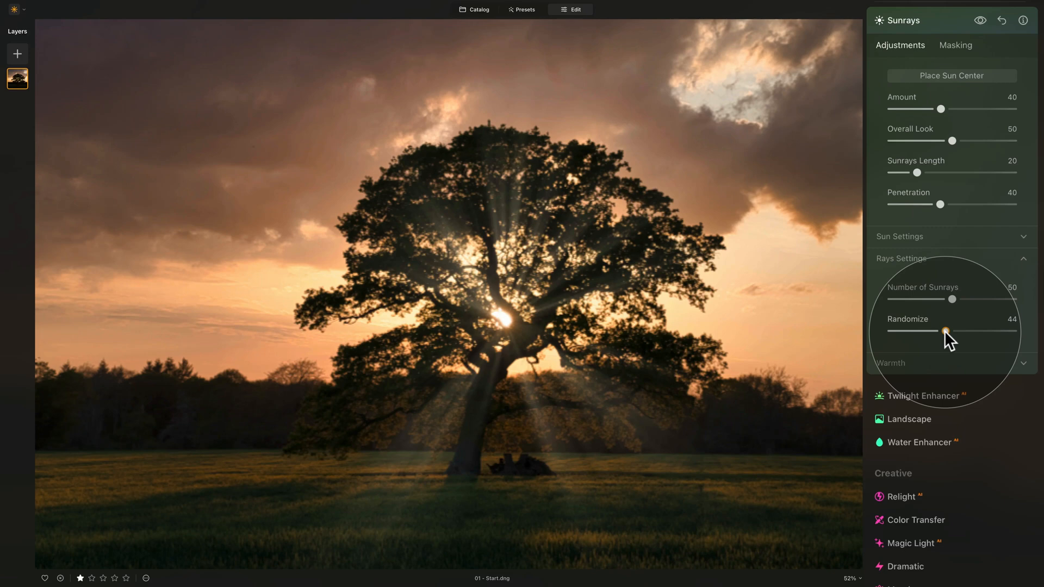
{"action": "left_click_drag", "start_coordinate": [946, 332], "coordinate": [944, 333]}
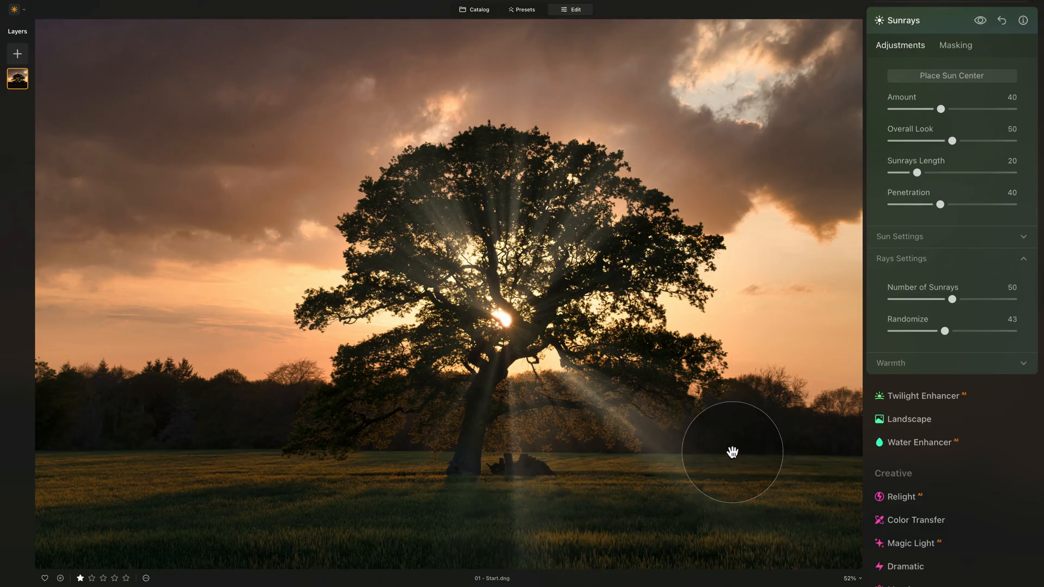
{"action": "mouse_move", "coordinate": [697, 467]}
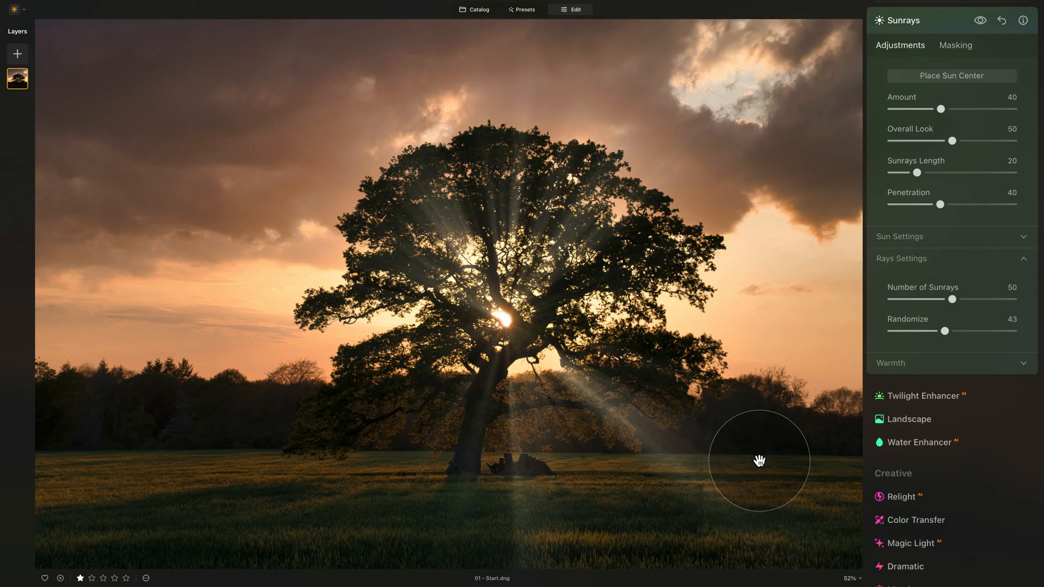
{"action": "mouse_move", "coordinate": [919, 273]}
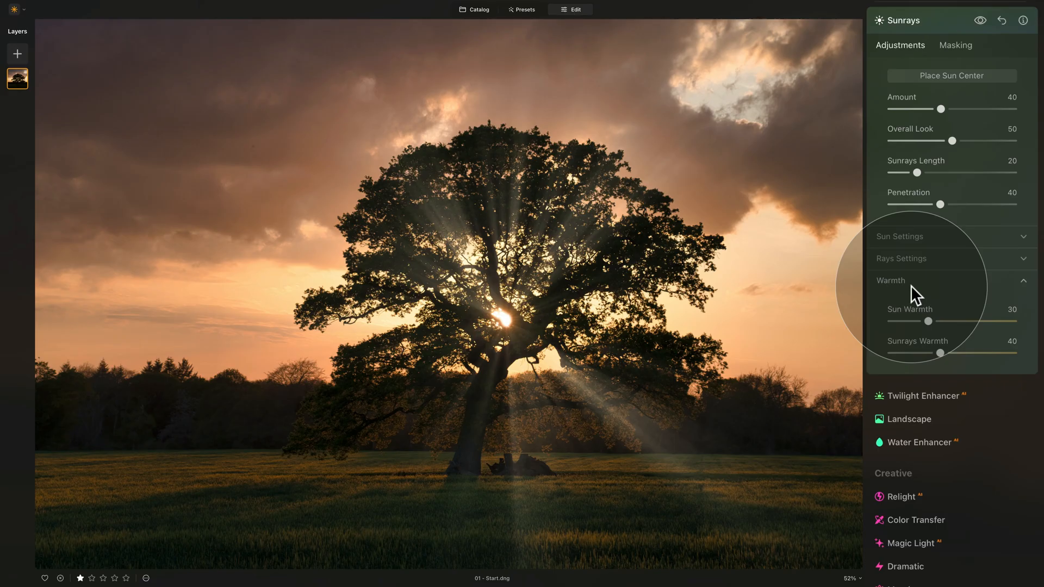
- Compare the sun rays on and off, then set Sun Warmth to 80
{"action": "left_click", "coordinate": [981, 20]}
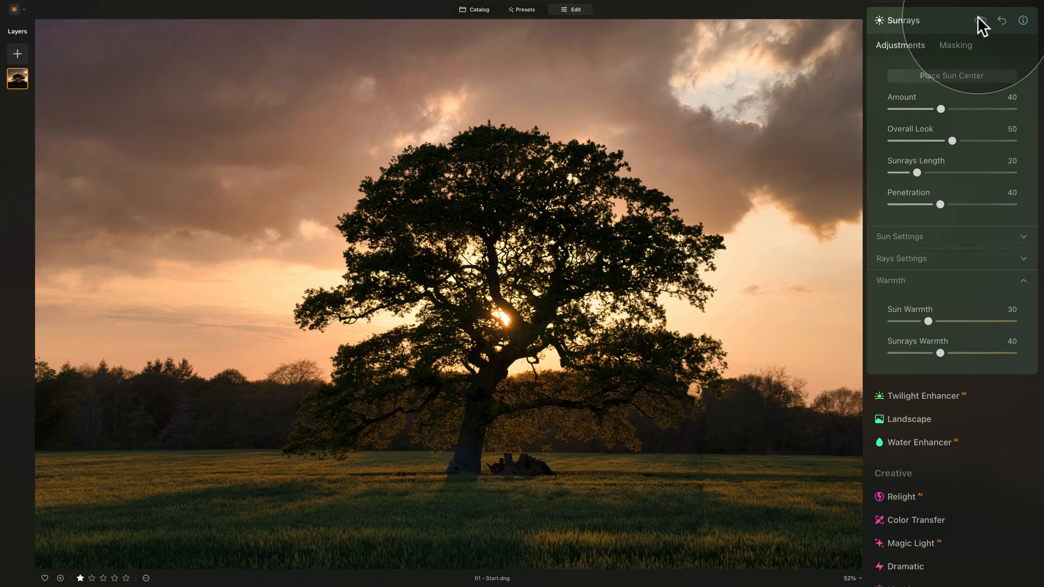
{"action": "mouse_move", "coordinate": [978, 21]}
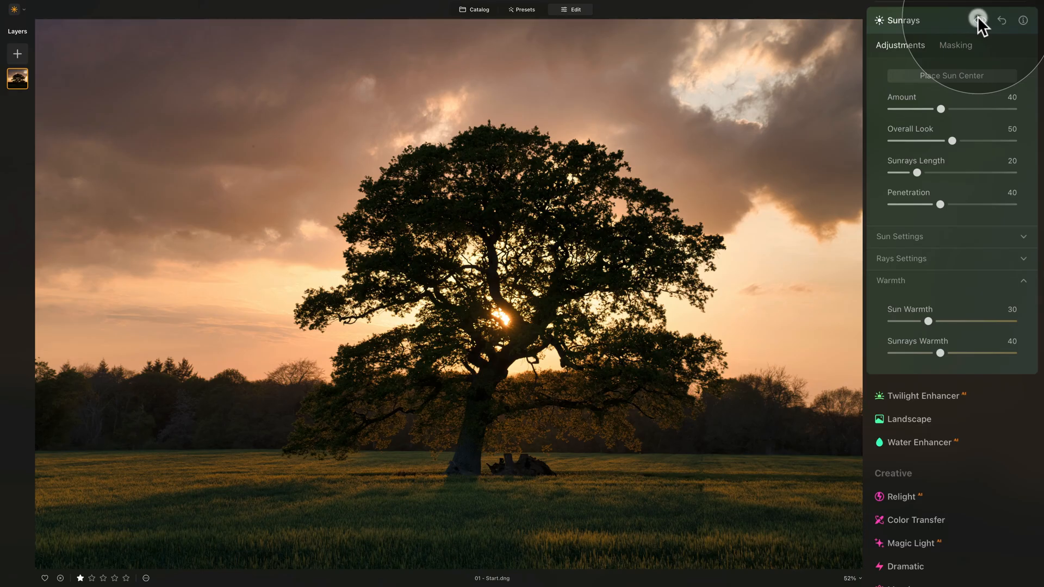
{"action": "left_click", "coordinate": [979, 21]}
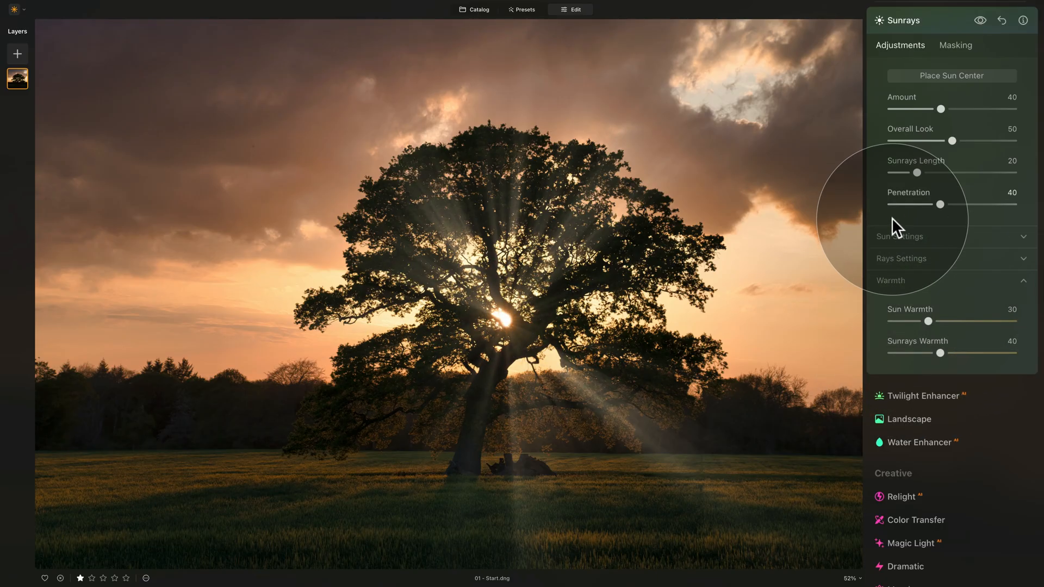
{"action": "left_click_drag", "start_coordinate": [929, 321], "coordinate": [1012, 321]}
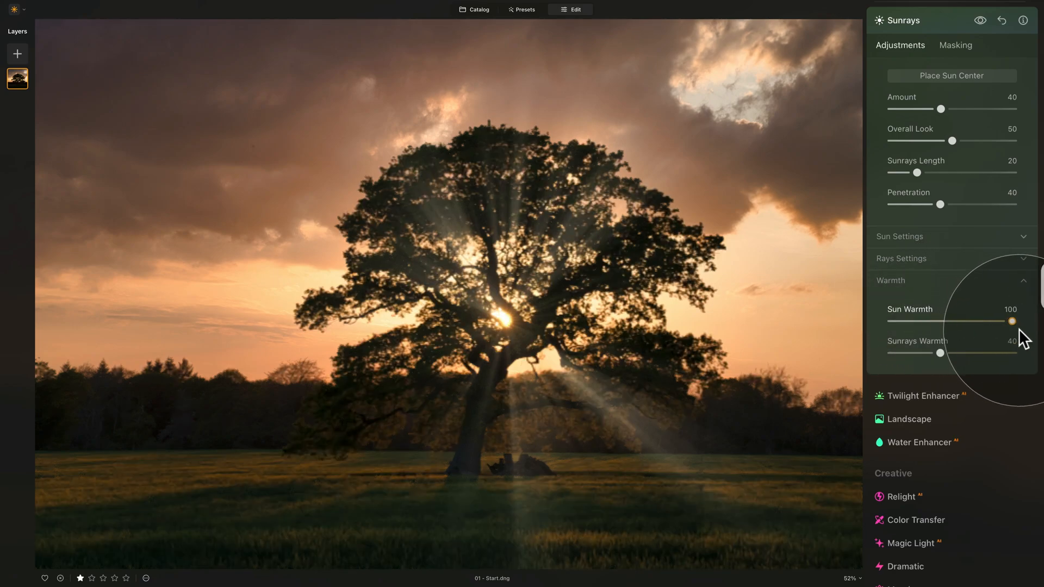
{"action": "left_click_drag", "start_coordinate": [1013, 320], "coordinate": [1000, 321]}
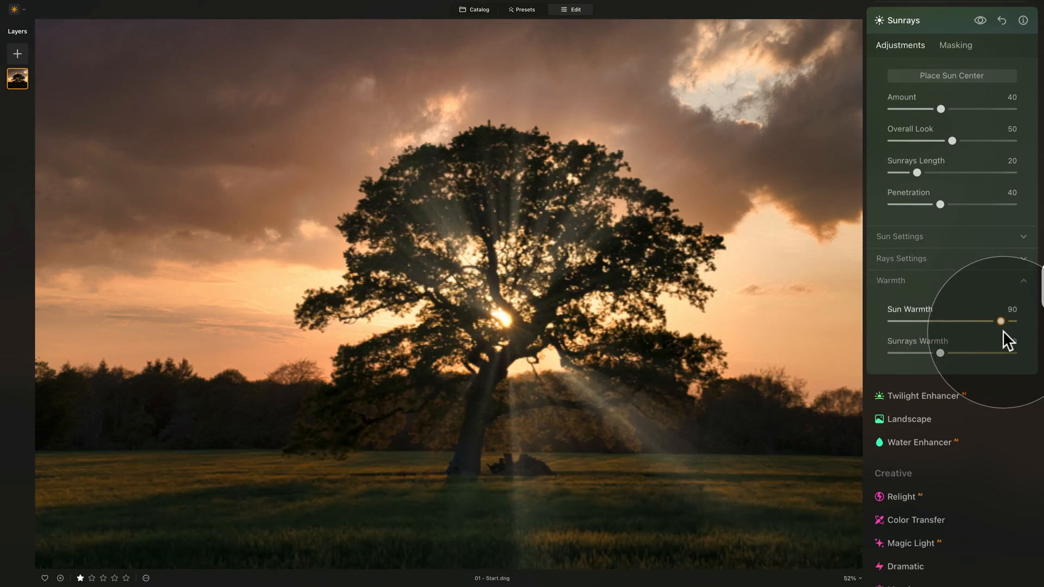
{"action": "left_click_drag", "start_coordinate": [1001, 321], "coordinate": [988, 321]}
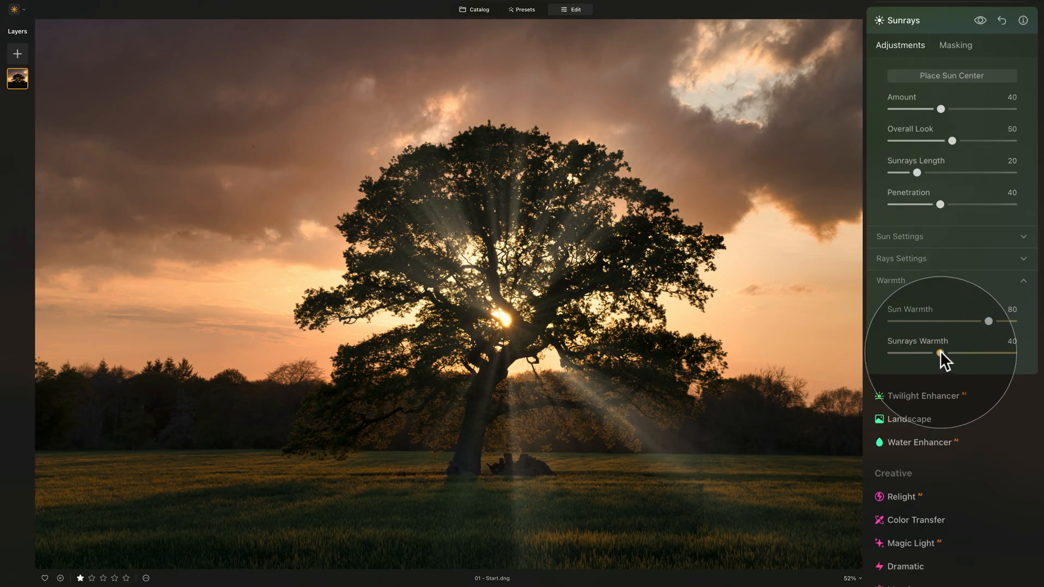
- Set Sunrays Warmth to 75 for golden beams
{"action": "left_click_drag", "start_coordinate": [952, 353], "coordinate": [968, 354]}
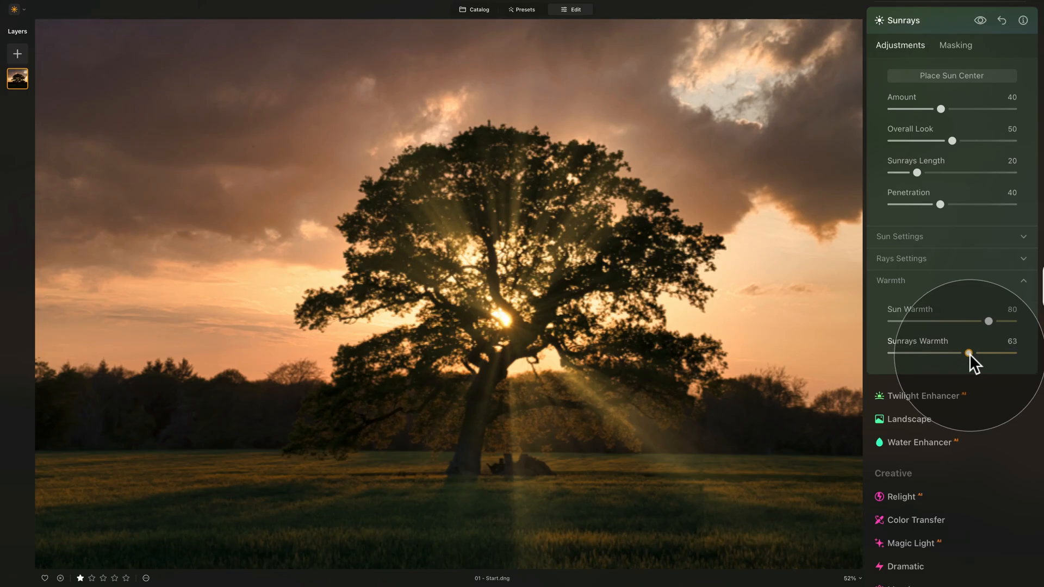
{"action": "left_click_drag", "start_coordinate": [969, 354], "coordinate": [972, 354]}
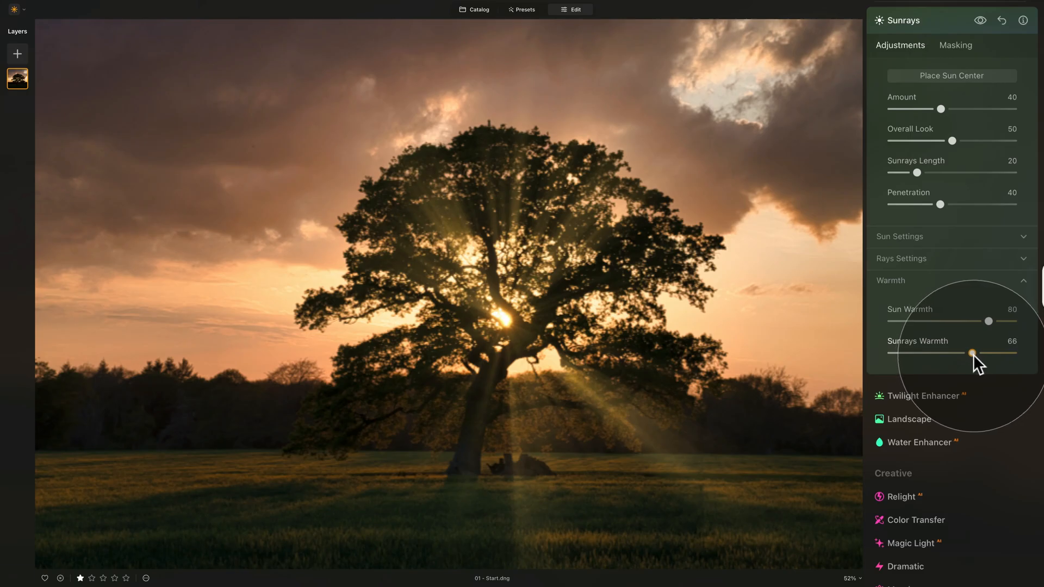
{"action": "left_click_drag", "start_coordinate": [970, 353], "coordinate": [976, 353]}
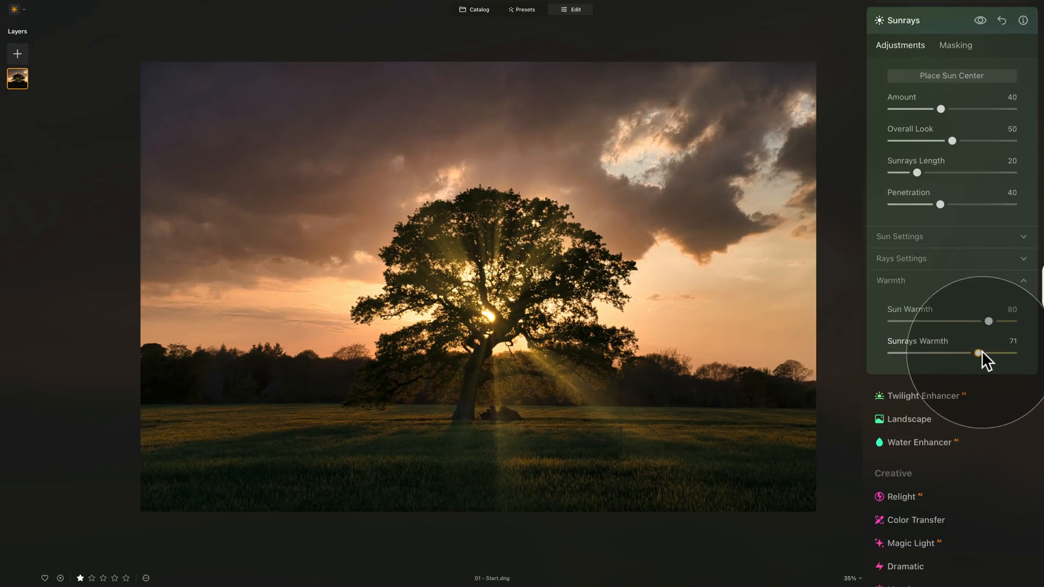
{"action": "left_click_drag", "start_coordinate": [977, 354], "coordinate": [980, 353]}
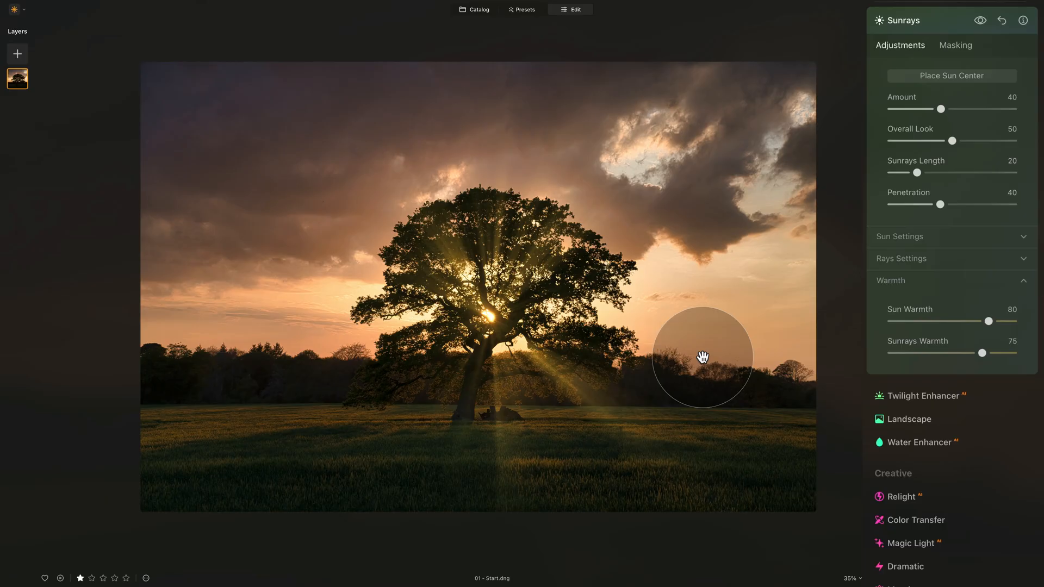
{"action": "mouse_move", "coordinate": [366, 372]}
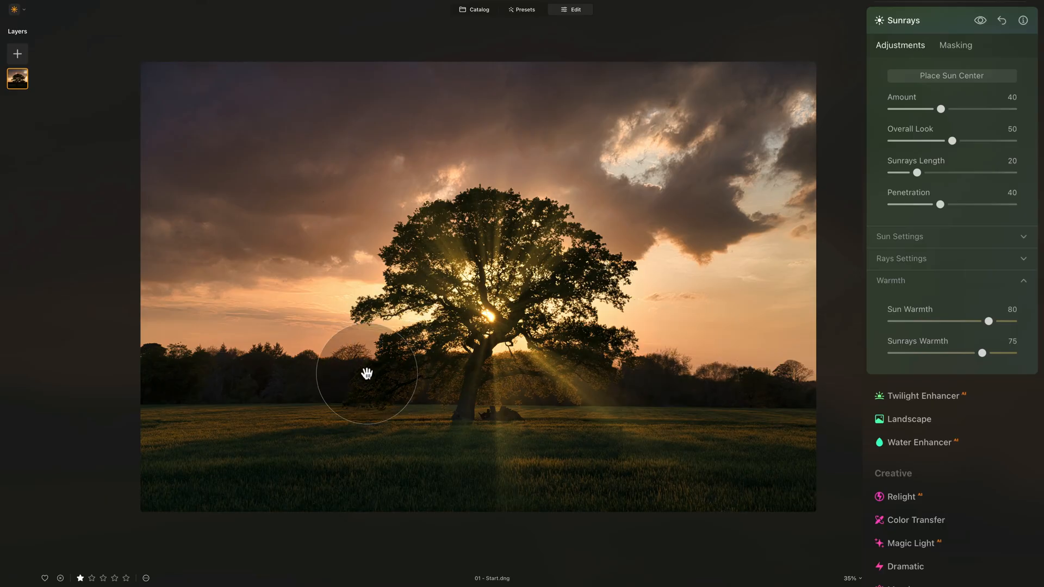
{"action": "mouse_move", "coordinate": [751, 440]}
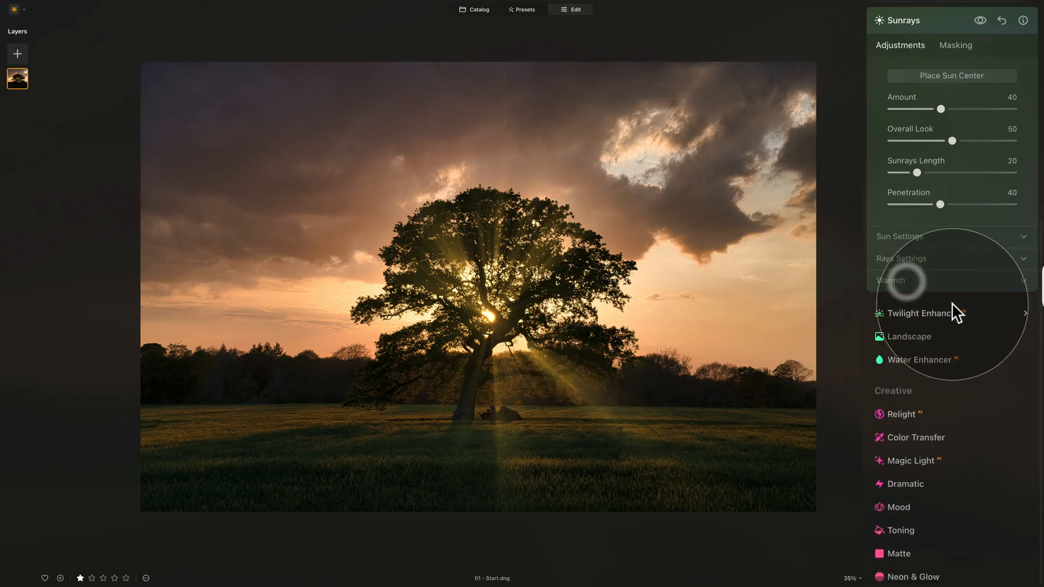
- Reset the ray Randomize slider to 0 in Rays Settings
{"action": "left_click", "coordinate": [901, 258]}
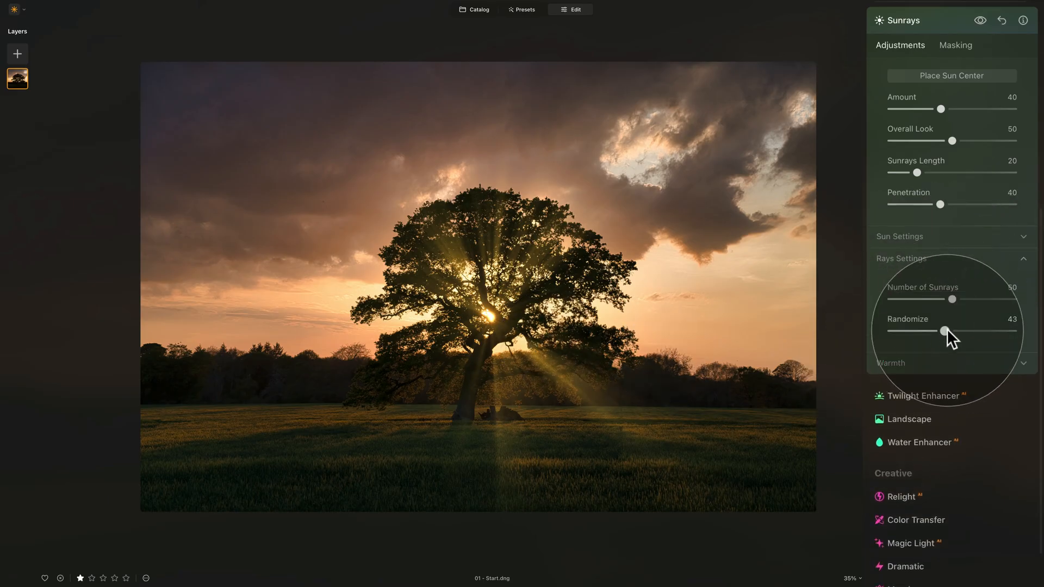
{"action": "left_click_drag", "start_coordinate": [942, 331], "coordinate": [893, 332]}
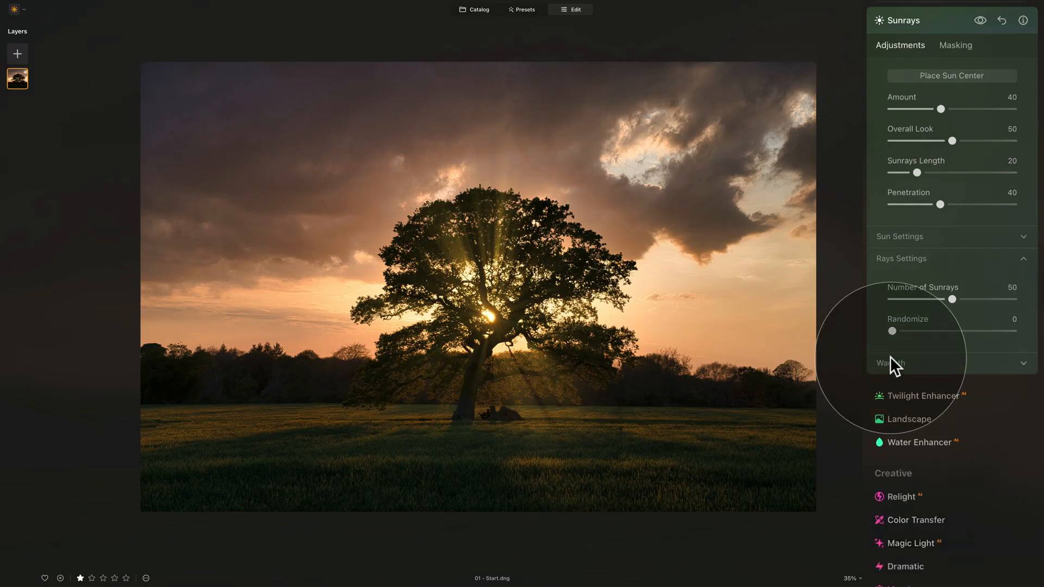
{"action": "left_click", "coordinate": [901, 258]}
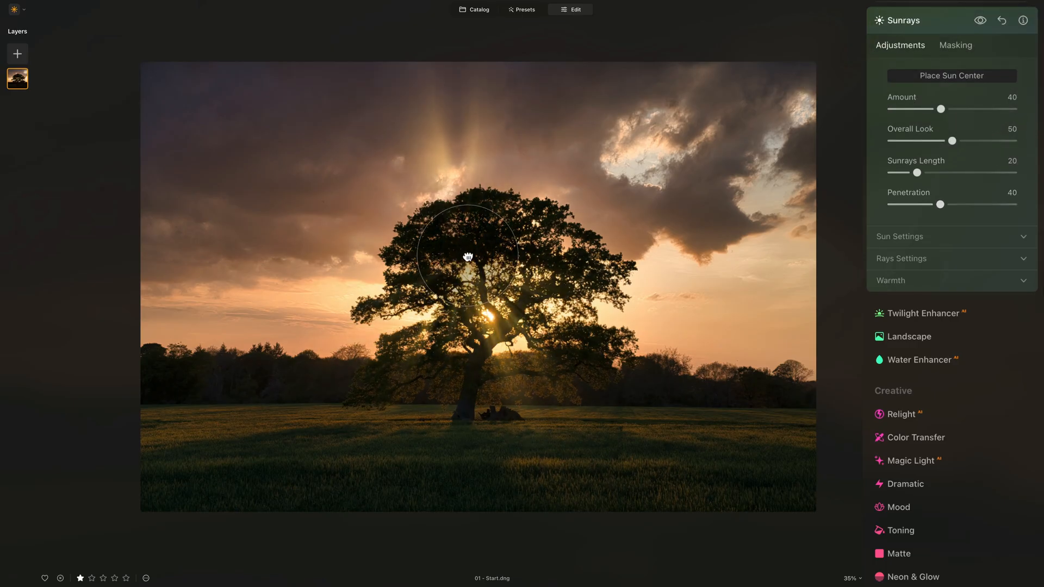
- Move the sun's origin into the bright spot among the tree's upper branches
{"action": "left_click_drag", "start_coordinate": [468, 258], "coordinate": [496, 317]}
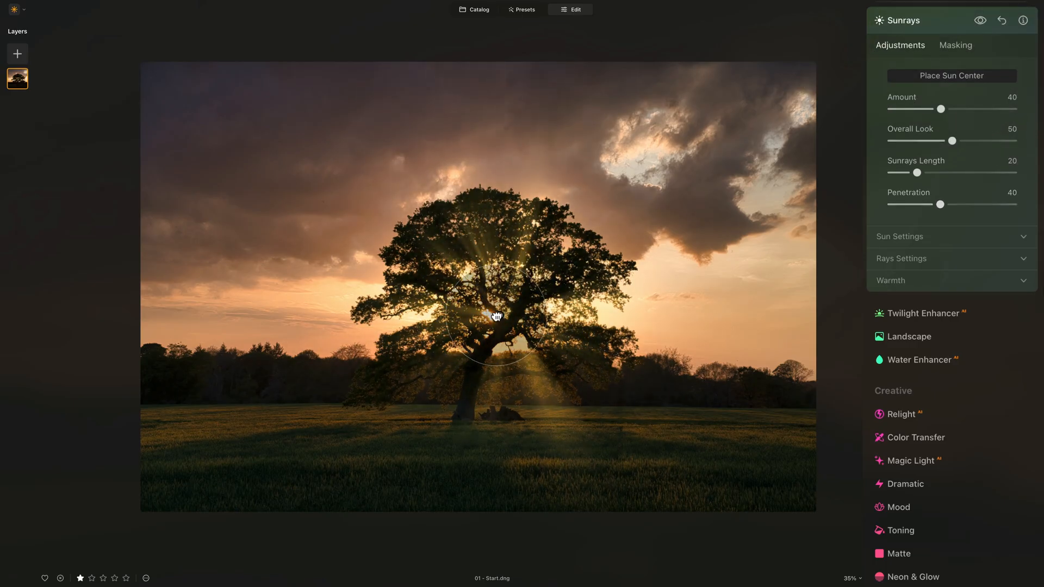
{"action": "left_click_drag", "start_coordinate": [497, 315], "coordinate": [488, 315]}
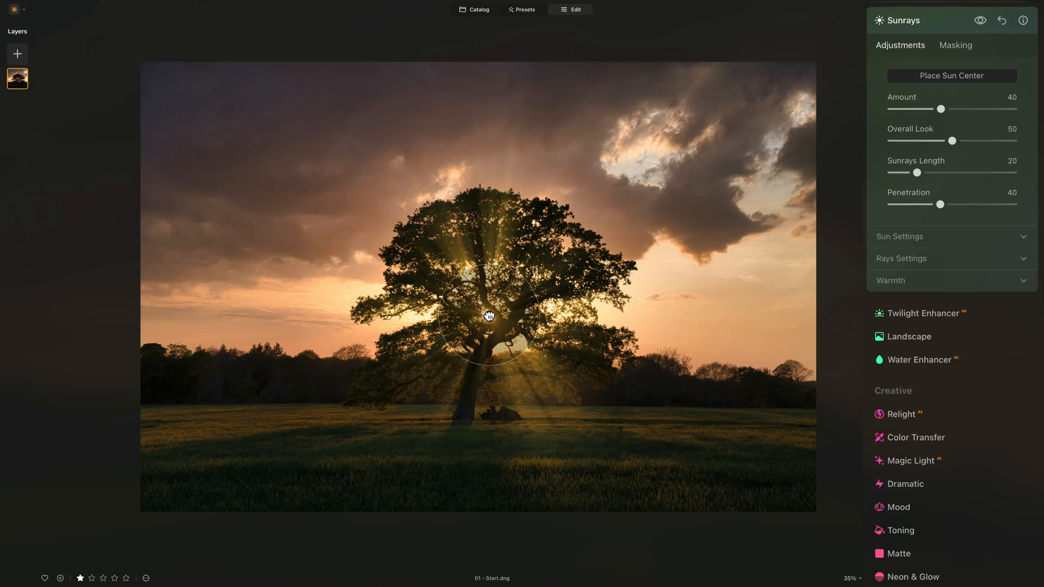
{"action": "left_click_drag", "start_coordinate": [489, 315], "coordinate": [491, 319]}
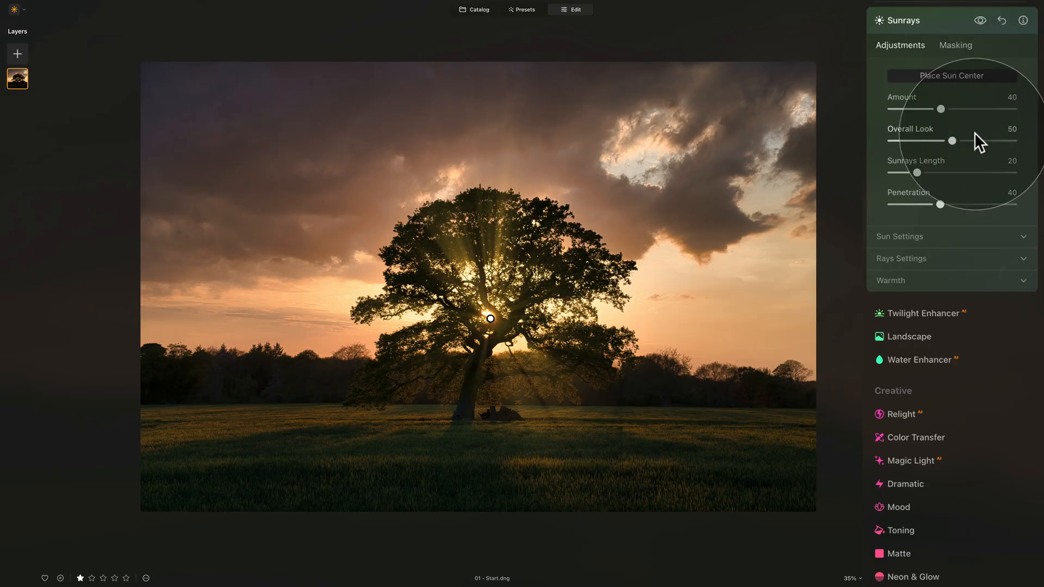
{"action": "left_click", "coordinate": [955, 45]}
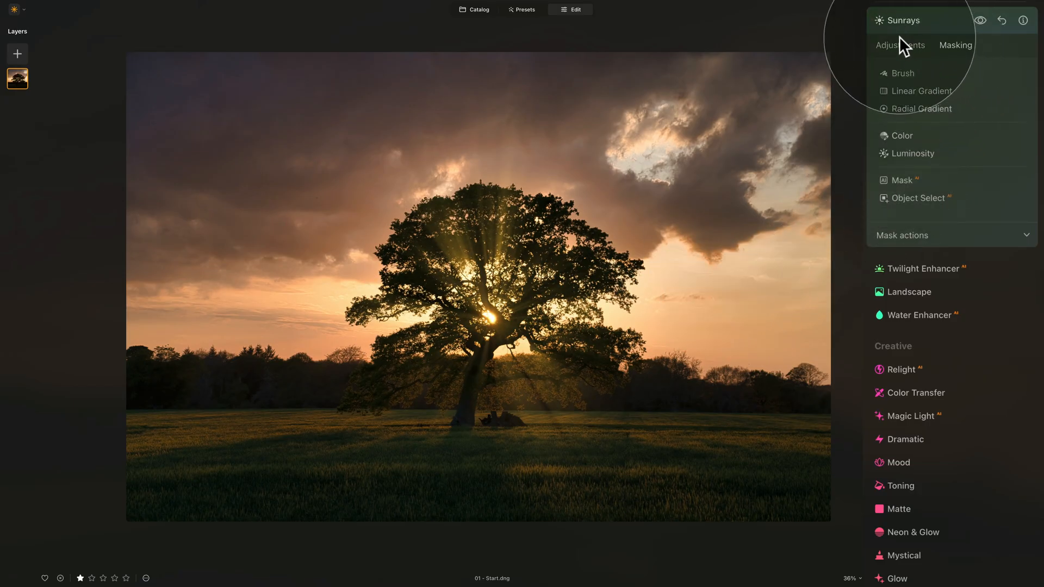
{"action": "left_click", "coordinate": [900, 45]}
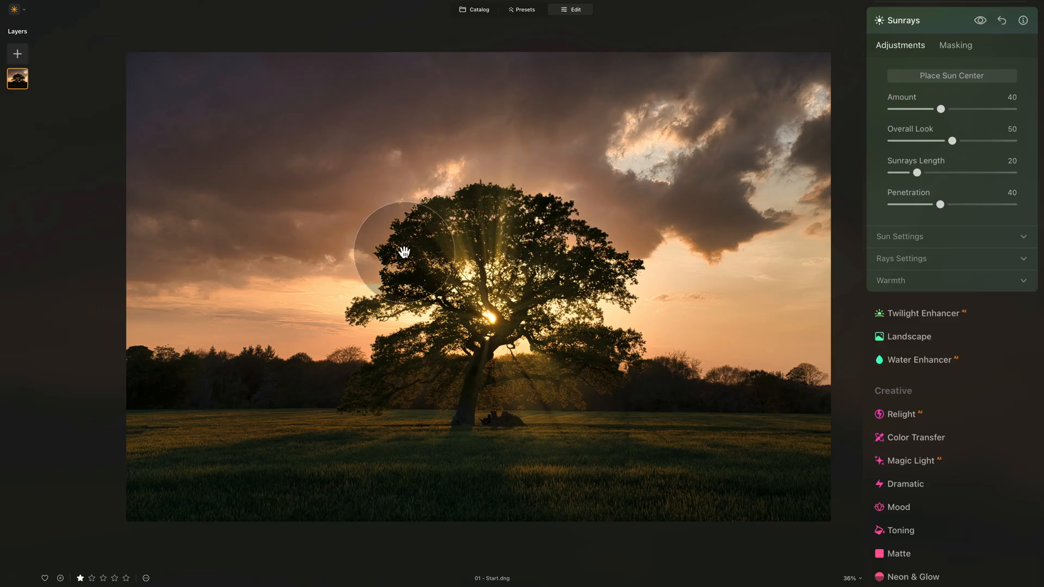
{"action": "left_click_drag", "start_coordinate": [402, 252], "coordinate": [470, 235]}
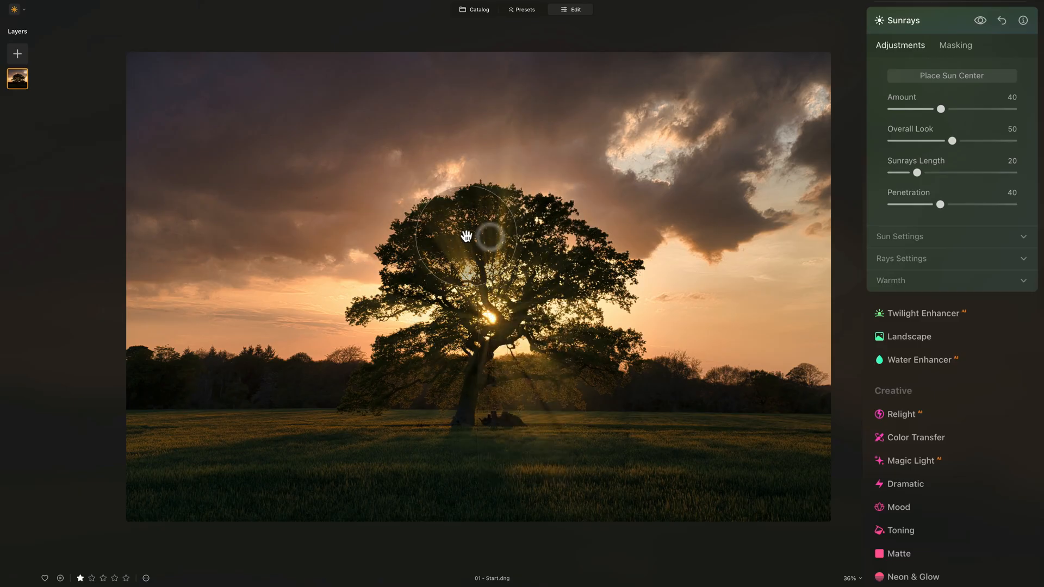
{"action": "left_click_drag", "start_coordinate": [468, 238], "coordinate": [597, 342]}
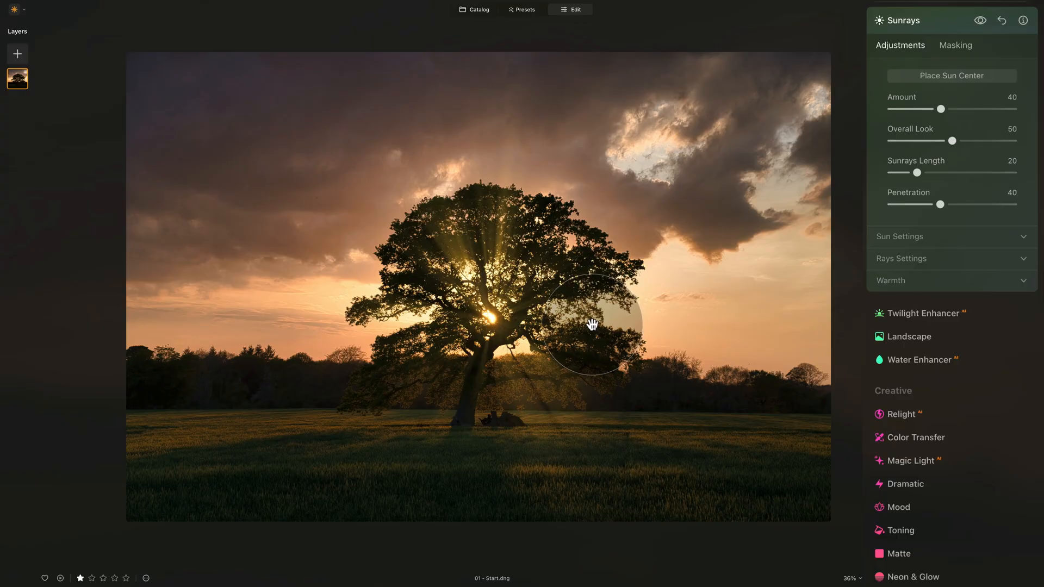
{"action": "mouse_move", "coordinate": [967, 40]}
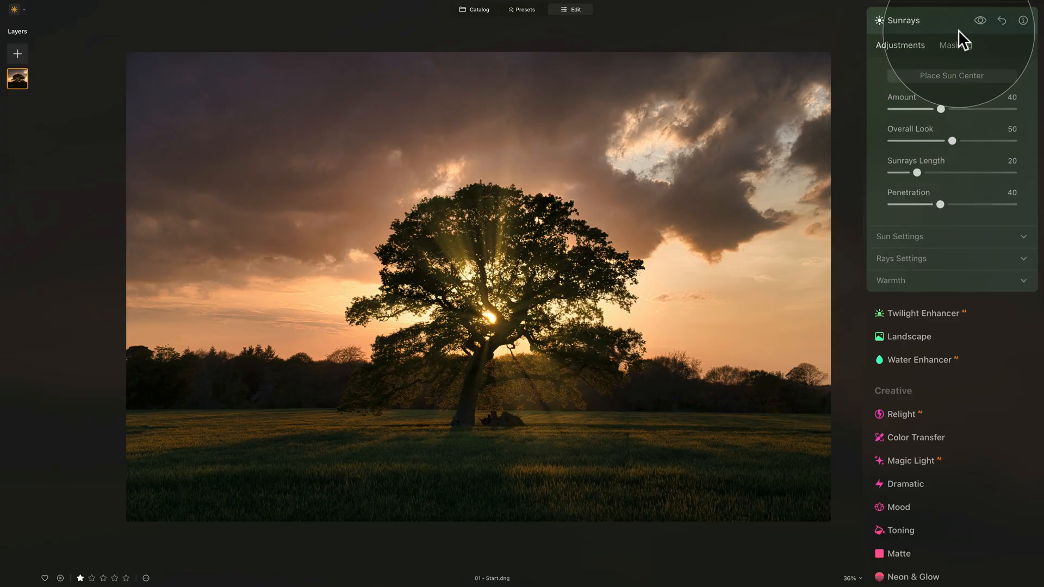
- Set up an Erase mask brush for the sun rays at size 316
{"action": "left_click", "coordinate": [956, 45]}
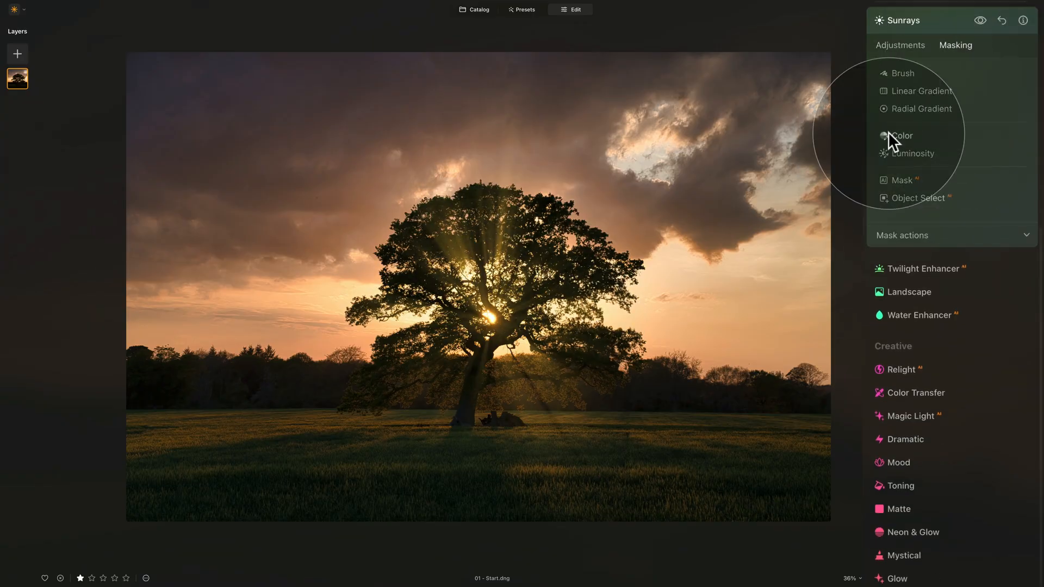
{"action": "left_click", "coordinate": [897, 73]}
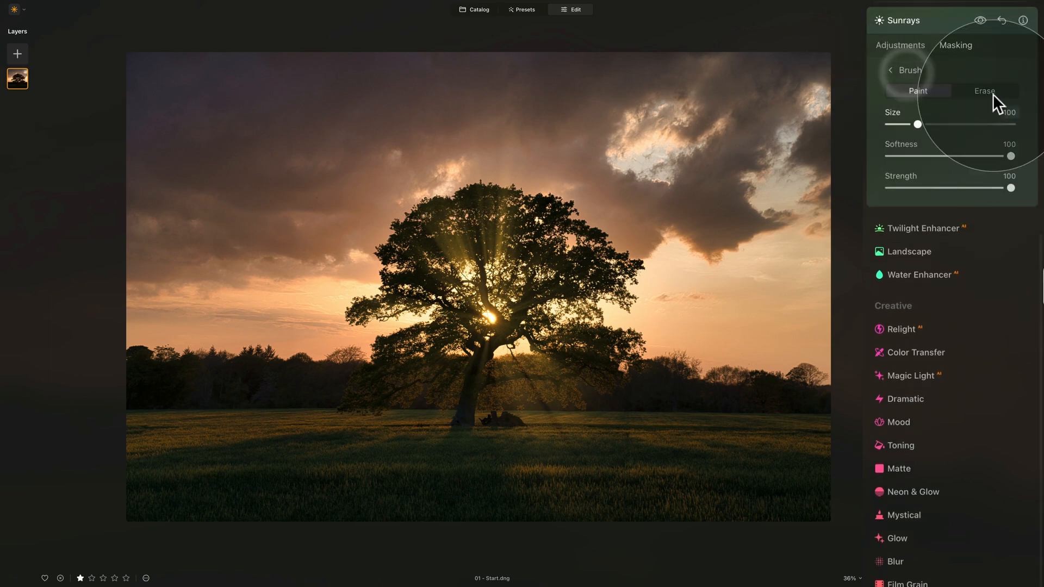
{"action": "left_click", "coordinate": [985, 90]}
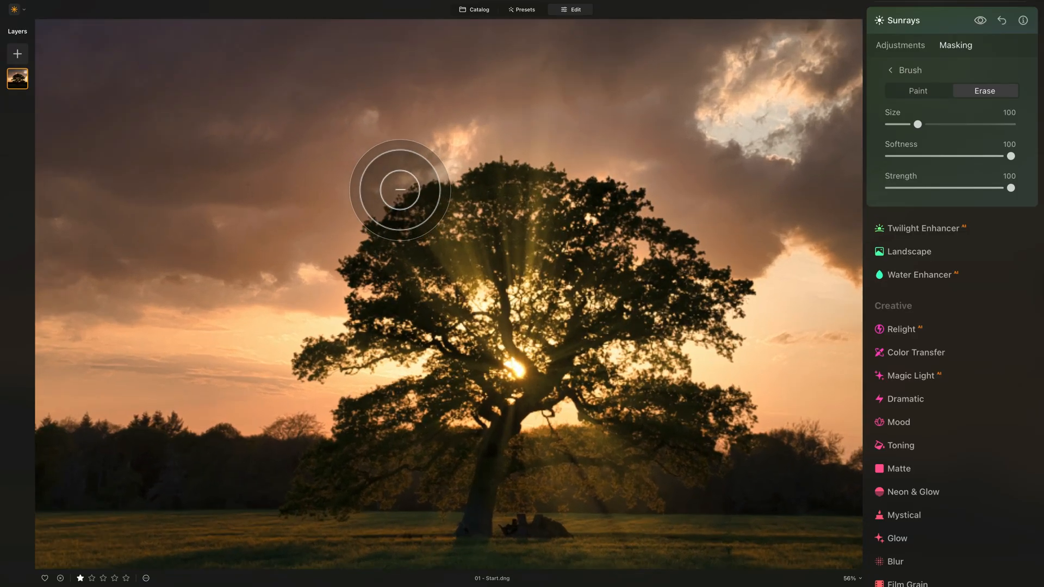
{"action": "left_click_drag", "start_coordinate": [917, 124], "coordinate": [970, 125]}
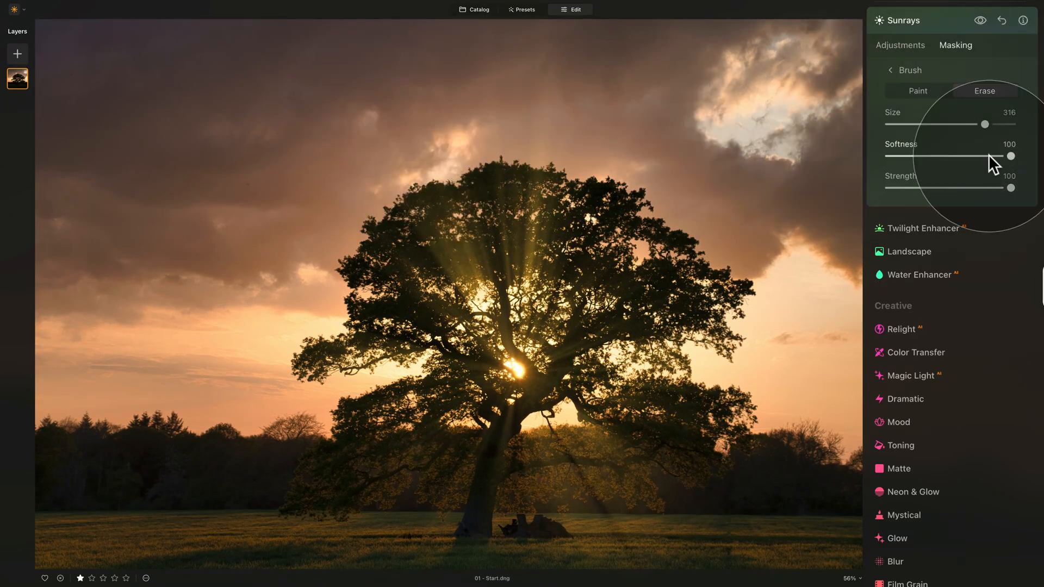
{"action": "mouse_move", "coordinate": [599, 114]}
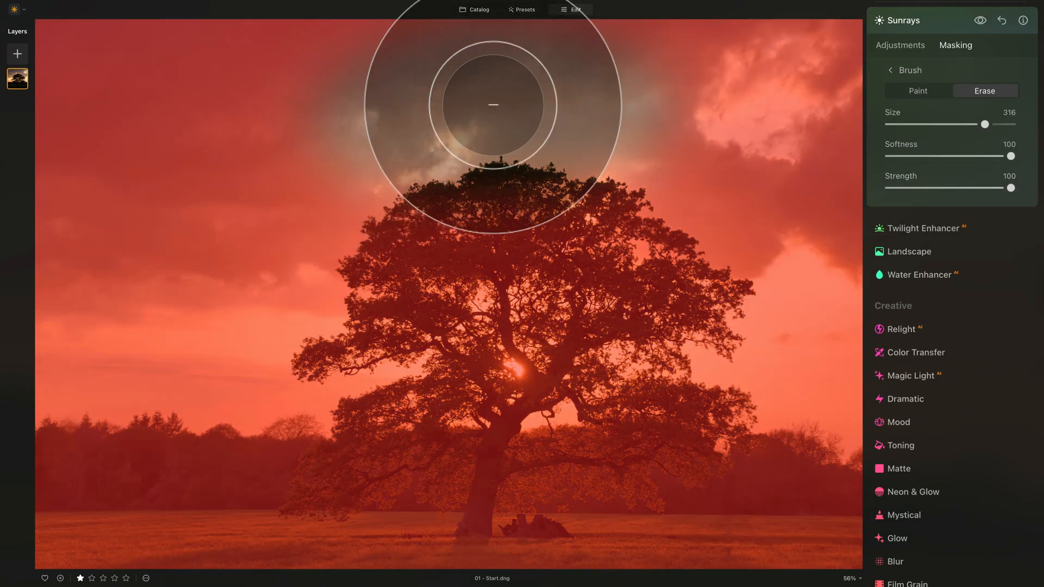
- Brush the rays out of the sky, compare visibility, and return to Adjustments
{"action": "left_click_drag", "start_coordinate": [493, 104], "coordinate": [247, 92]}
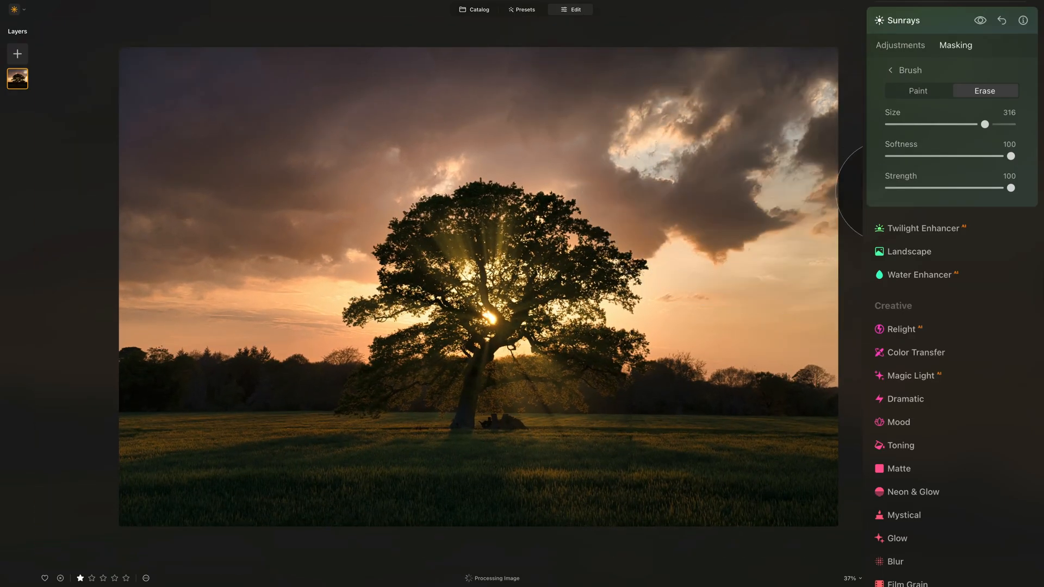
{"action": "left_click", "coordinate": [980, 21]}
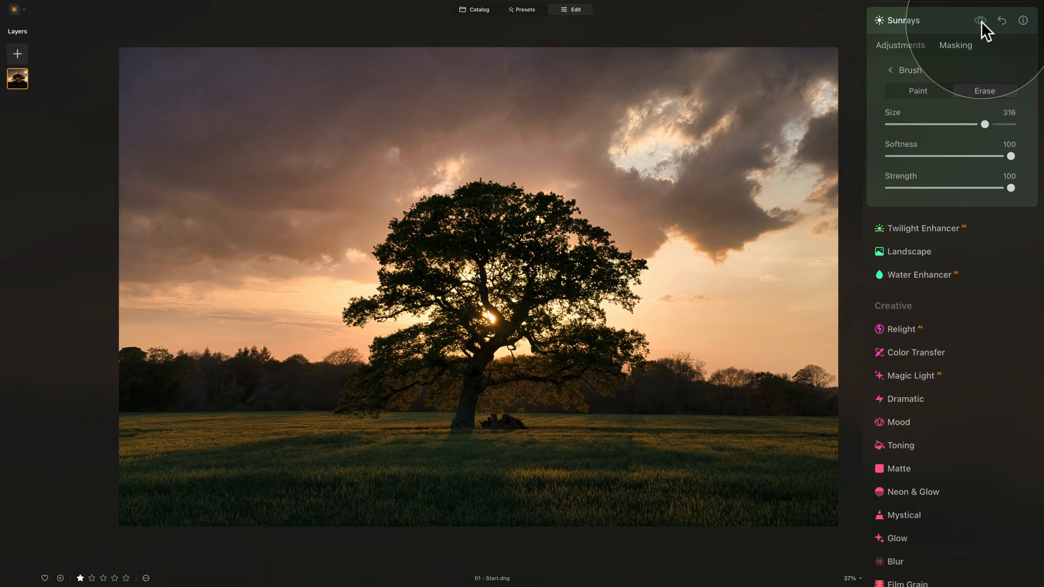
{"action": "left_click", "coordinate": [979, 20]}
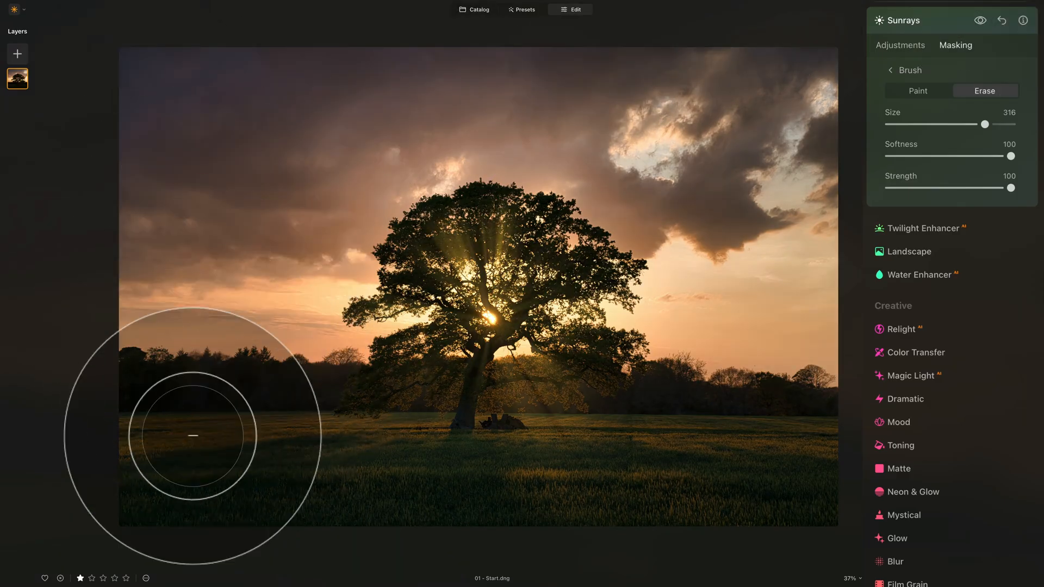
{"action": "mouse_move", "coordinate": [458, 232]}
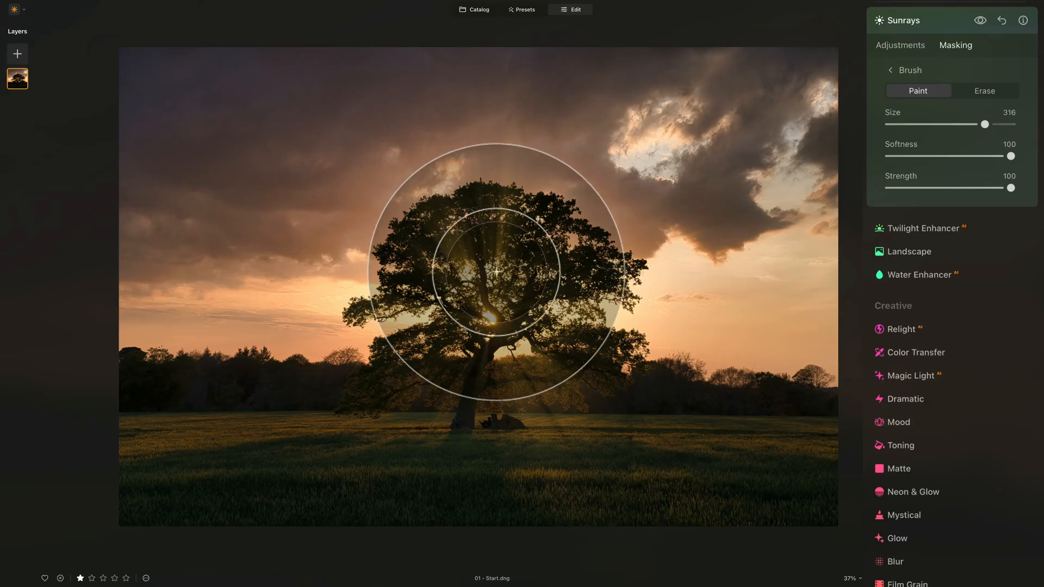
{"action": "left_click", "coordinate": [889, 70]}
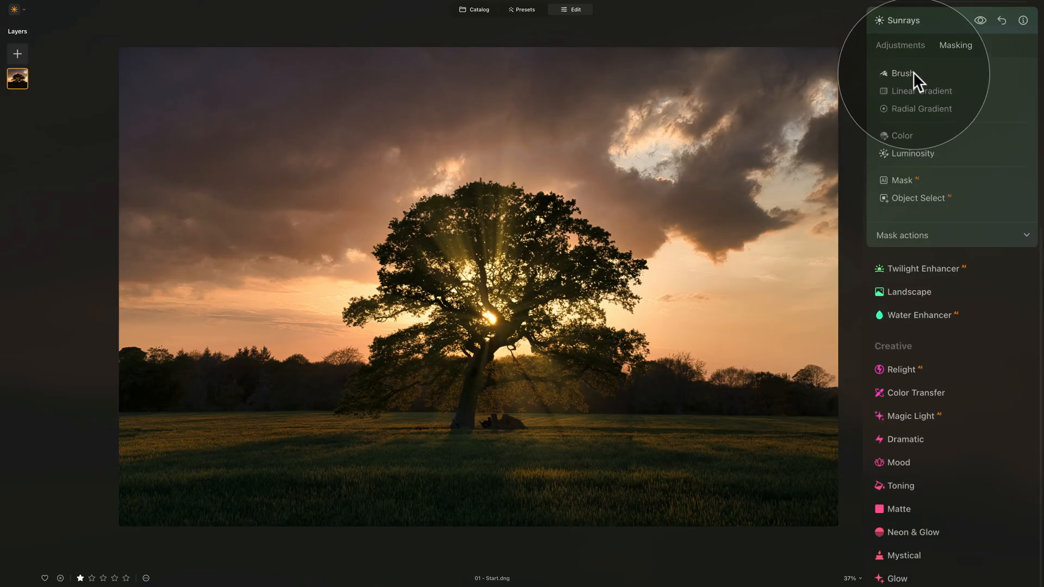
{"action": "left_click", "coordinate": [900, 45]}
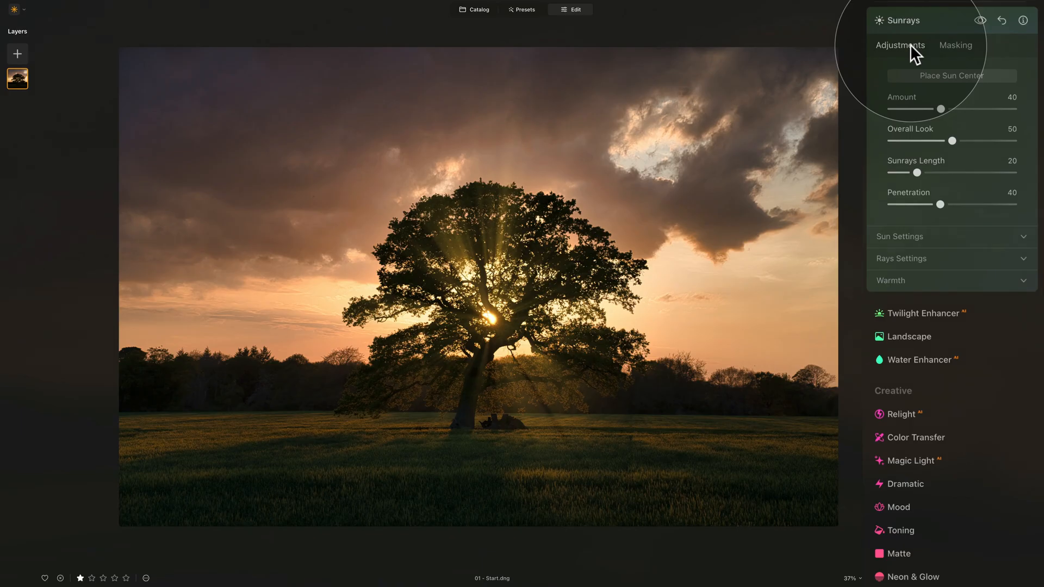
{"action": "mouse_move", "coordinate": [926, 42]}
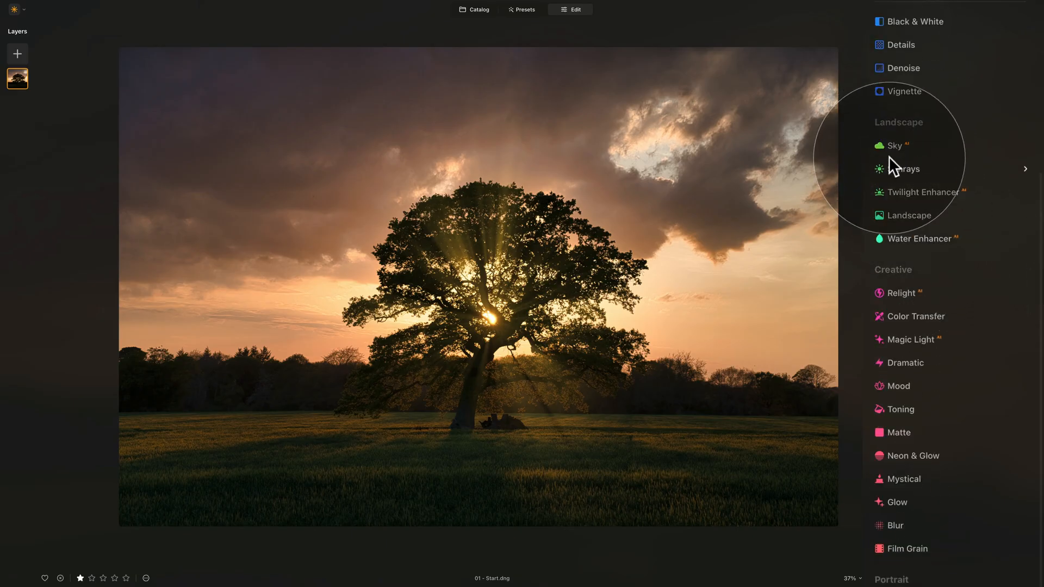
{"action": "mouse_move", "coordinate": [909, 220]}
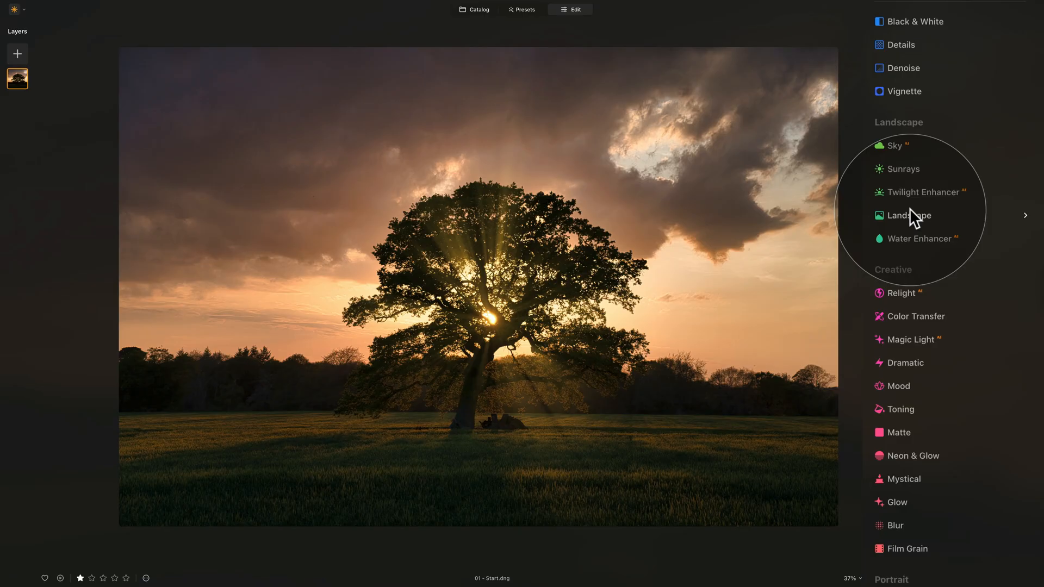
{"action": "mouse_move", "coordinate": [947, 206]}
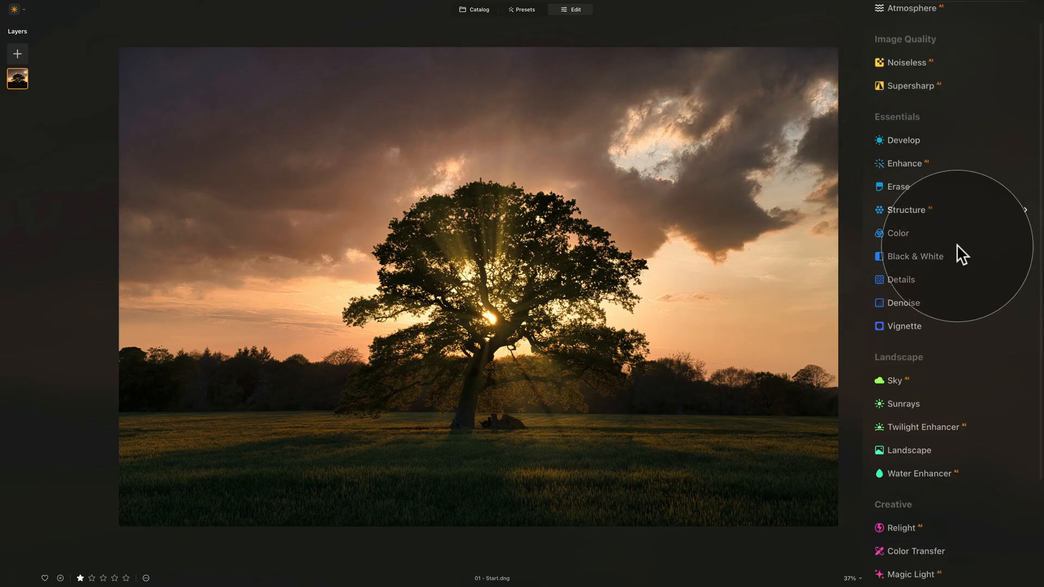
- Scroll down the tools list and pan the photo in the view
{"action": "scroll", "scroll_direction": "down", "scroll_amount": 3}
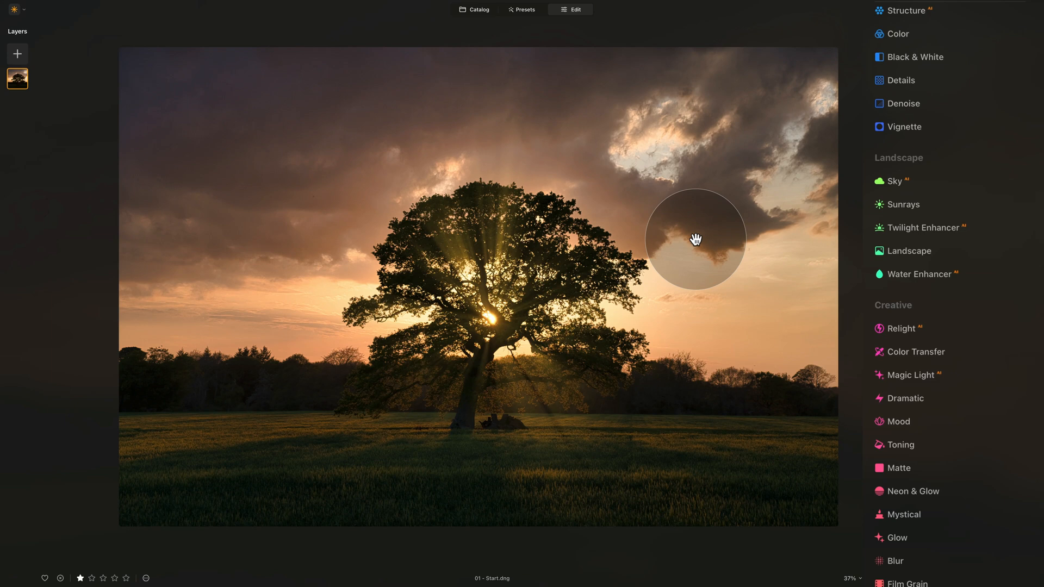
{"action": "left_click_drag", "start_coordinate": [694, 240], "coordinate": [591, 309]}
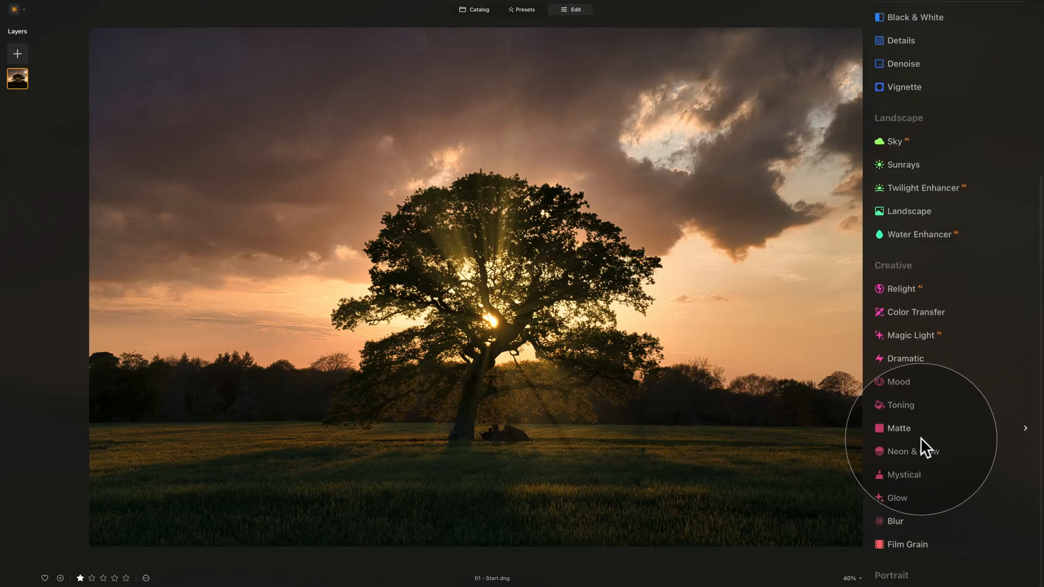
- Apply the Mystical creative effect with Amount 32
{"action": "left_click", "coordinate": [904, 475]}
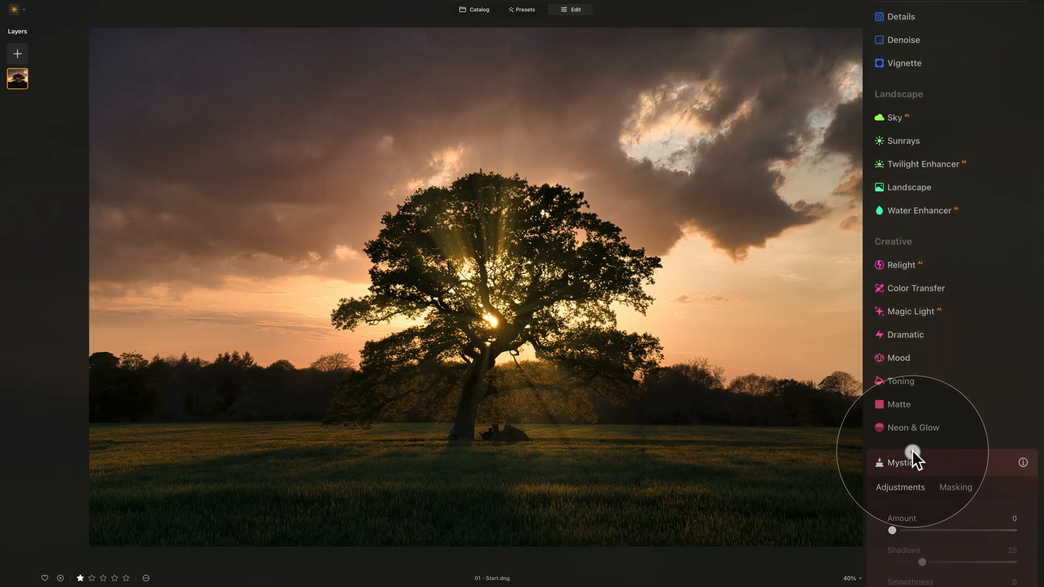
{"action": "scroll", "scroll_direction": "down", "scroll_amount": 3}
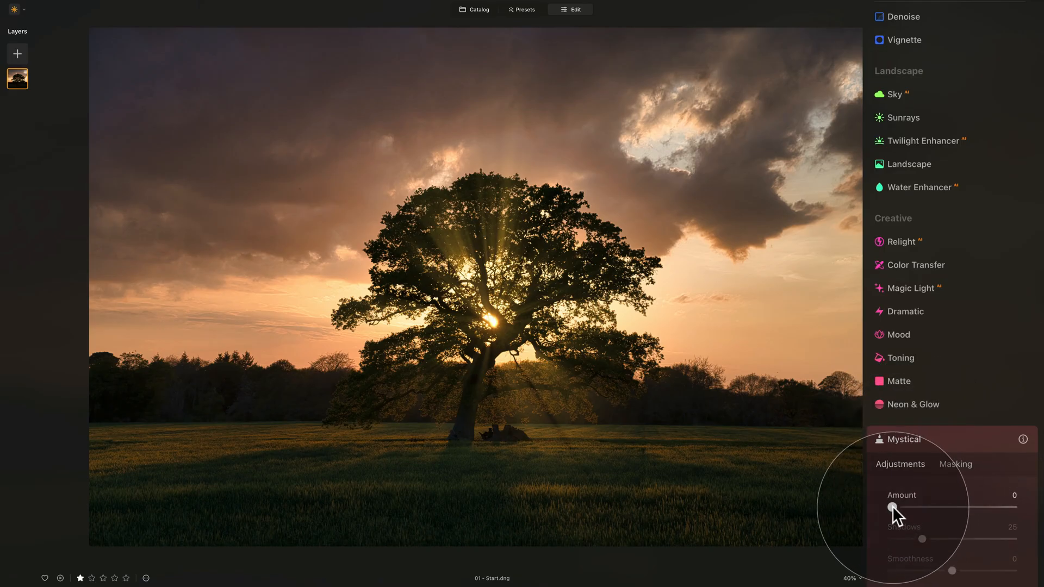
{"action": "left_click_drag", "start_coordinate": [891, 508], "coordinate": [935, 508]}
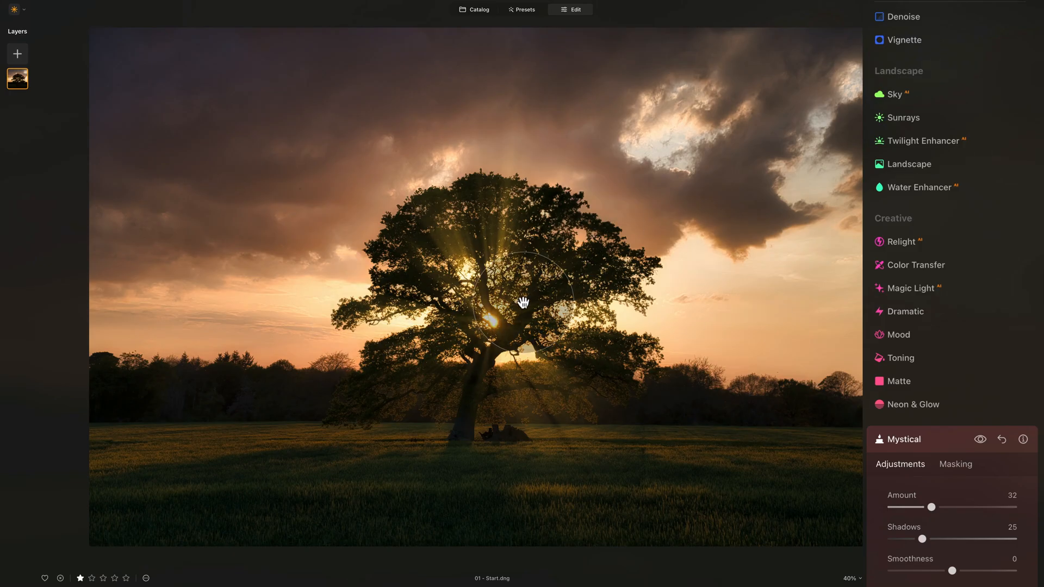
{"action": "mouse_move", "coordinate": [515, 286]}
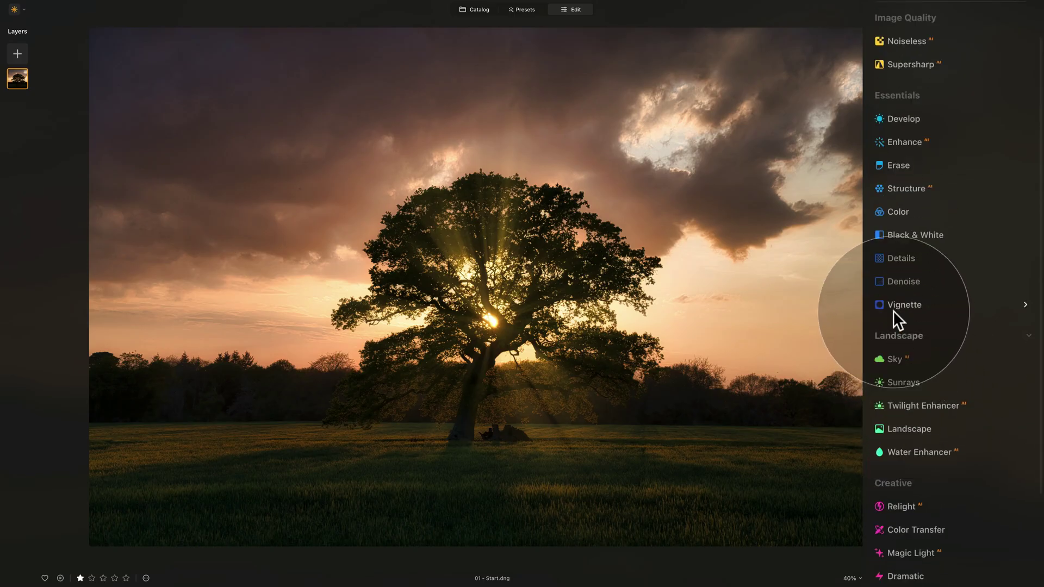
- Lower the Enhance Accent slider from 25 to 18
{"action": "left_click", "coordinate": [904, 142]}
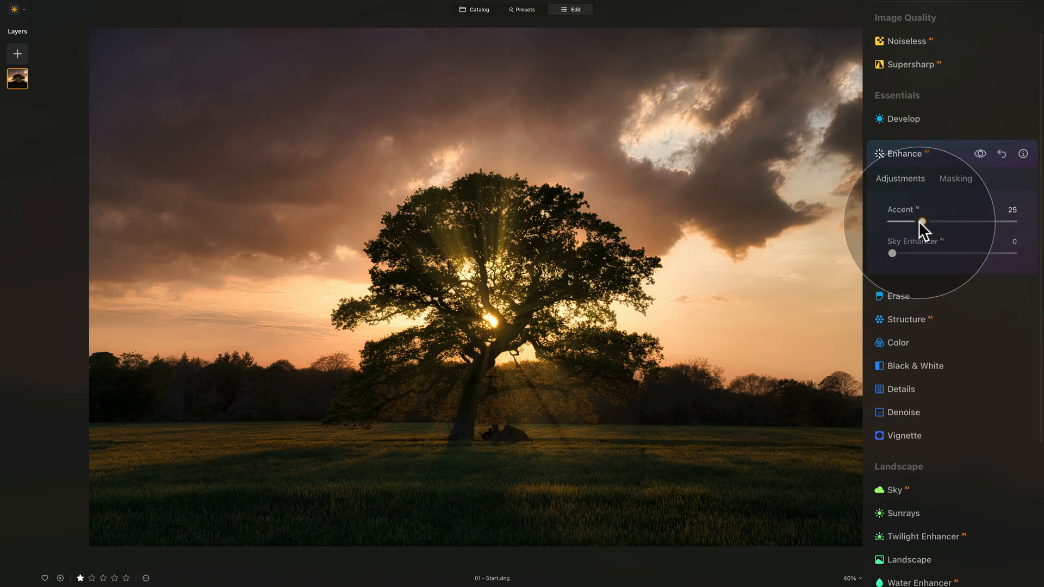
{"action": "left_click_drag", "start_coordinate": [922, 222], "coordinate": [914, 222]}
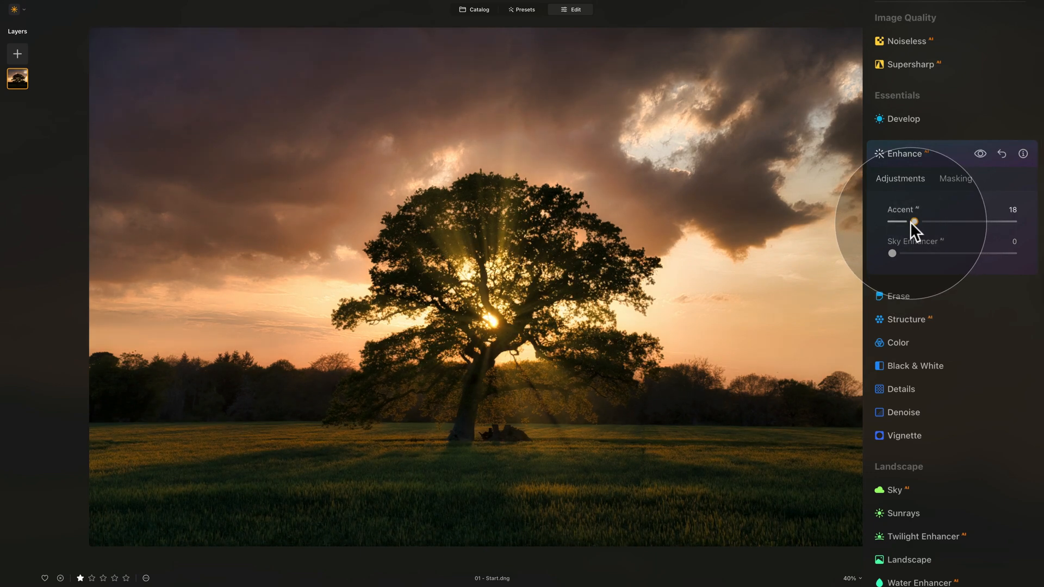